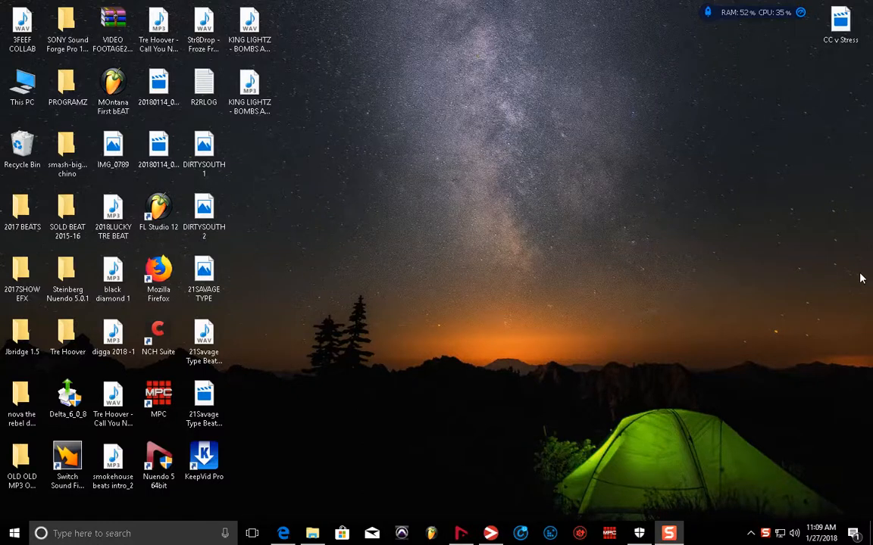
{"action": "mouse_move", "coordinate": [679, 300]}
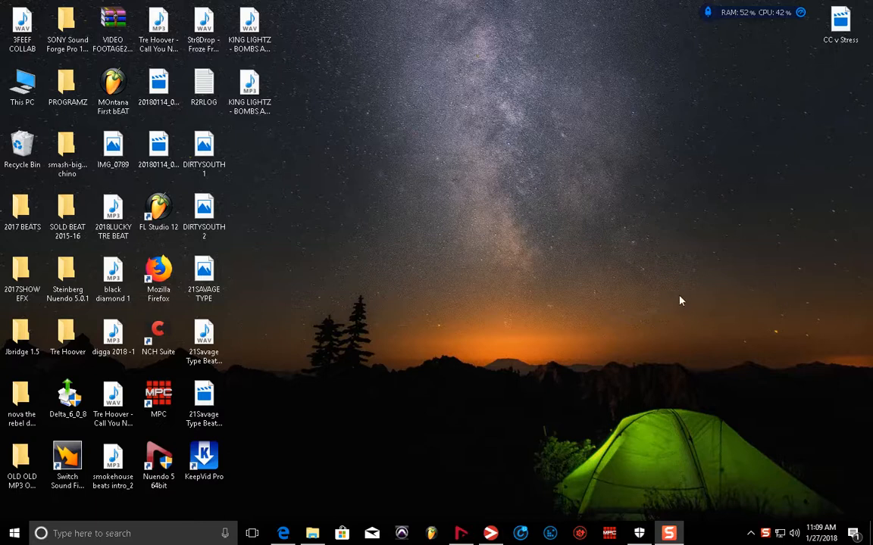
{"action": "mouse_move", "coordinate": [485, 273]}
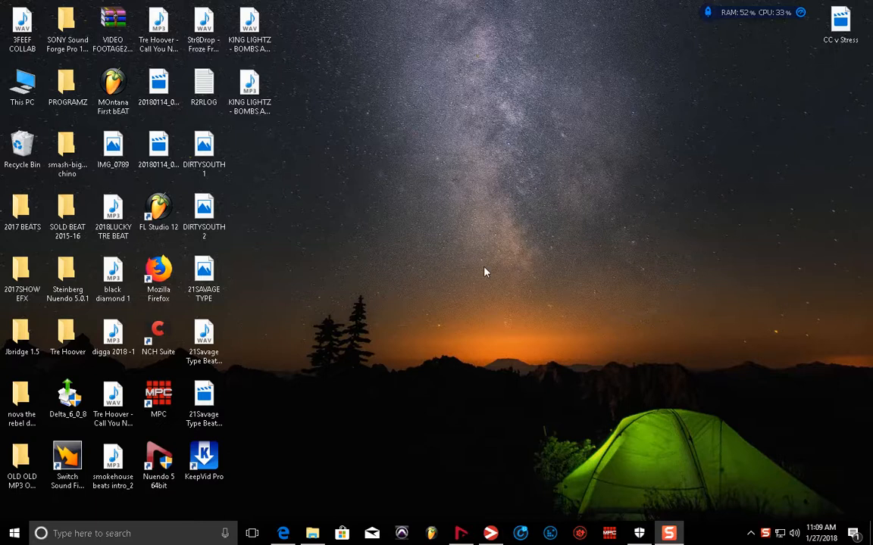
{"action": "mouse_move", "coordinate": [585, 203]}
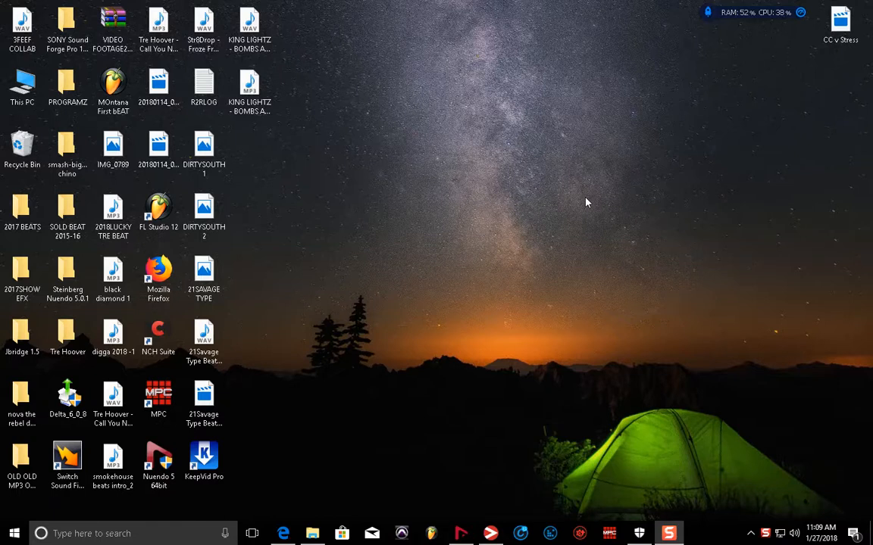
{"action": "mouse_move", "coordinate": [551, 203]}
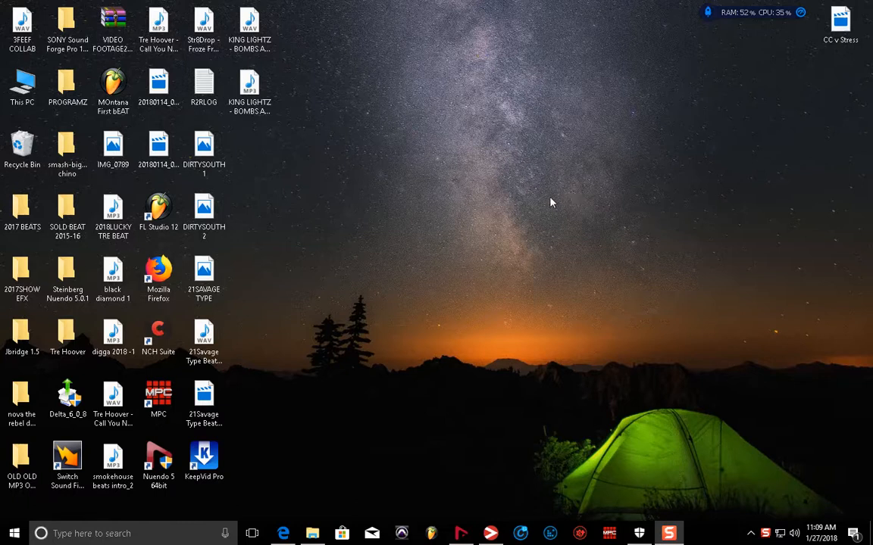
{"action": "mouse_move", "coordinate": [537, 265]}
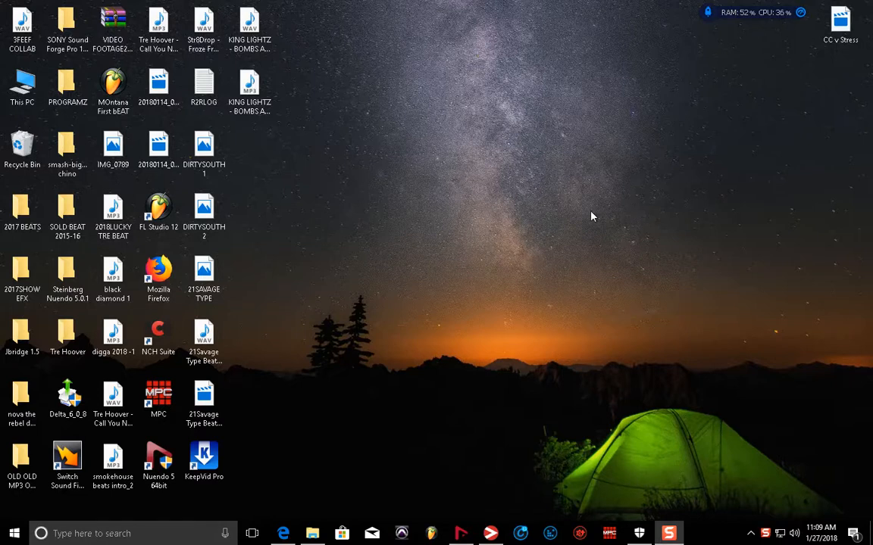
{"action": "mouse_move", "coordinate": [409, 318]}
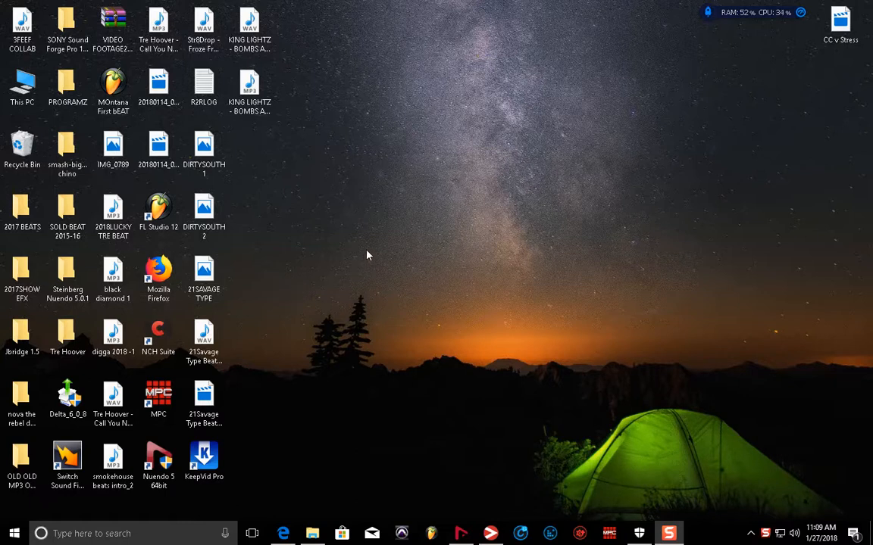
{"action": "mouse_move", "coordinate": [397, 179]}
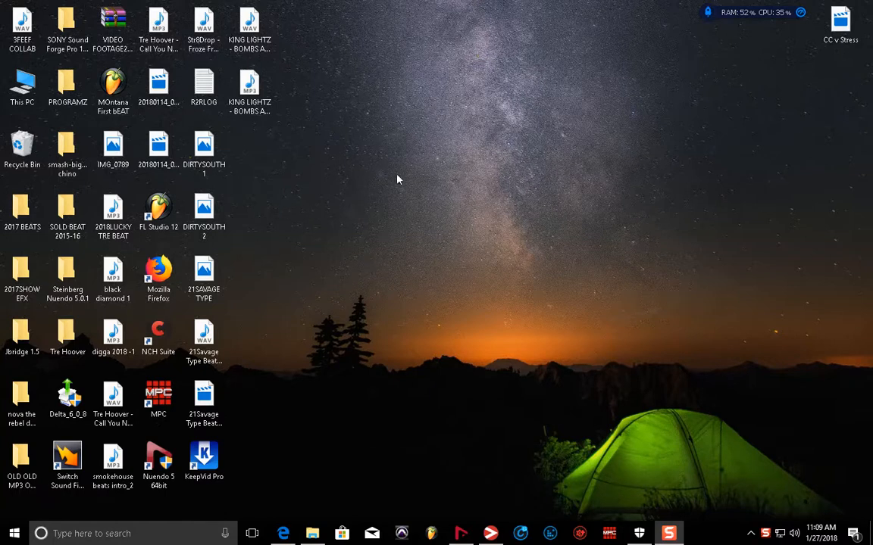
{"action": "mouse_move", "coordinate": [492, 342]}
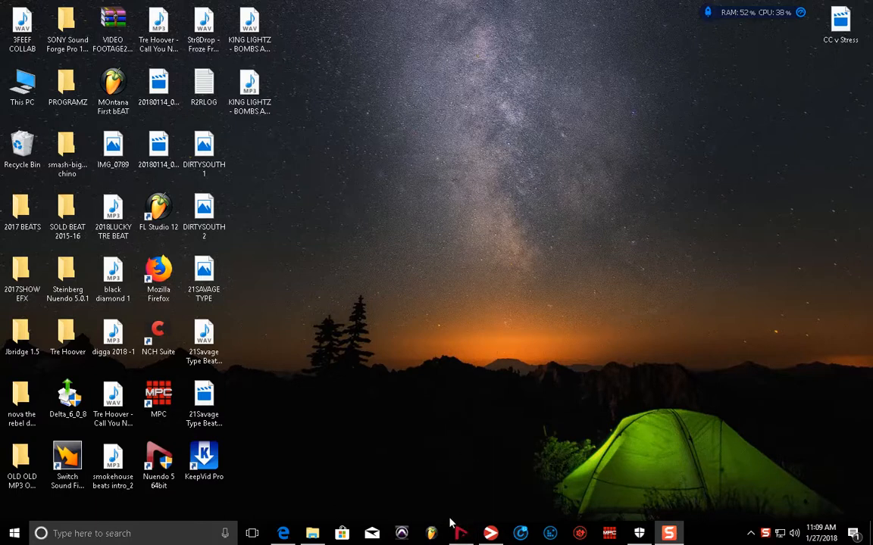
{"action": "mouse_move", "coordinate": [439, 370]}
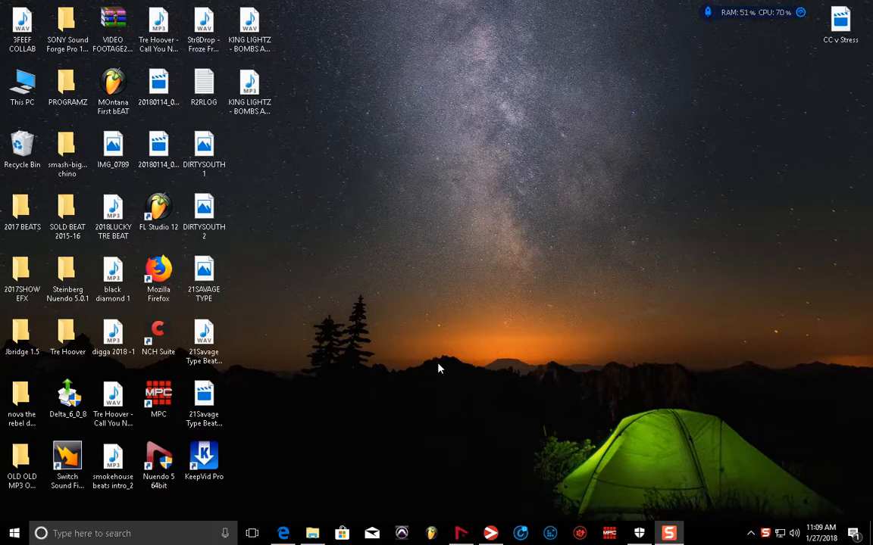
{"action": "mouse_move", "coordinate": [451, 509]}
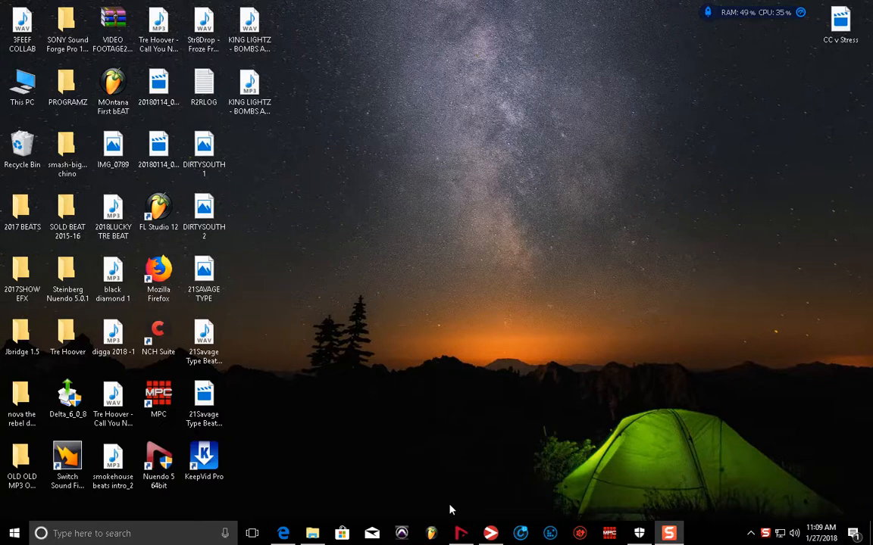
{"action": "mouse_move", "coordinate": [467, 504]}
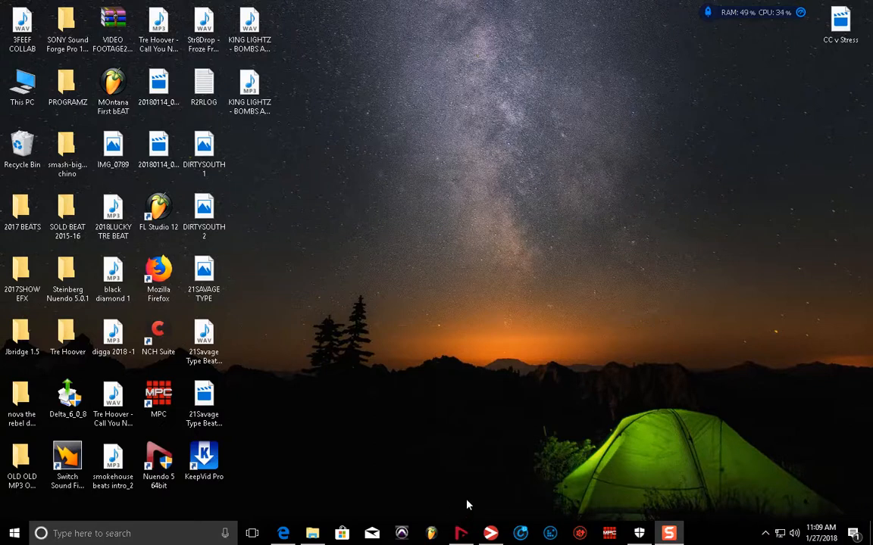
{"action": "mouse_move", "coordinate": [498, 376]}
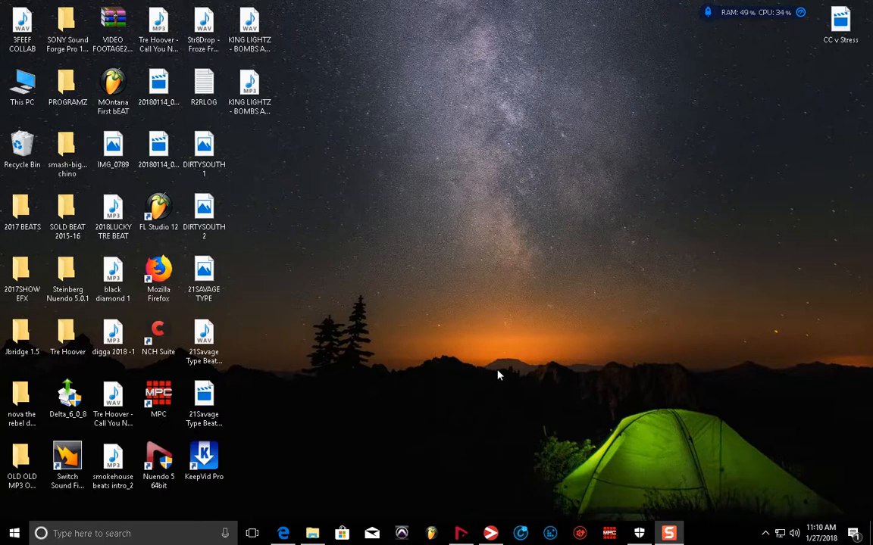
{"action": "mouse_move", "coordinate": [447, 453]}
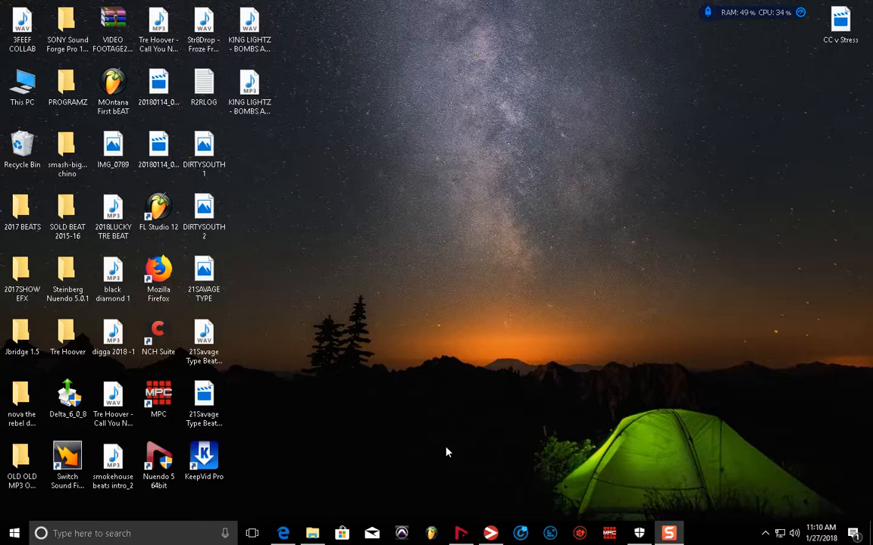
{"action": "mouse_move", "coordinate": [427, 483]}
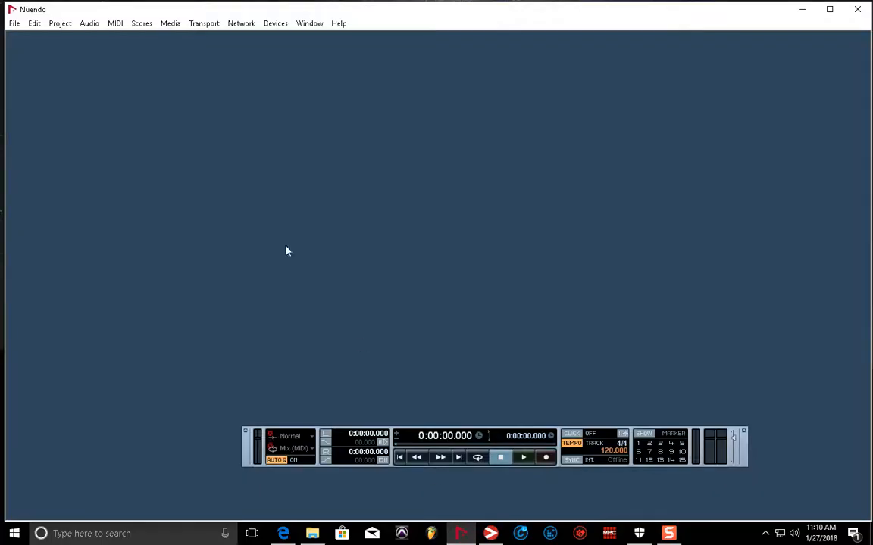
Show Nuendo's File menu with the project commands.
{"action": "left_click", "coordinate": [13, 22]}
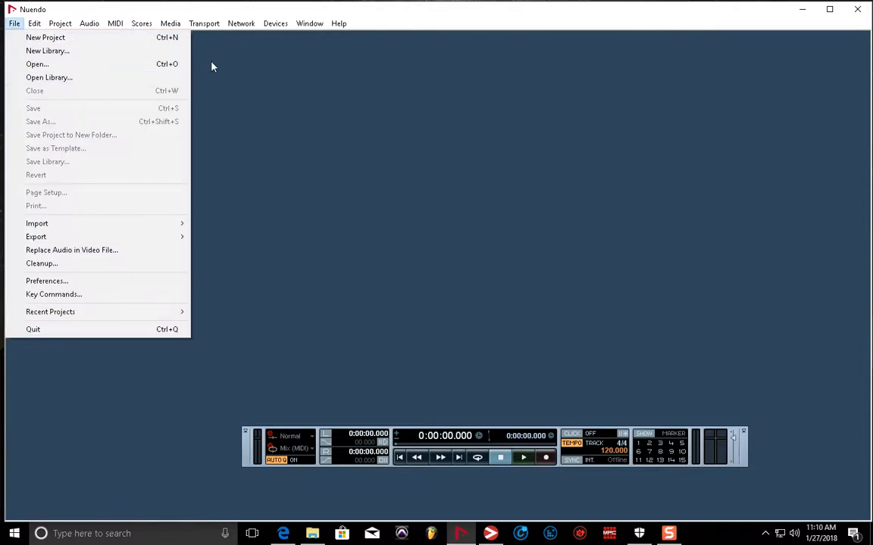
{"action": "mouse_move", "coordinate": [45, 36]}
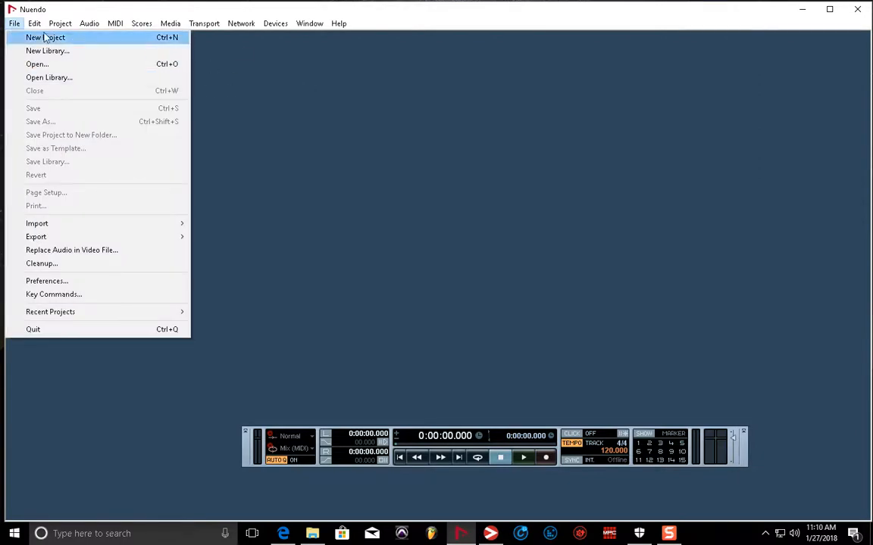
{"action": "mouse_move", "coordinate": [437, 215]}
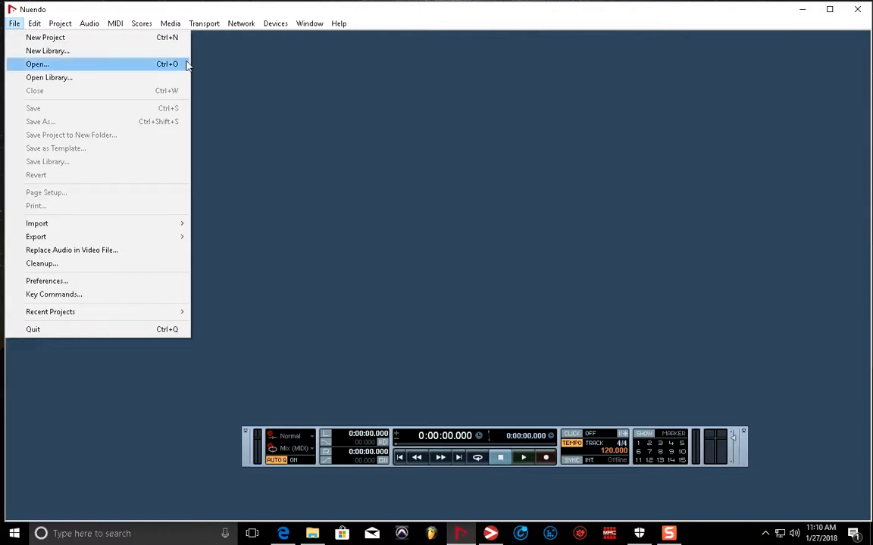
{"action": "mouse_move", "coordinate": [326, 175]}
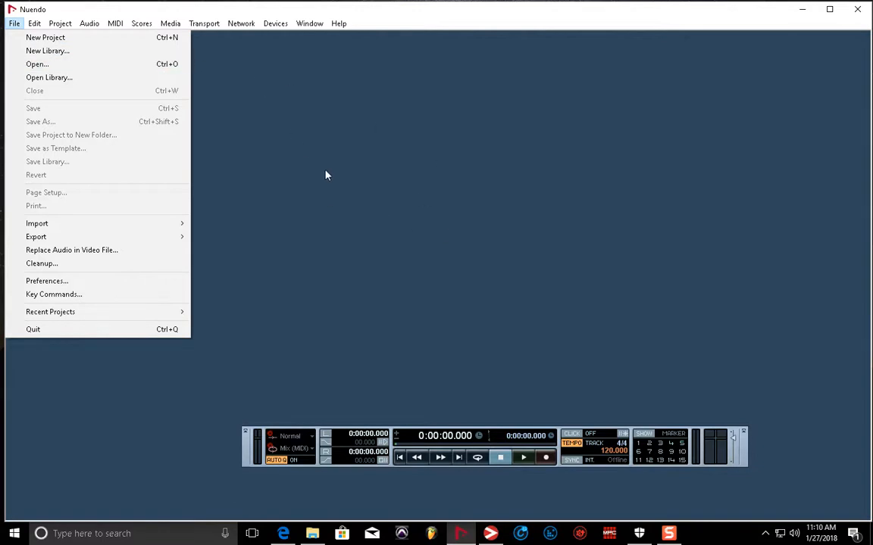
{"action": "mouse_move", "coordinate": [15, 22]}
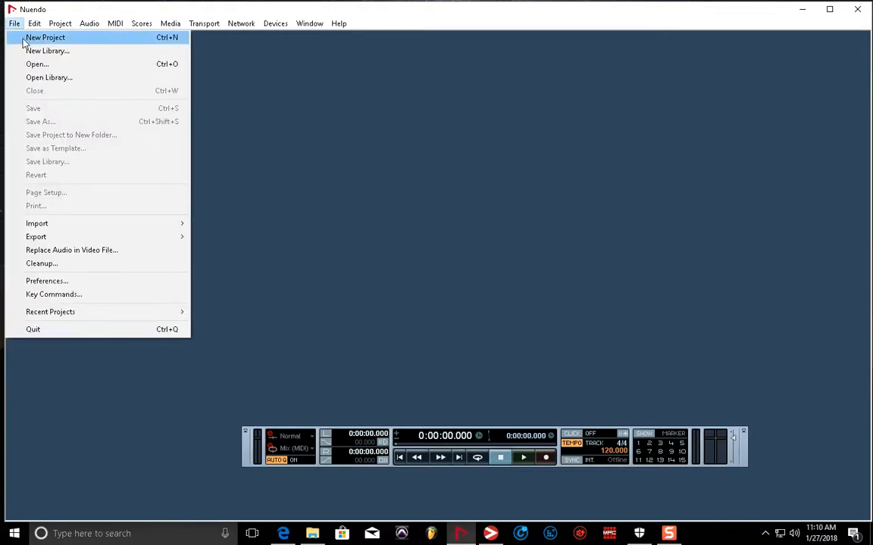
Start a new project so the template list appears.
{"action": "left_click", "coordinate": [45, 37]}
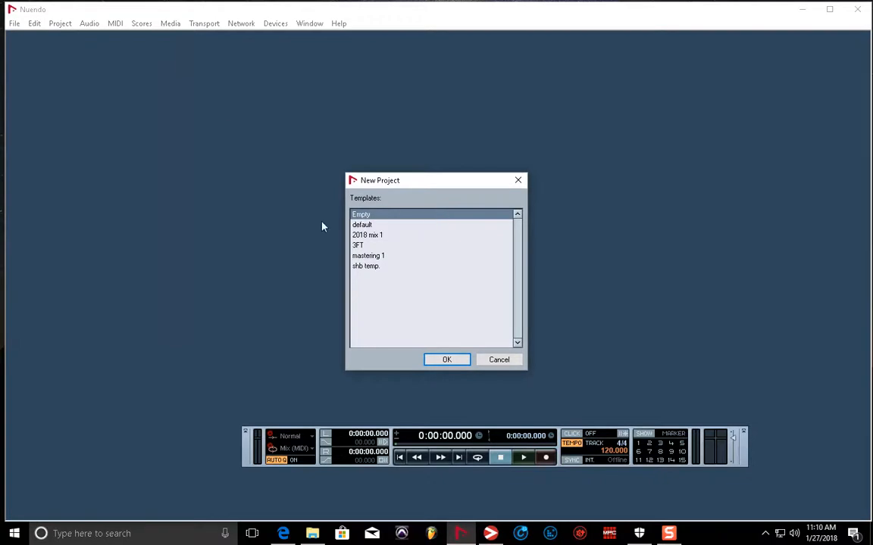
{"action": "mouse_move", "coordinate": [381, 293]}
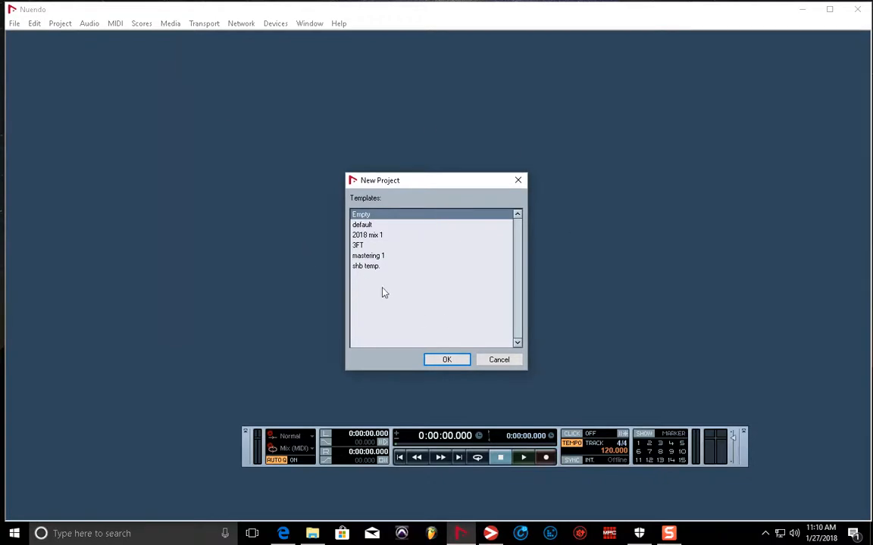
{"action": "mouse_move", "coordinate": [387, 209]}
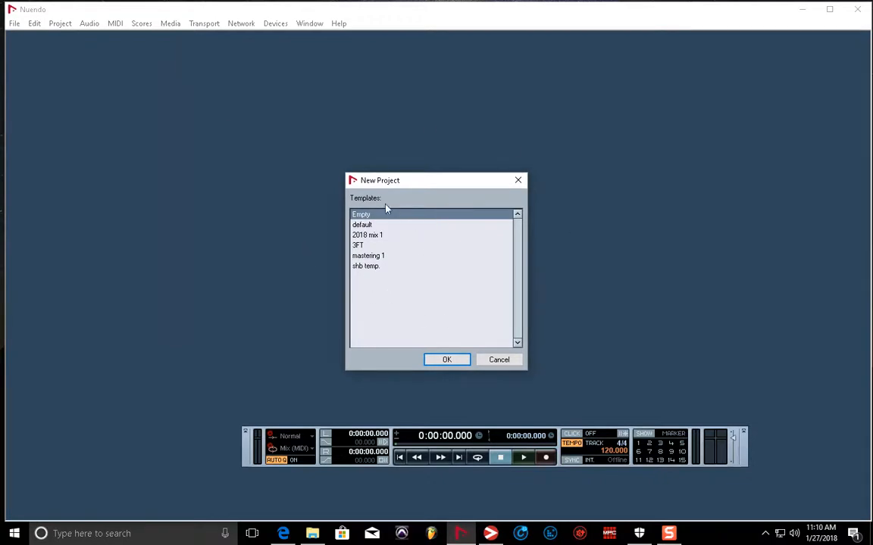
{"action": "mouse_move", "coordinate": [372, 285]}
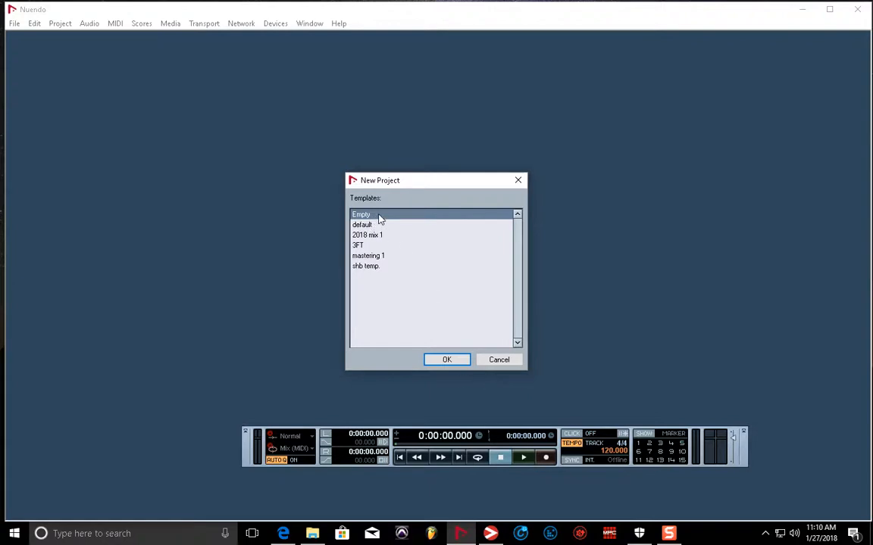
Create the project from the Empty template, reaching the project folder choice.
{"action": "left_click", "coordinate": [445, 359]}
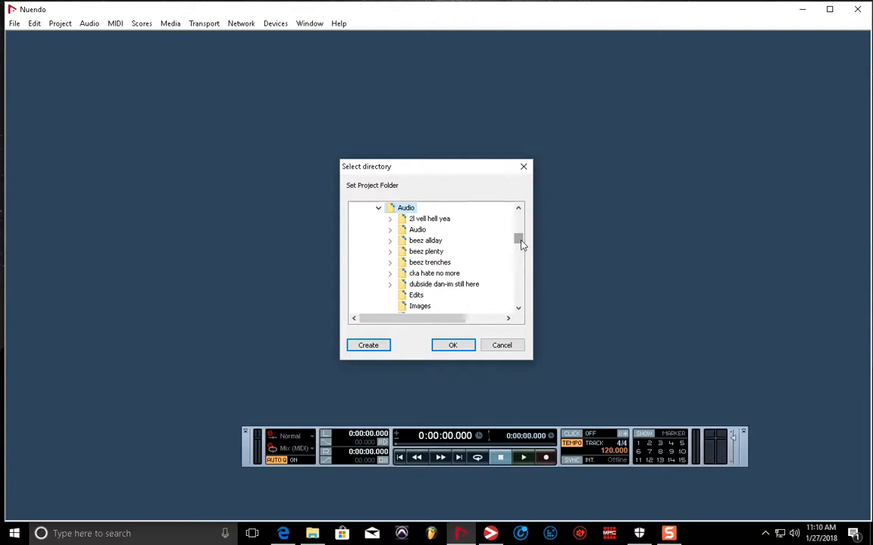
{"action": "mouse_move", "coordinate": [547, 247]}
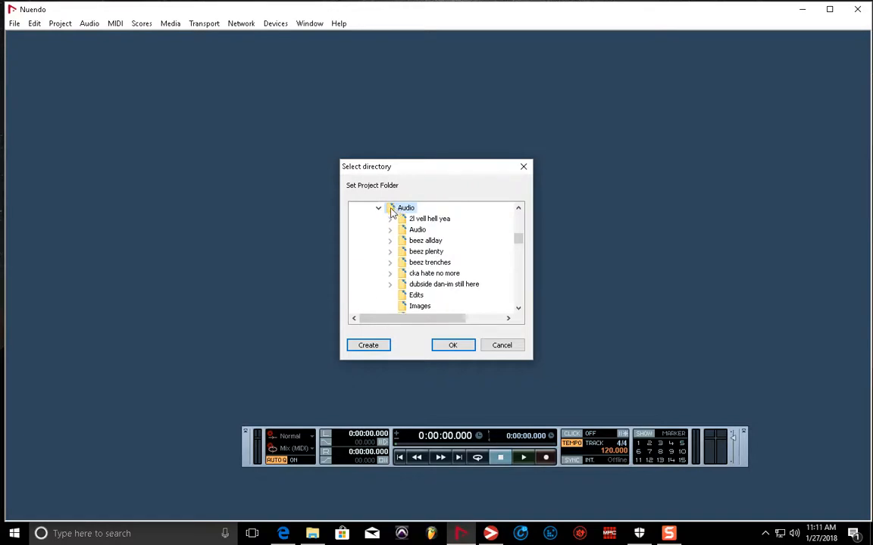
{"action": "mouse_move", "coordinate": [412, 360]}
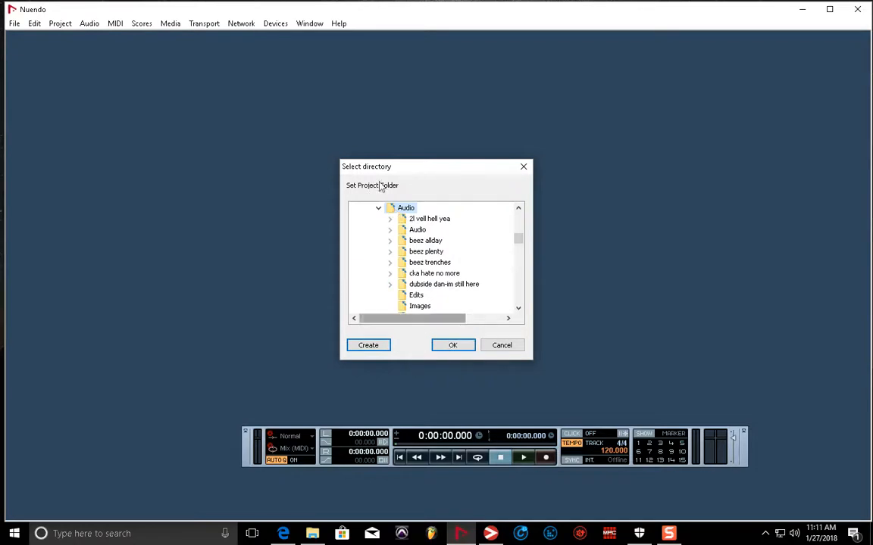
{"action": "mouse_move", "coordinate": [412, 203]}
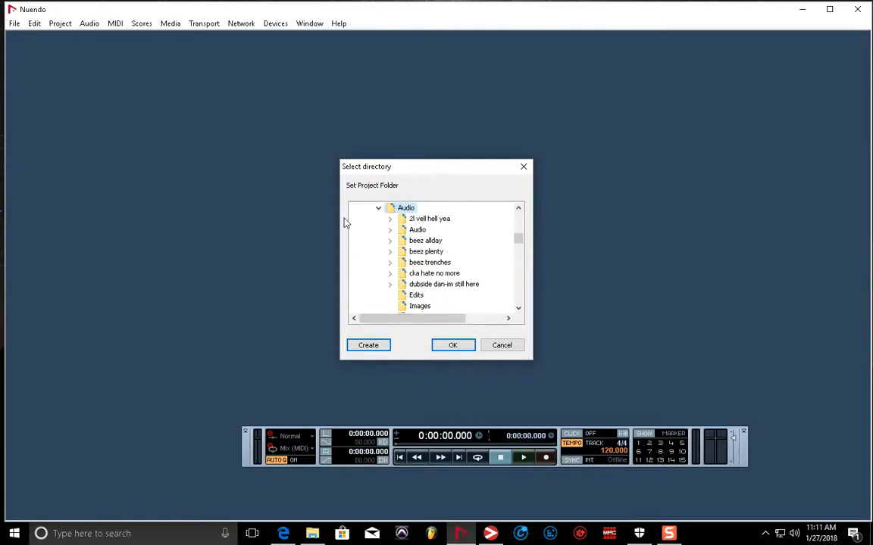
{"action": "mouse_move", "coordinate": [409, 220]}
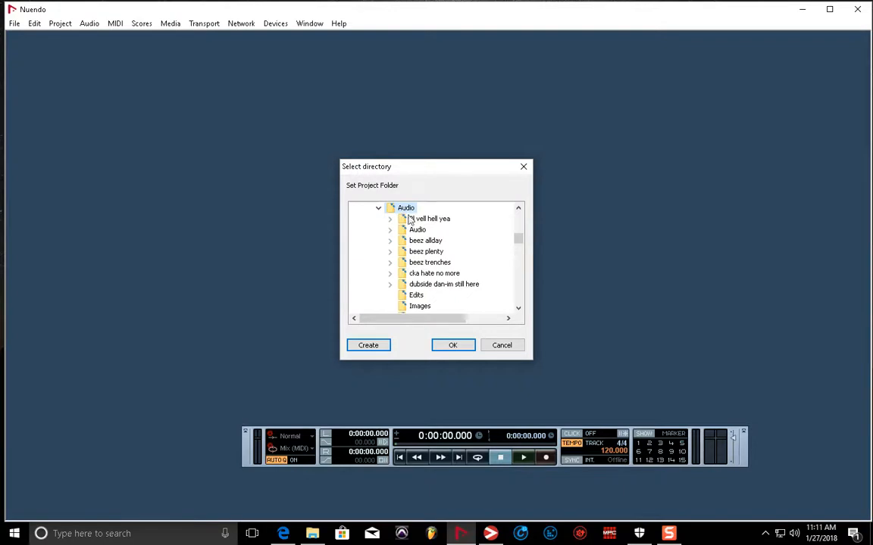
{"action": "mouse_move", "coordinate": [392, 212]}
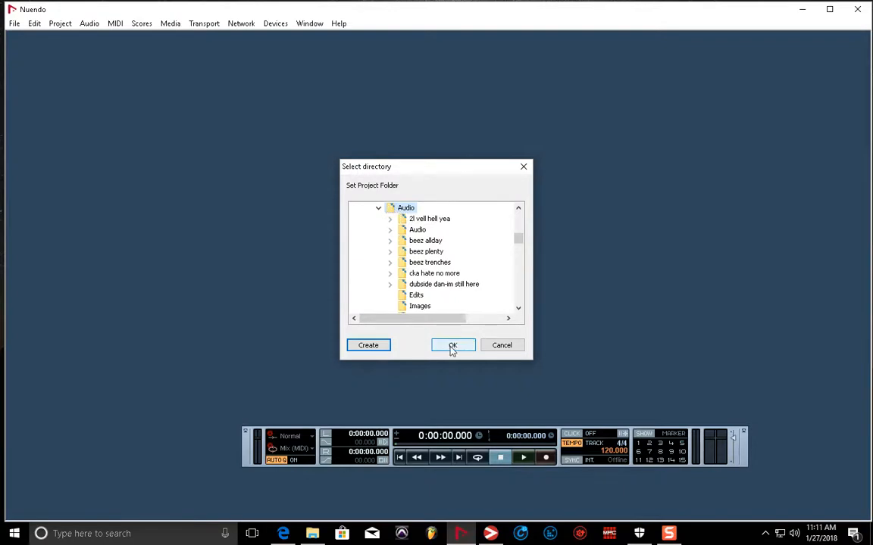
{"action": "mouse_move", "coordinate": [451, 339]}
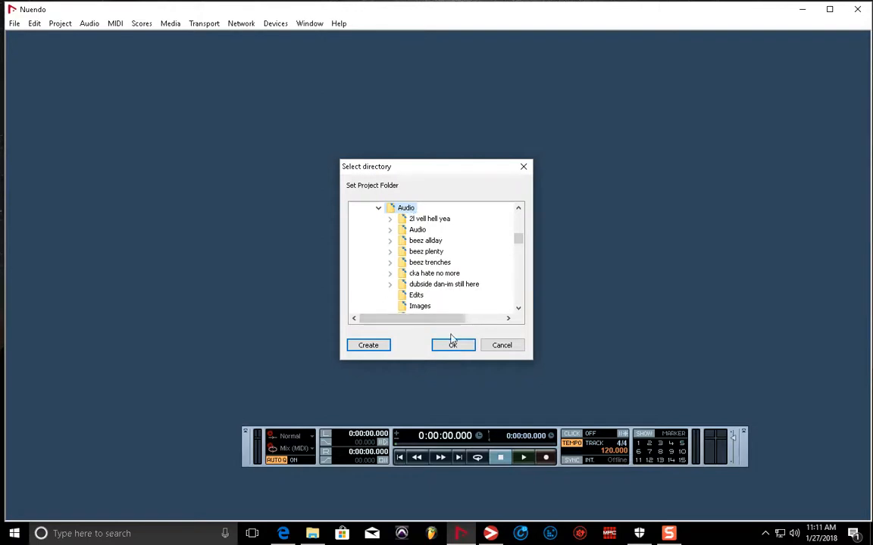
{"action": "left_click", "coordinate": [451, 345]}
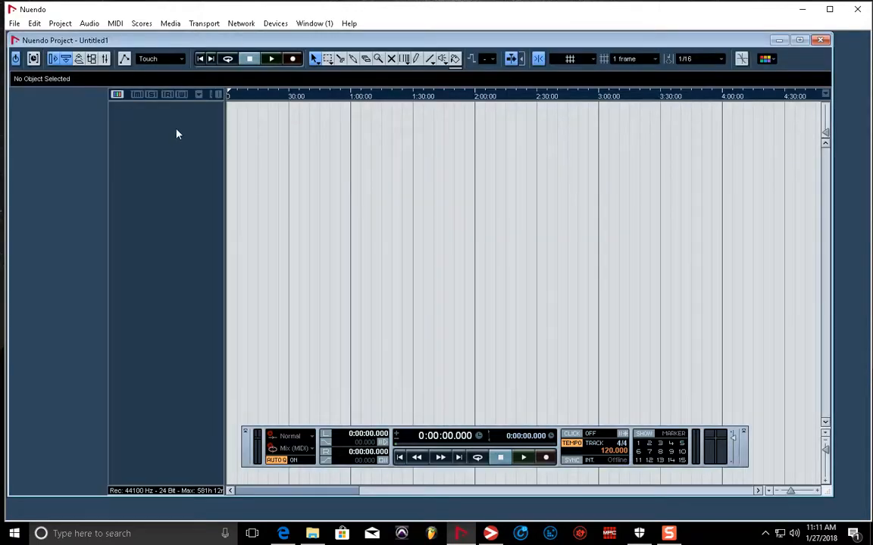
{"action": "mouse_move", "coordinate": [169, 227]}
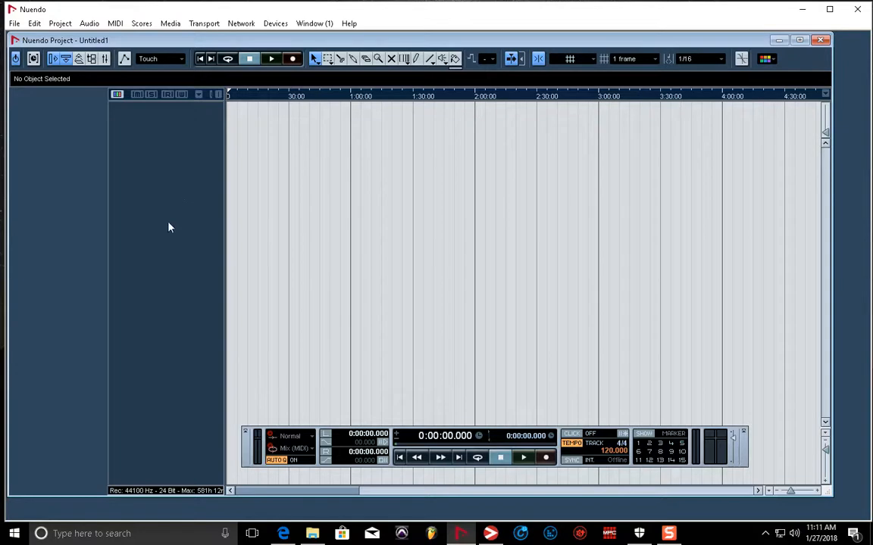
{"action": "mouse_move", "coordinate": [260, 236]}
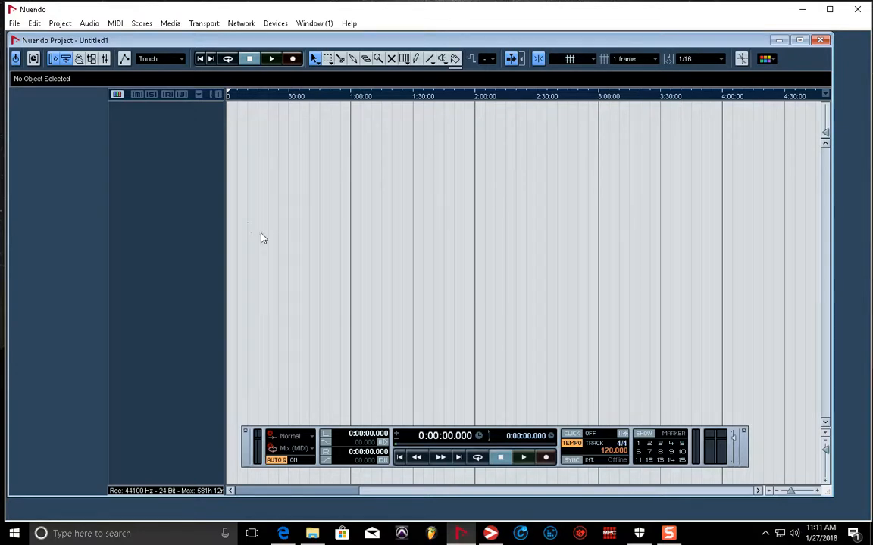
{"action": "mouse_move", "coordinate": [160, 136]}
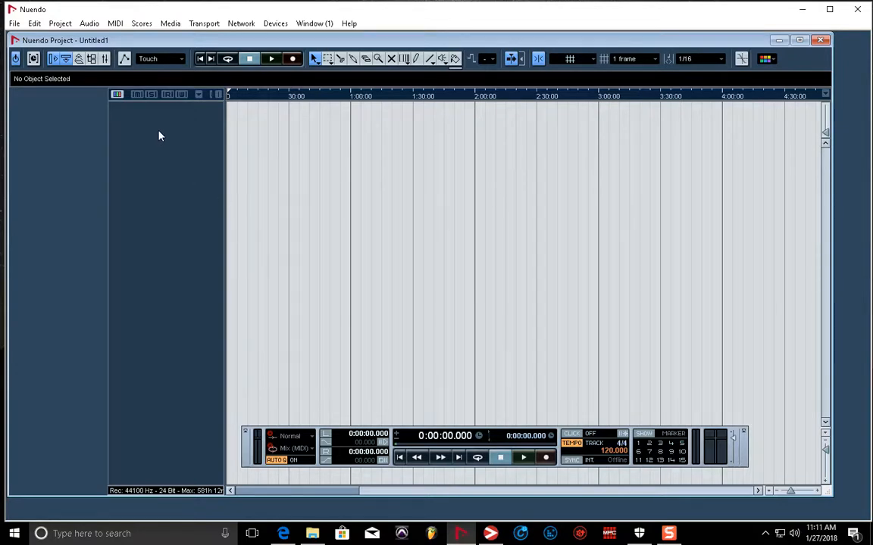
{"action": "mouse_move", "coordinate": [194, 127]}
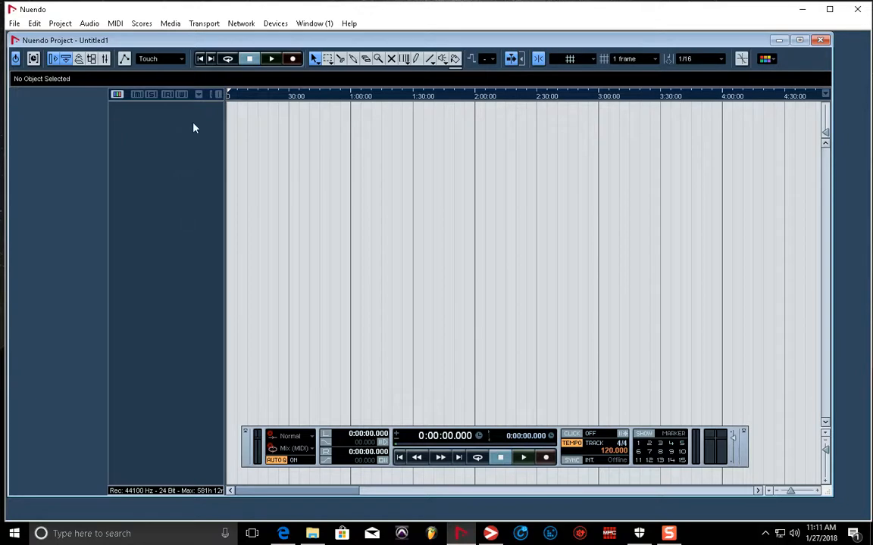
{"action": "mouse_move", "coordinate": [53, 236]}
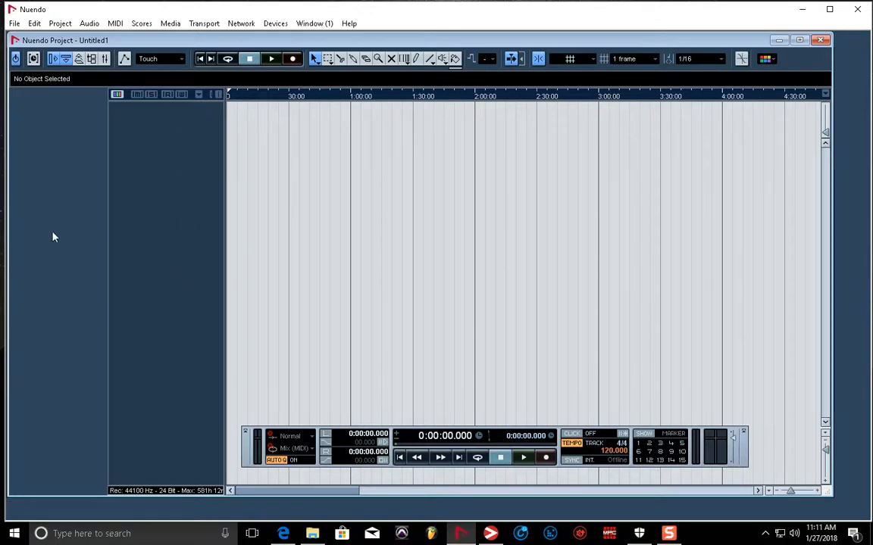
{"action": "mouse_move", "coordinate": [409, 257]}
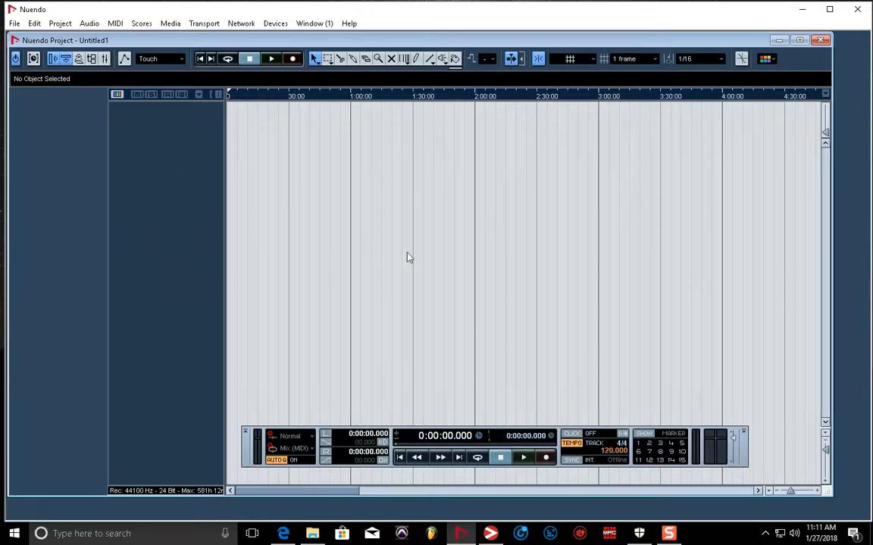
{"action": "mouse_move", "coordinate": [162, 182]}
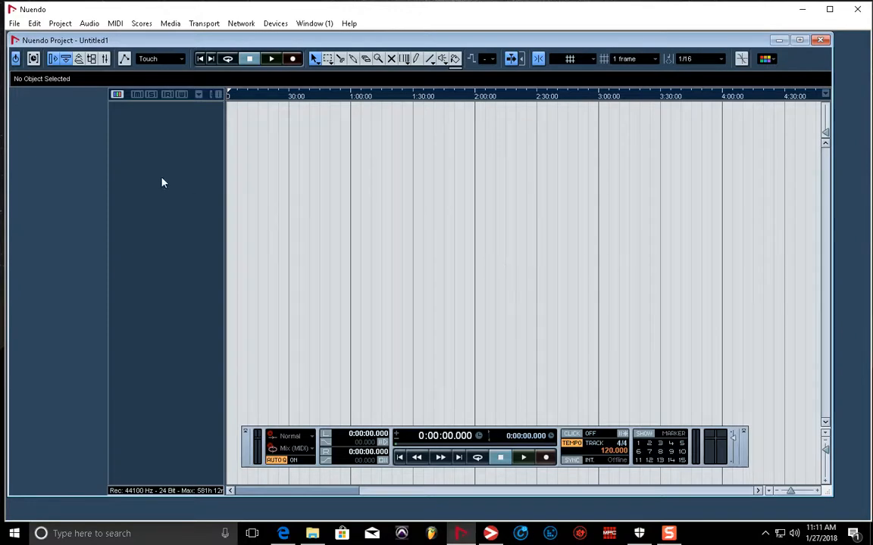
{"action": "mouse_move", "coordinate": [176, 265]}
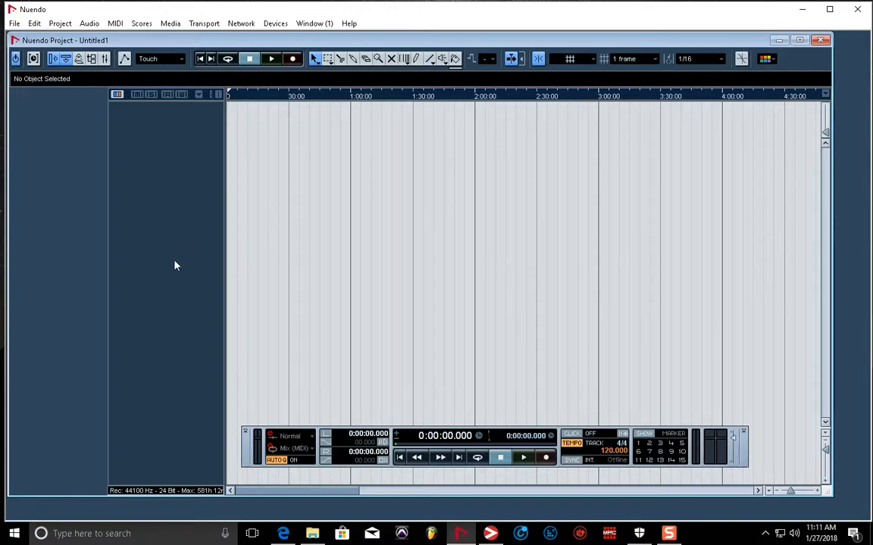
{"action": "mouse_move", "coordinate": [155, 157]}
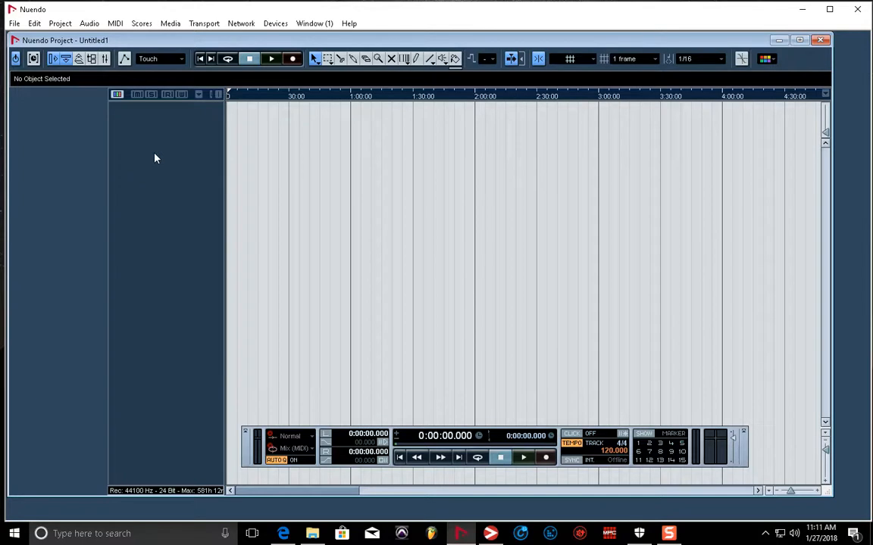
{"action": "mouse_move", "coordinate": [112, 103]}
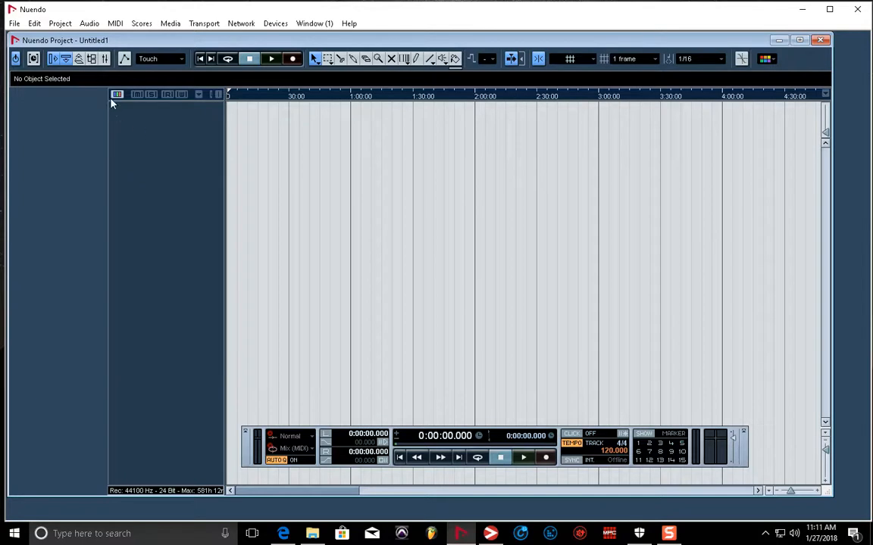
Browse the Edit and Project menus to show the Add Track types.
{"action": "left_click", "coordinate": [33, 24]}
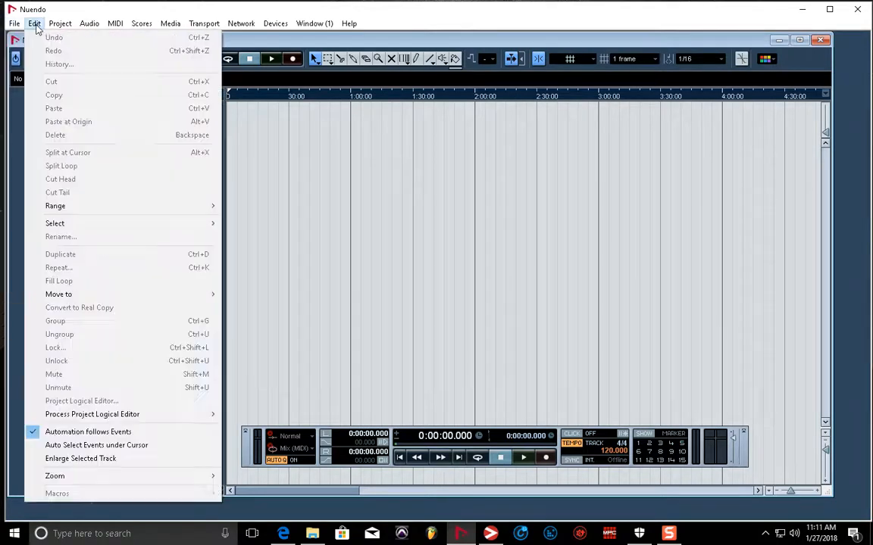
{"action": "left_click", "coordinate": [60, 23]}
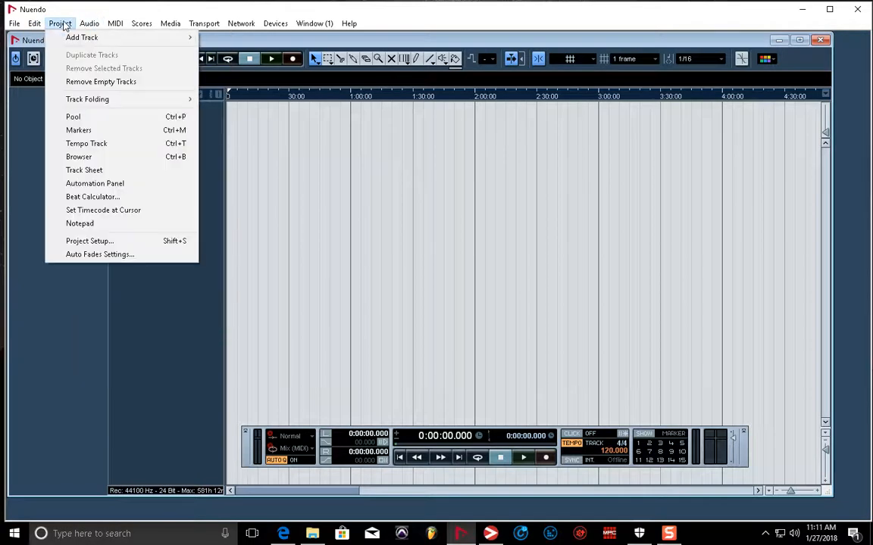
{"action": "left_click", "coordinate": [82, 36]}
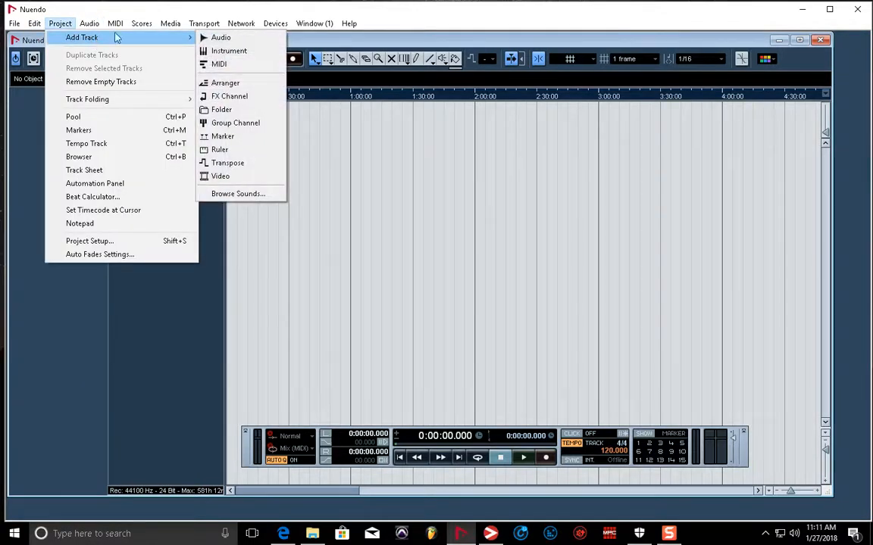
{"action": "mouse_move", "coordinate": [221, 36]}
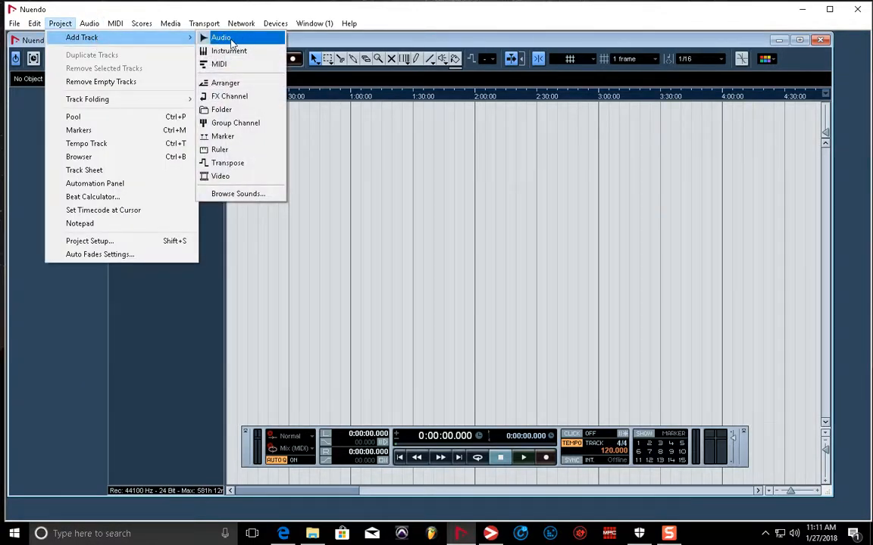
{"action": "mouse_move", "coordinate": [229, 50]}
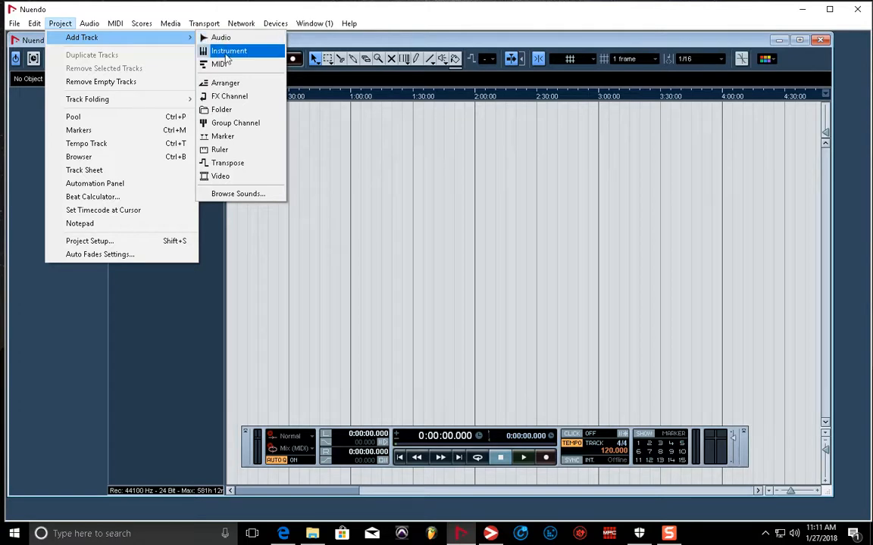
{"action": "mouse_move", "coordinate": [242, 97]}
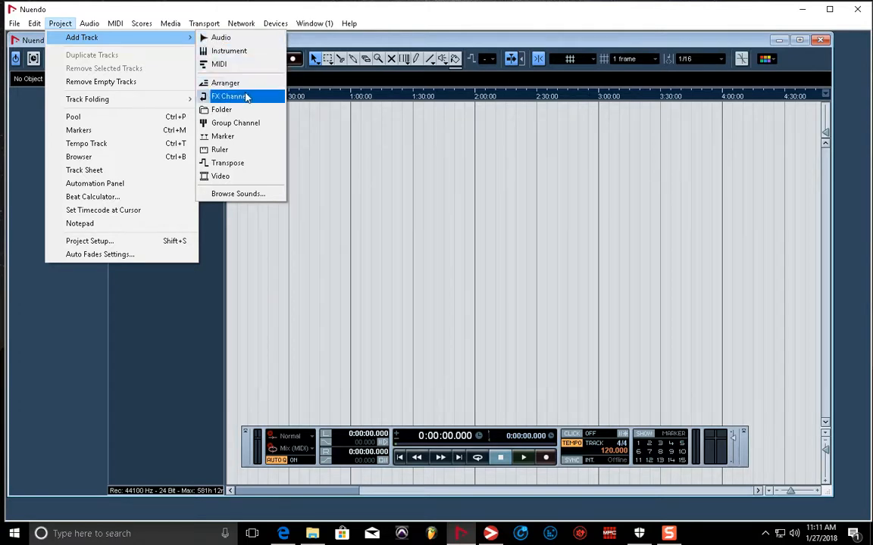
{"action": "mouse_move", "coordinate": [224, 312]}
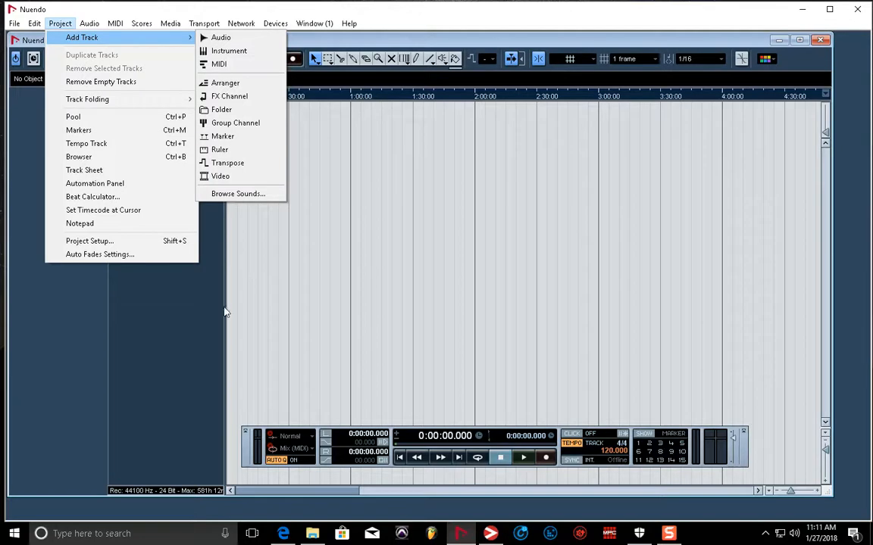
{"action": "mouse_move", "coordinate": [191, 357]}
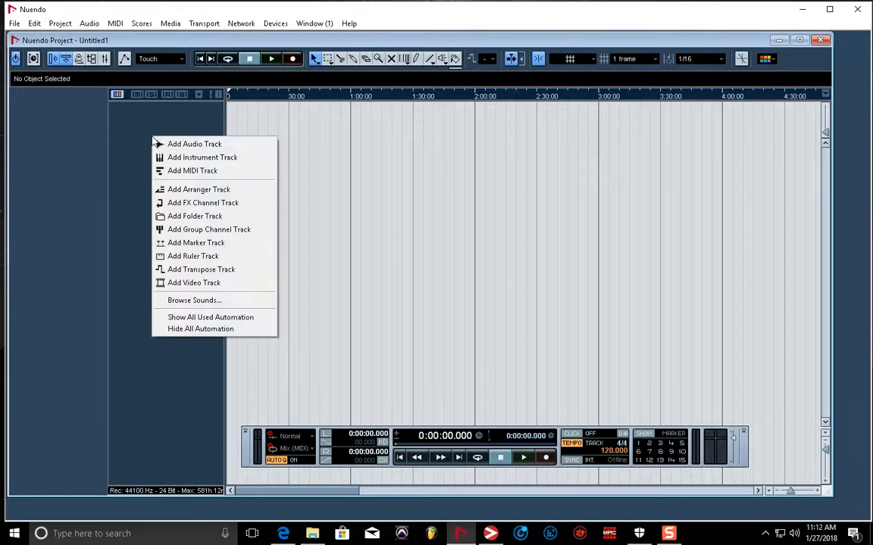
{"action": "mouse_move", "coordinate": [194, 144]}
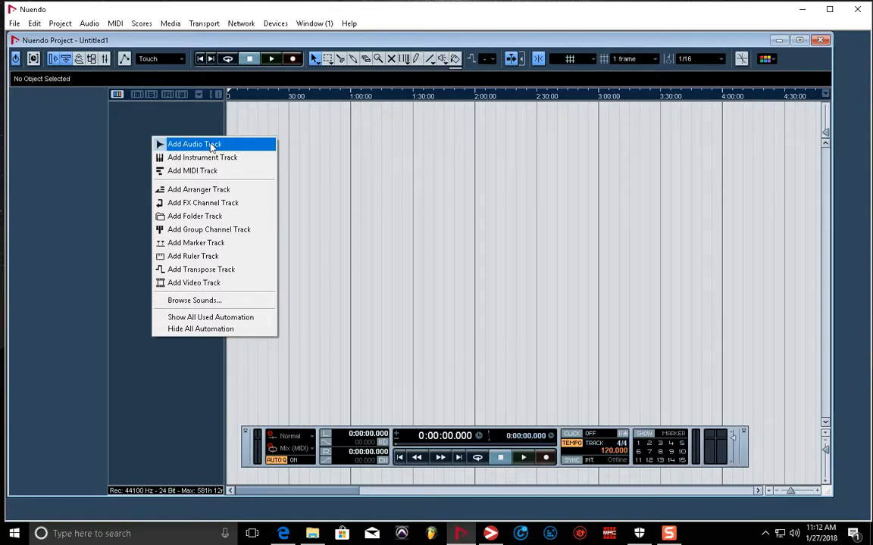
Add one stereo audio track, Audio 01, to the project.
{"action": "left_click", "coordinate": [194, 144]}
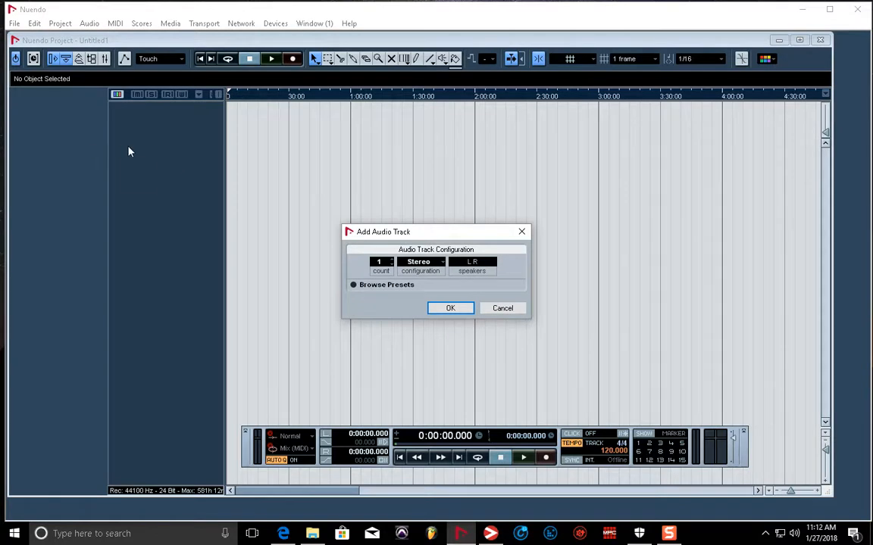
{"action": "mouse_move", "coordinate": [158, 261]}
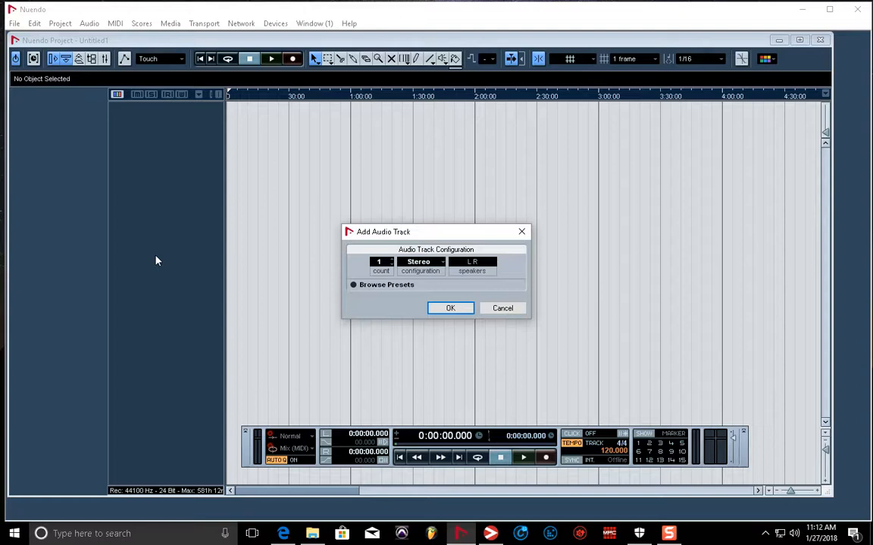
{"action": "mouse_move", "coordinate": [146, 257]}
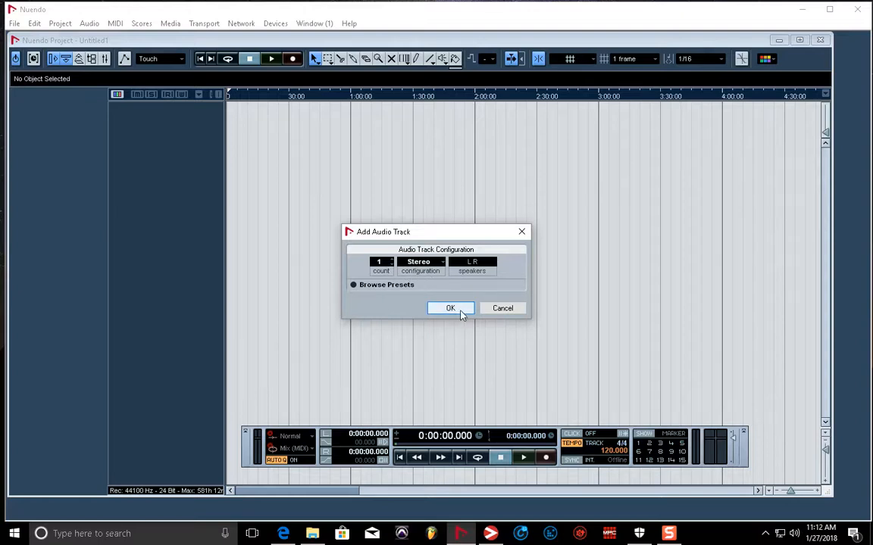
{"action": "left_click", "coordinate": [450, 307]}
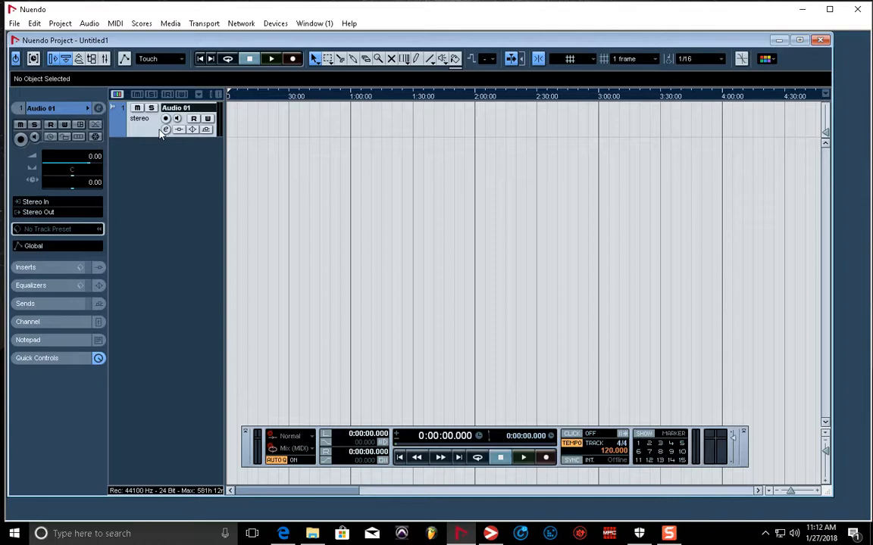
{"action": "mouse_move", "coordinate": [730, 218]}
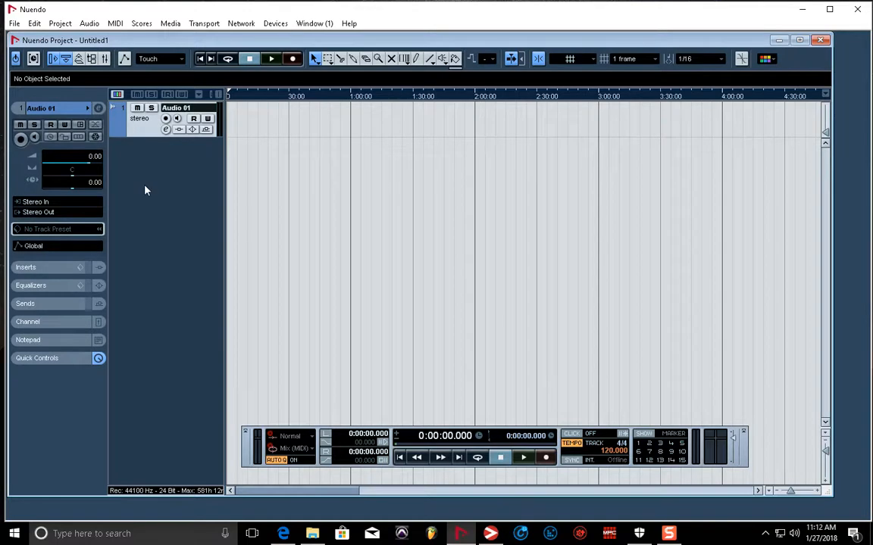
{"action": "mouse_move", "coordinate": [163, 176]}
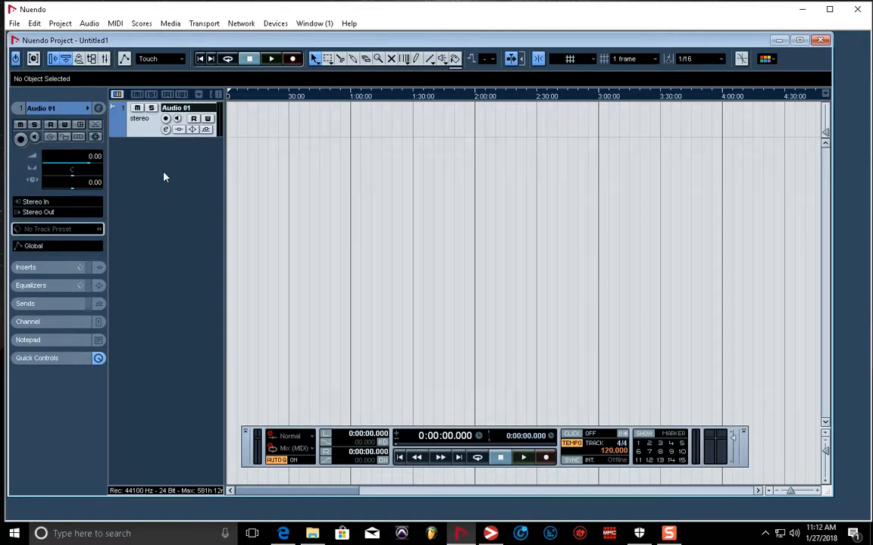
Start adding another audio track and set its configuration to Mono.
{"action": "right_click", "coordinate": [164, 176]}
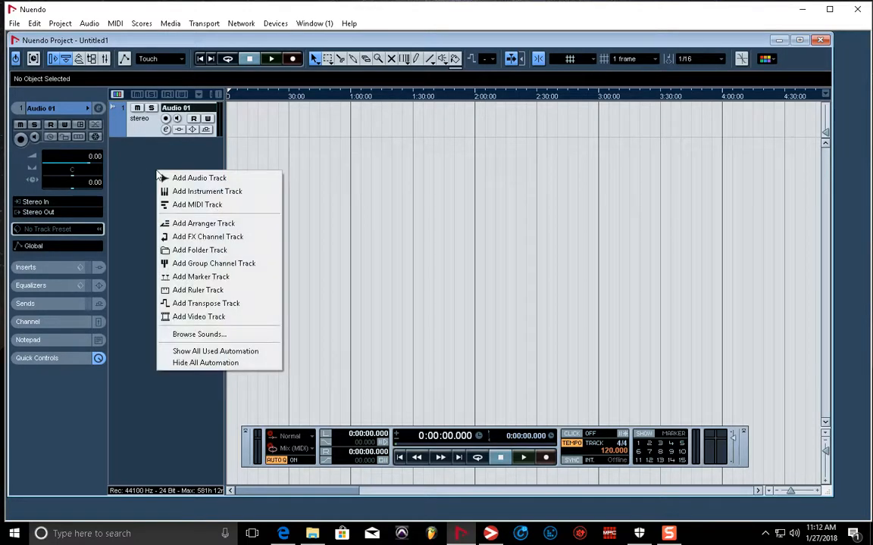
{"action": "mouse_move", "coordinate": [139, 183]}
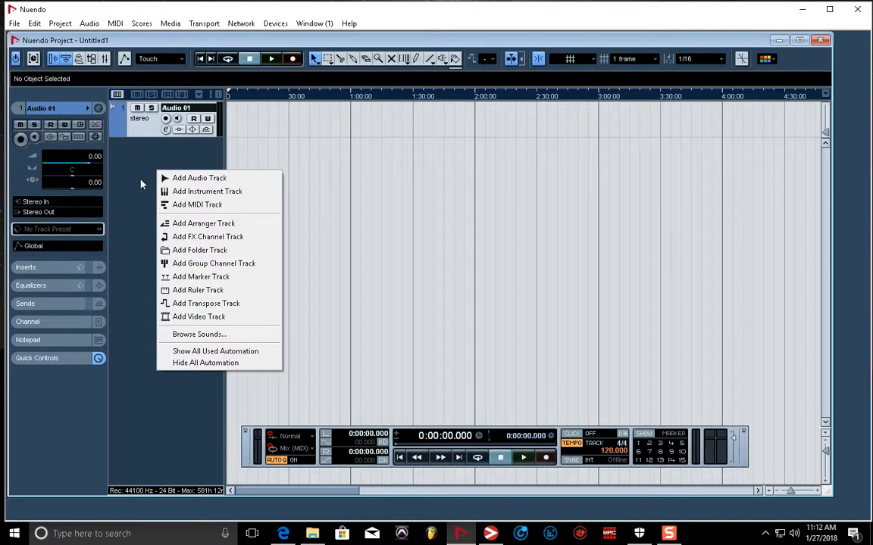
{"action": "left_click", "coordinate": [200, 178]}
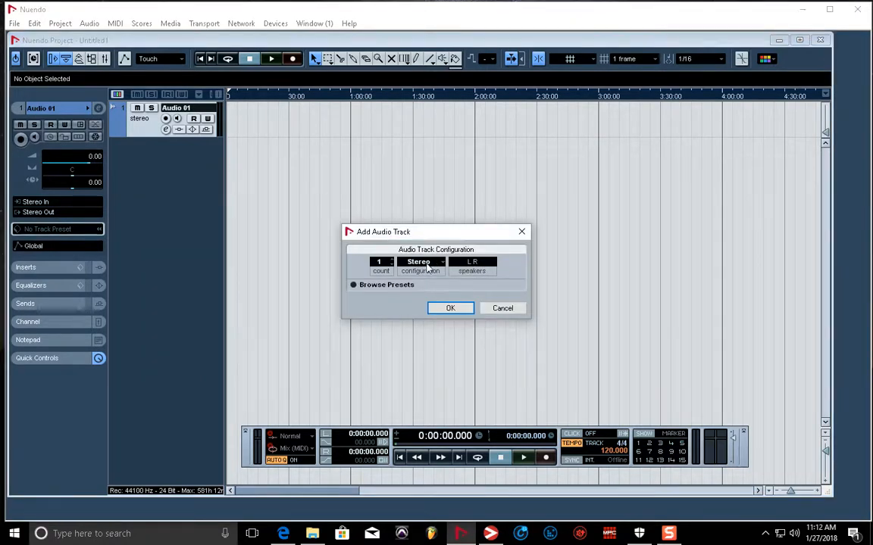
{"action": "left_click", "coordinate": [421, 260]}
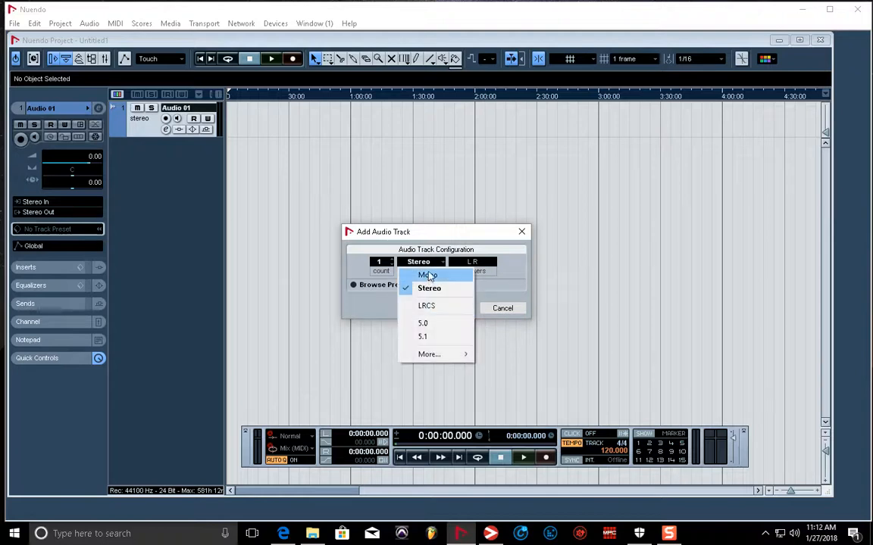
{"action": "left_click", "coordinate": [427, 276]}
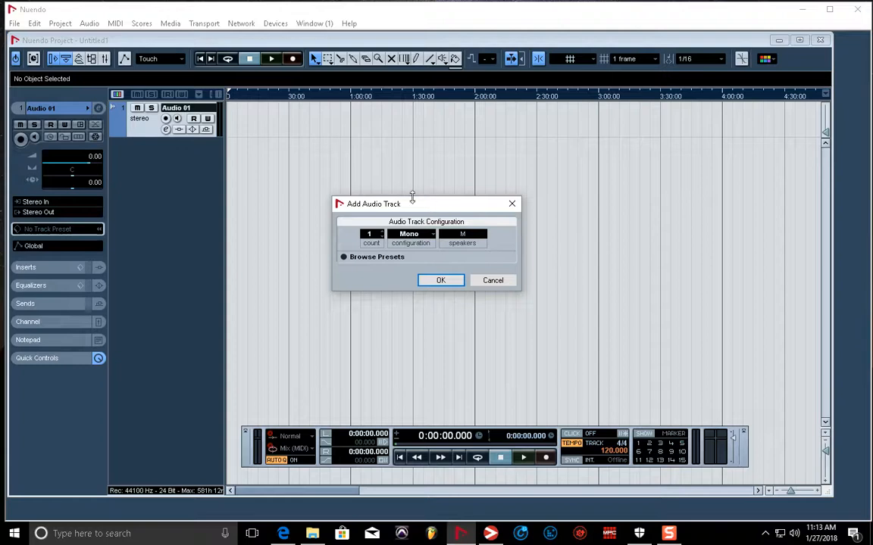
{"action": "mouse_move", "coordinate": [406, 206]}
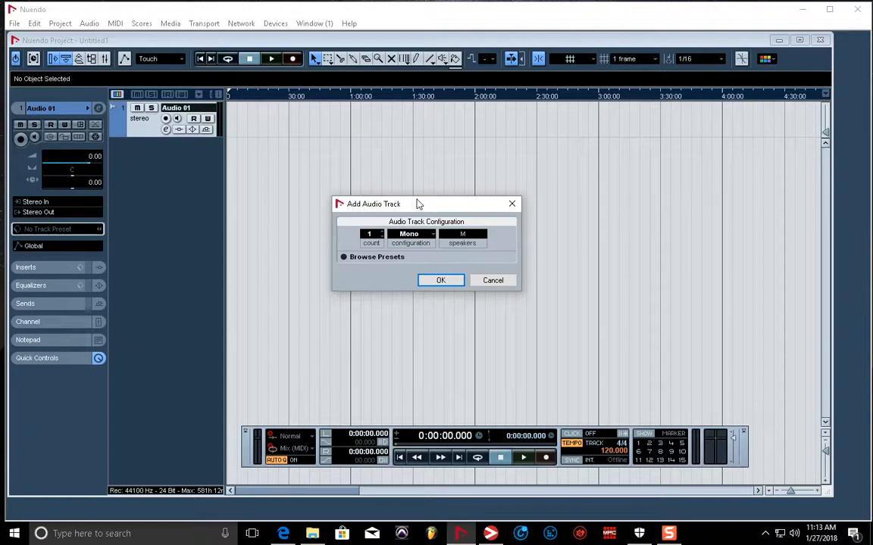
{"action": "mouse_move", "coordinate": [423, 200]}
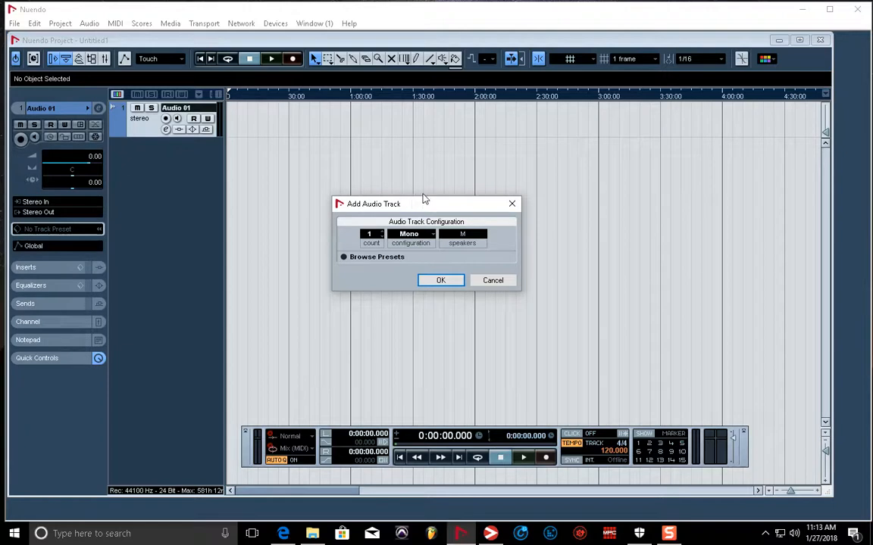
{"action": "mouse_move", "coordinate": [421, 197]}
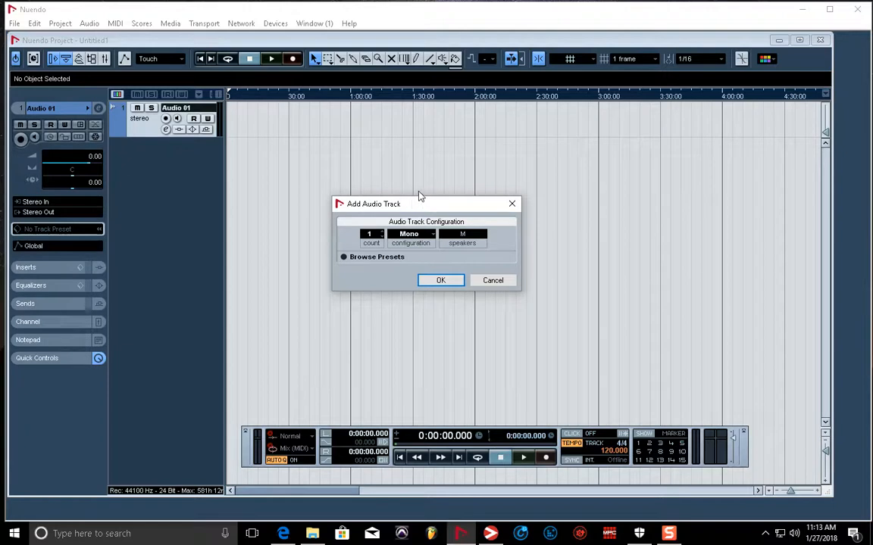
{"action": "mouse_move", "coordinate": [388, 203]}
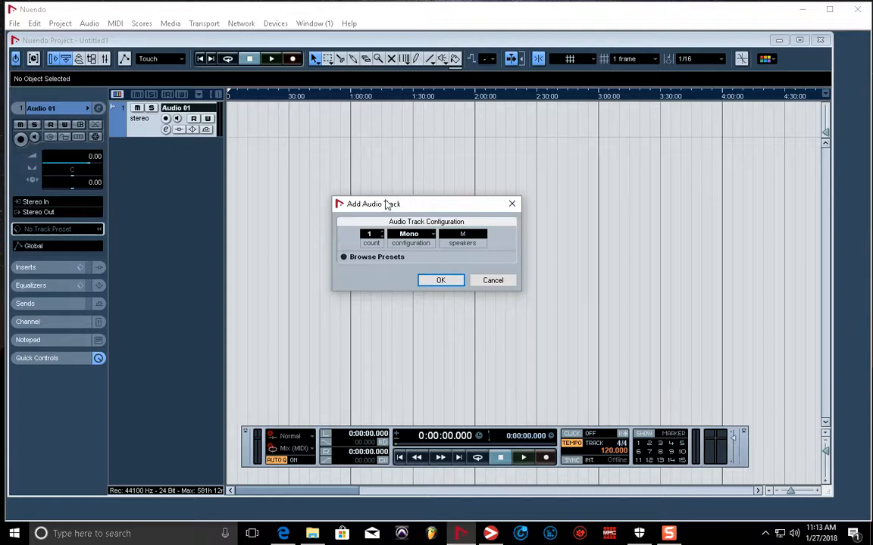
{"action": "mouse_move", "coordinate": [379, 200]}
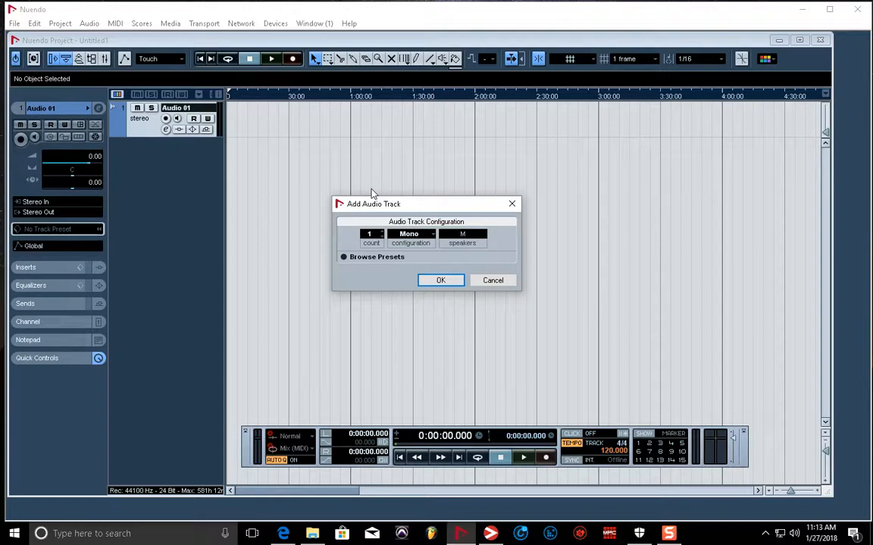
{"action": "mouse_move", "coordinate": [369, 188]}
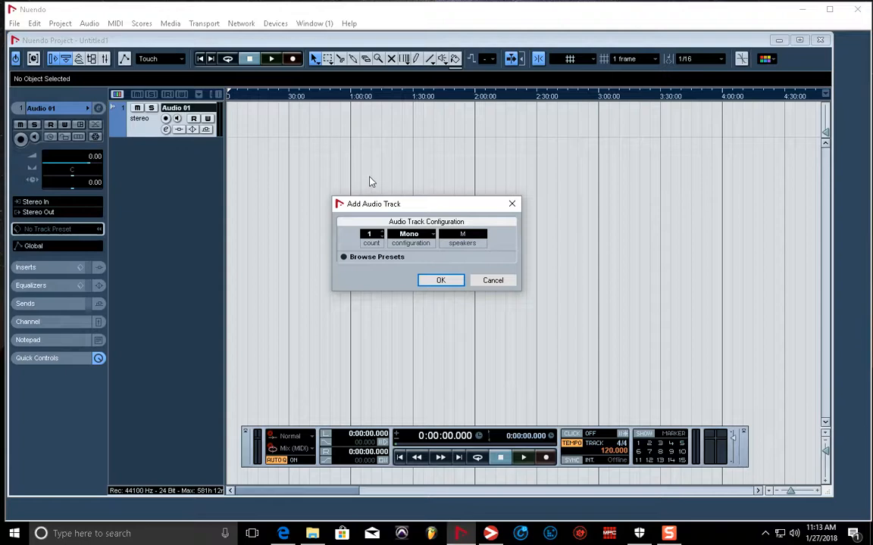
{"action": "mouse_move", "coordinate": [226, 212]}
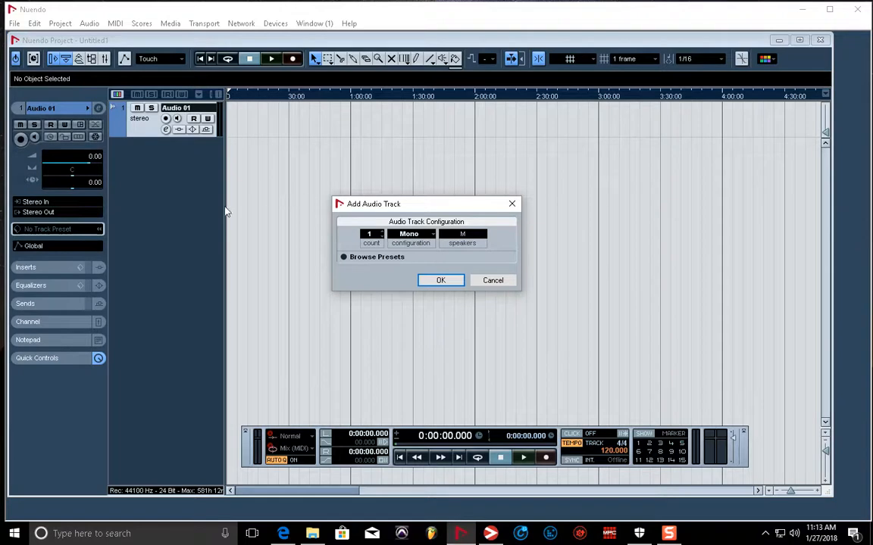
{"action": "mouse_move", "coordinate": [174, 178]}
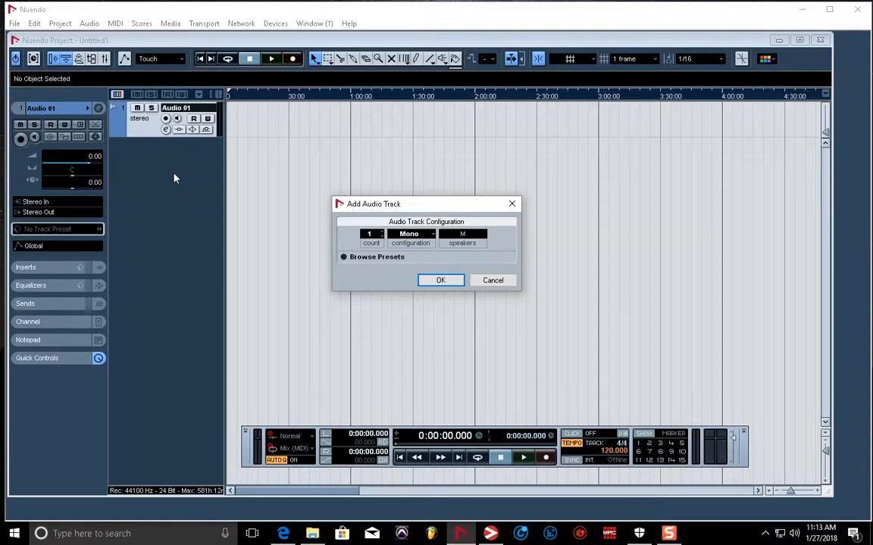
{"action": "mouse_move", "coordinate": [139, 191]}
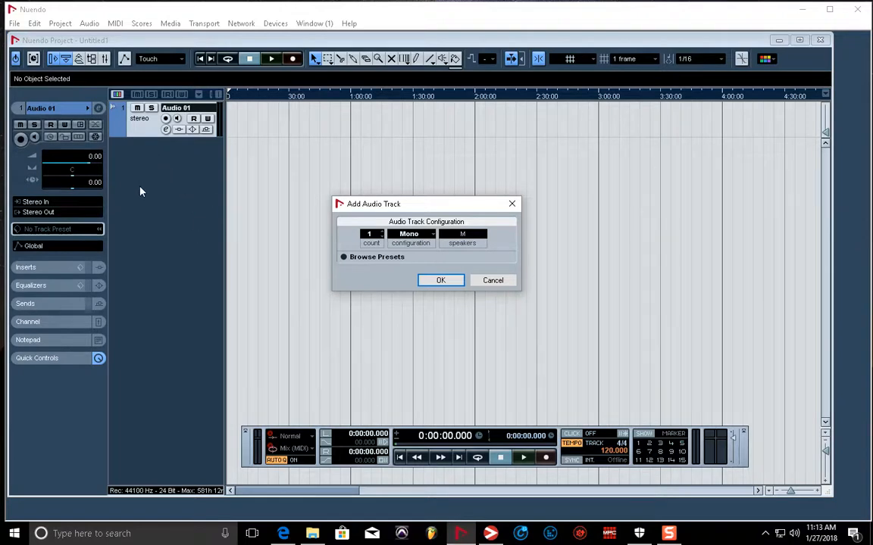
{"action": "mouse_move", "coordinate": [154, 187]}
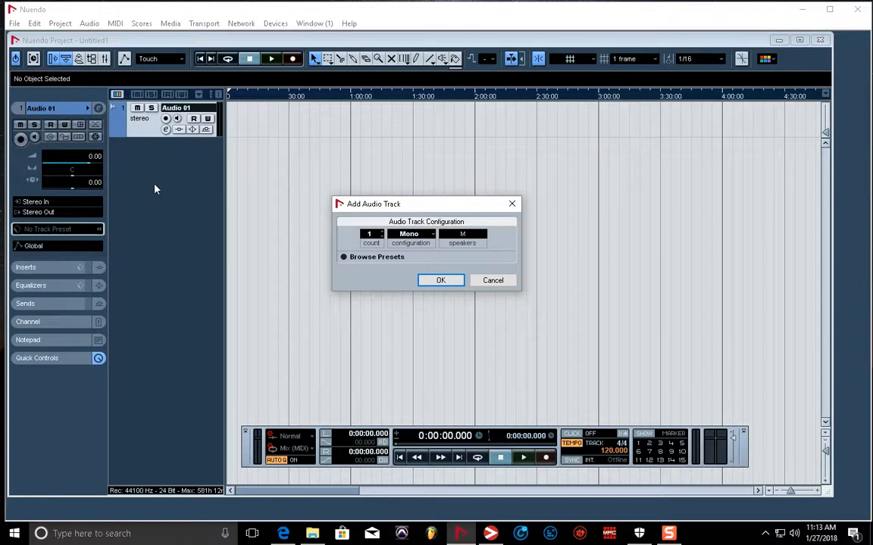
{"action": "mouse_move", "coordinate": [166, 209]}
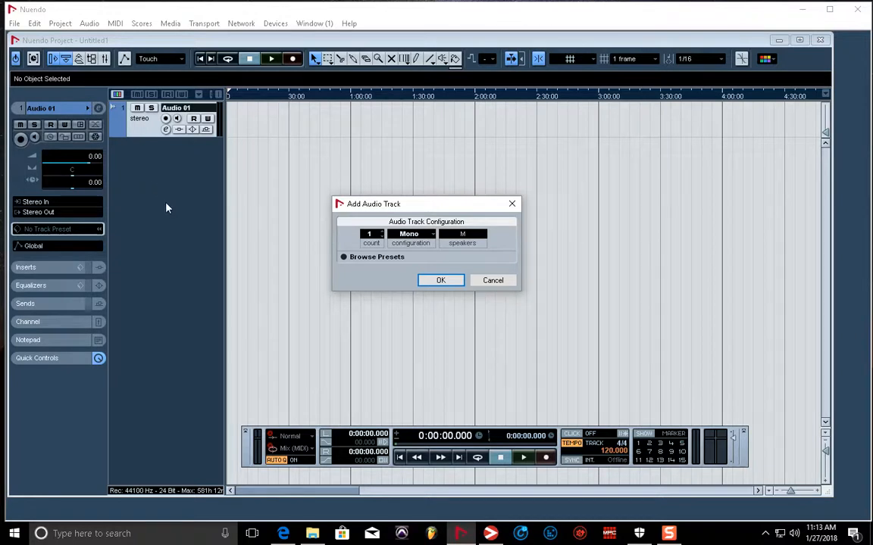
{"action": "mouse_move", "coordinate": [167, 172]}
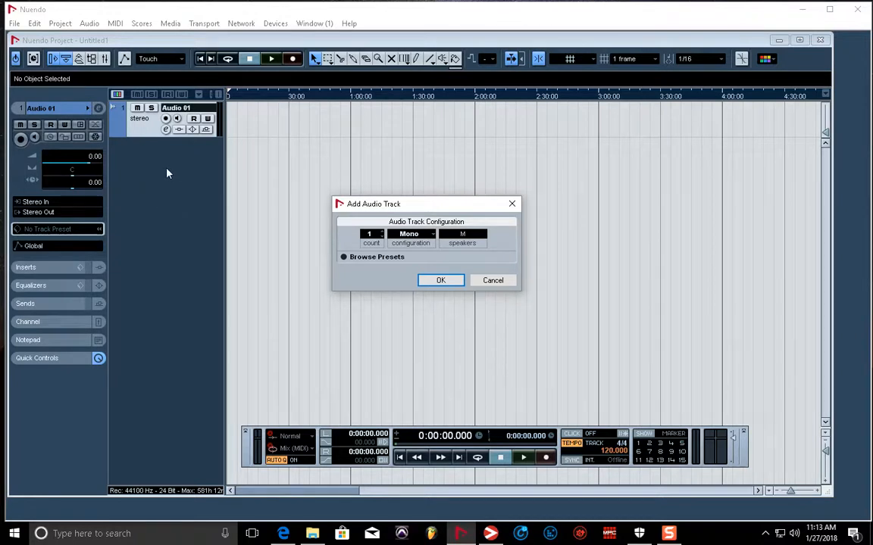
{"action": "mouse_move", "coordinate": [178, 188]}
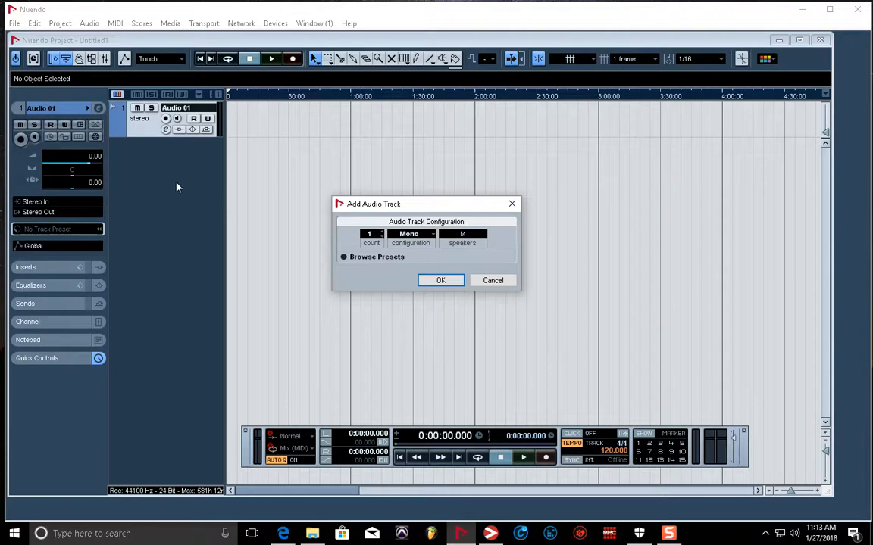
{"action": "mouse_move", "coordinate": [188, 185]}
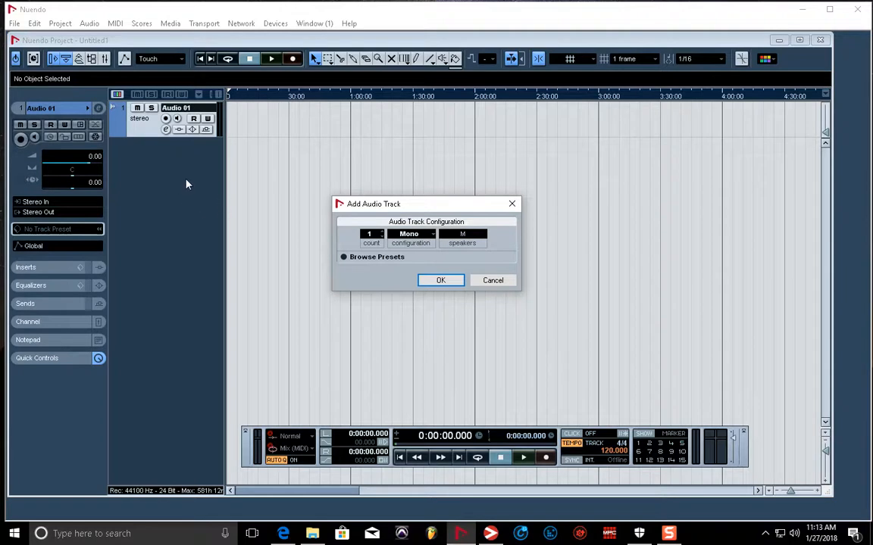
{"action": "mouse_move", "coordinate": [182, 191]}
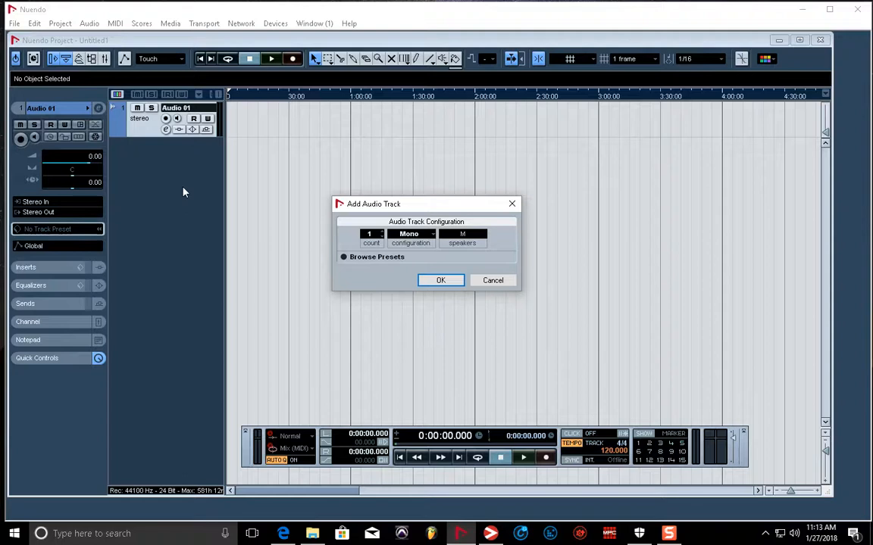
{"action": "mouse_move", "coordinate": [189, 197]}
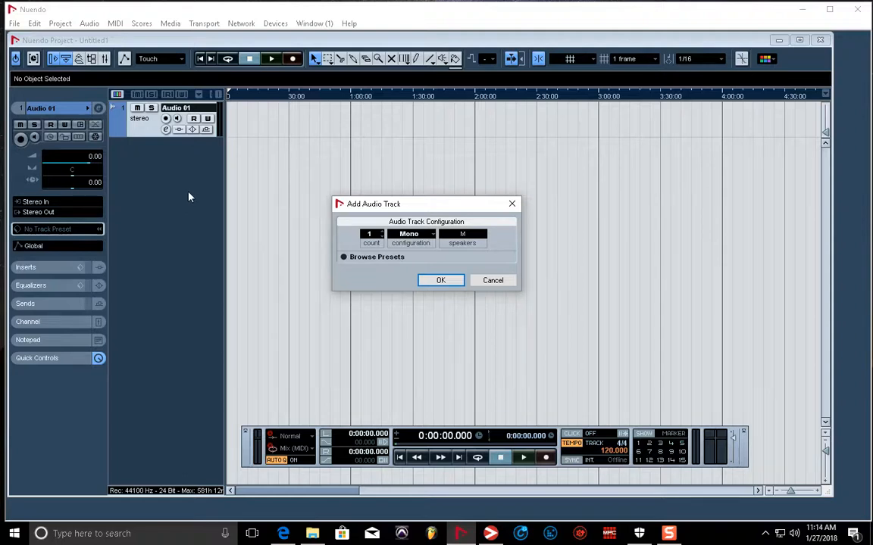
{"action": "mouse_move", "coordinate": [159, 185]}
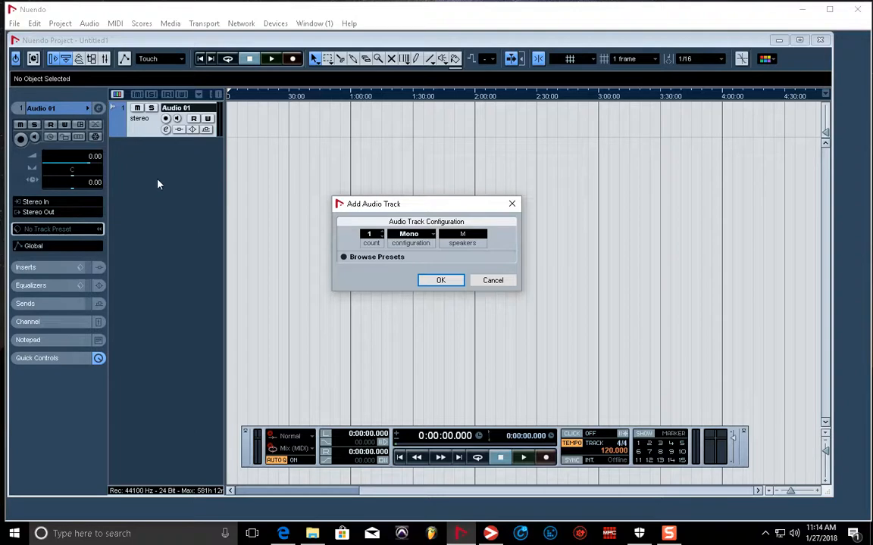
{"action": "mouse_move", "coordinate": [263, 185]}
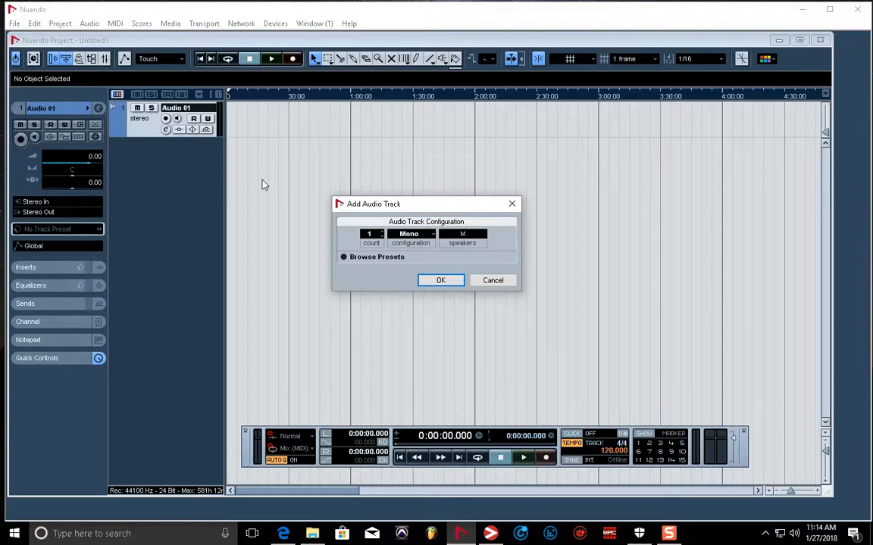
{"action": "mouse_move", "coordinate": [330, 267]}
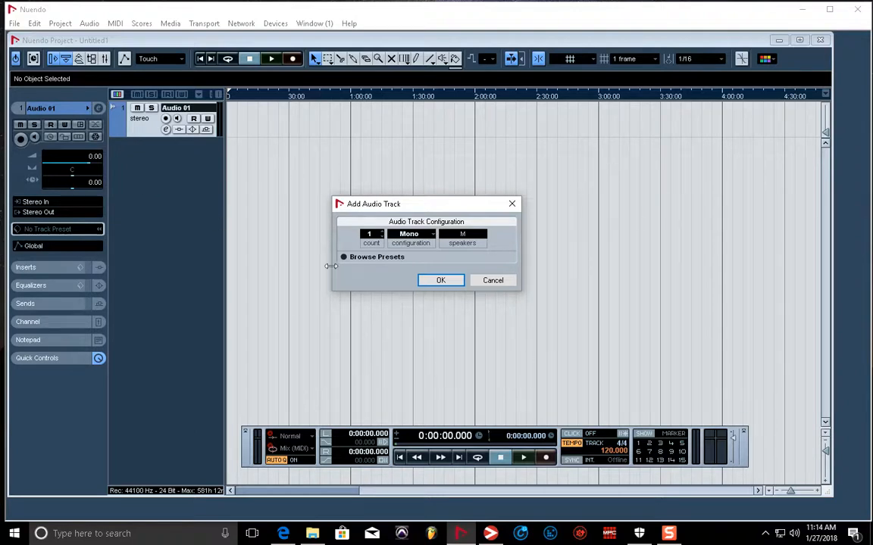
{"action": "mouse_move", "coordinate": [530, 309]}
{"action": "type", "text": "3"}
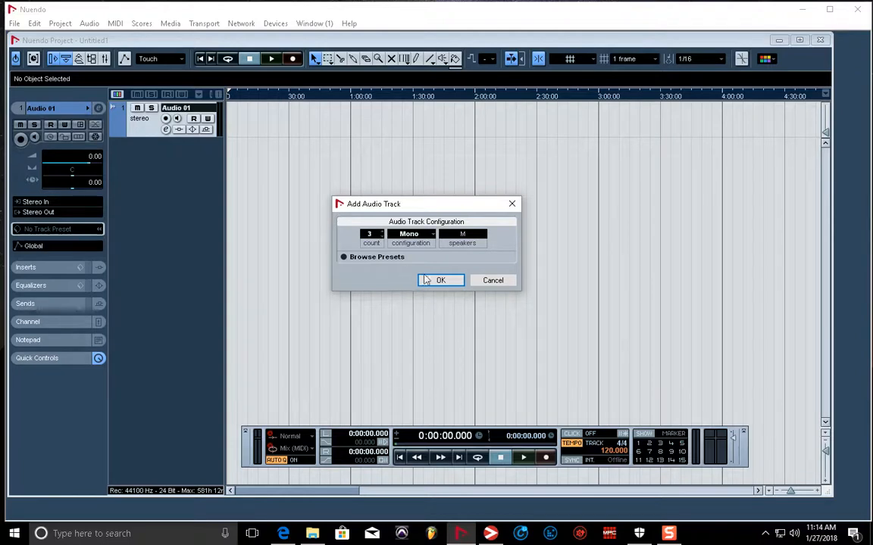
Confirm adding the three mono tracks Audio 02 to Audio 04.
{"action": "left_click", "coordinate": [439, 280]}
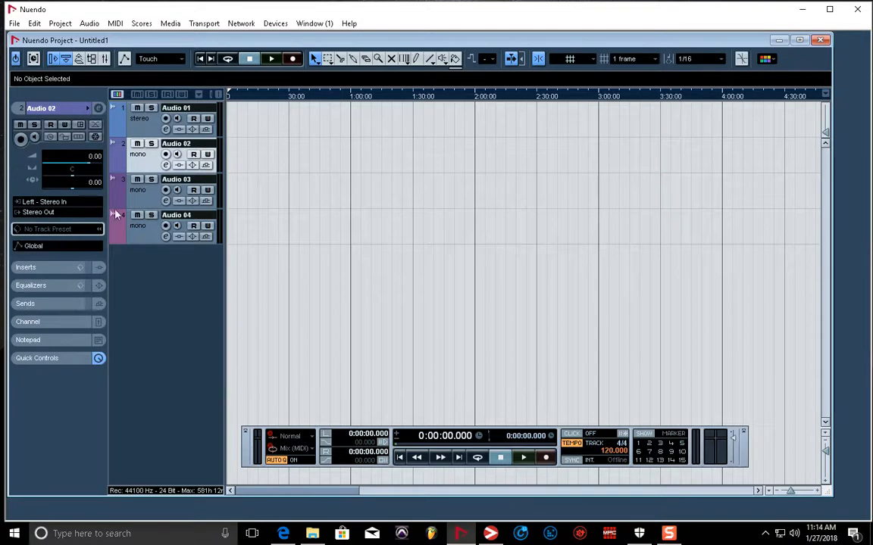
{"action": "mouse_move", "coordinate": [379, 182]}
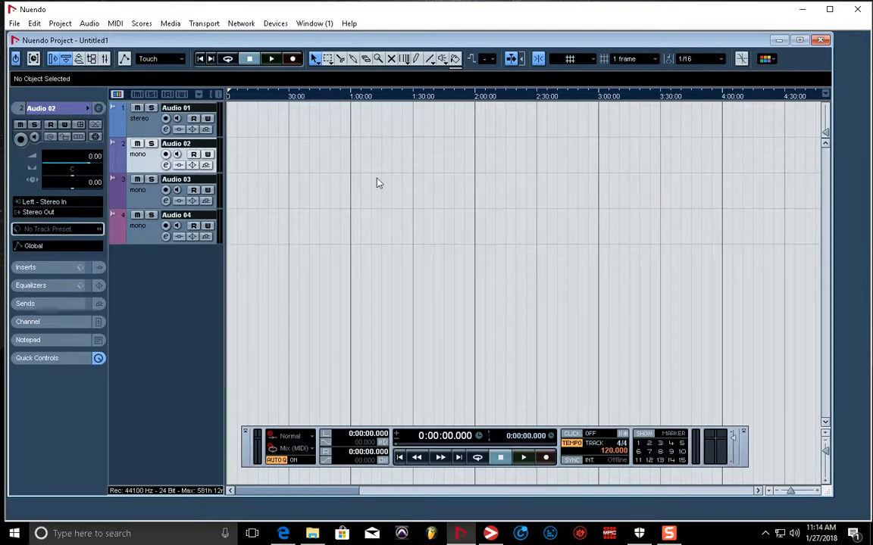
{"action": "mouse_move", "coordinate": [173, 114]}
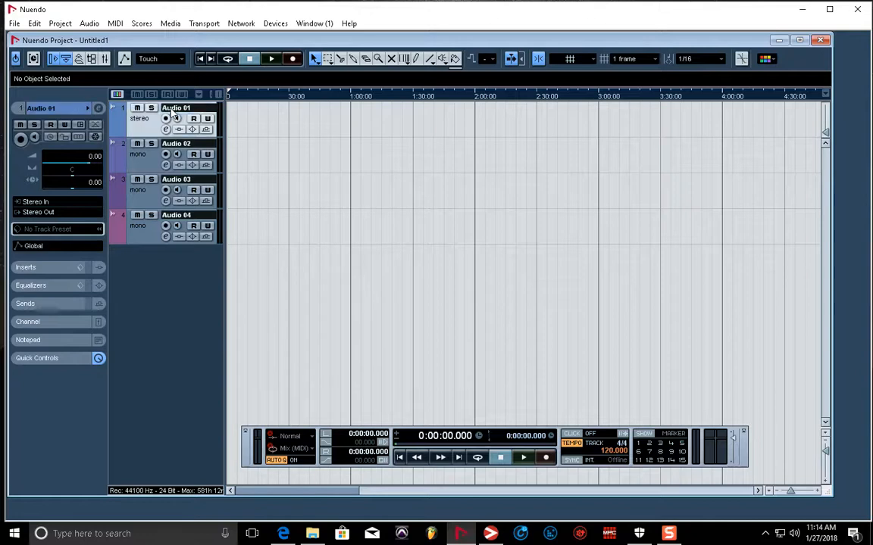
Rename Audio 01 to 'beat' and Audio 02 to 'voc 1'.
{"action": "double_click", "coordinate": [176, 108]}
{"action": "type", "text": "beat"}
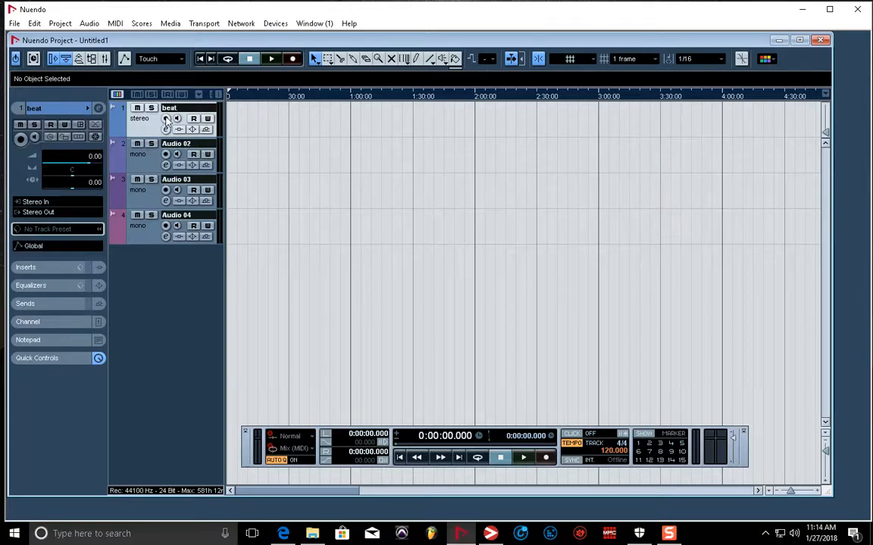
{"action": "left_click", "coordinate": [176, 143]}
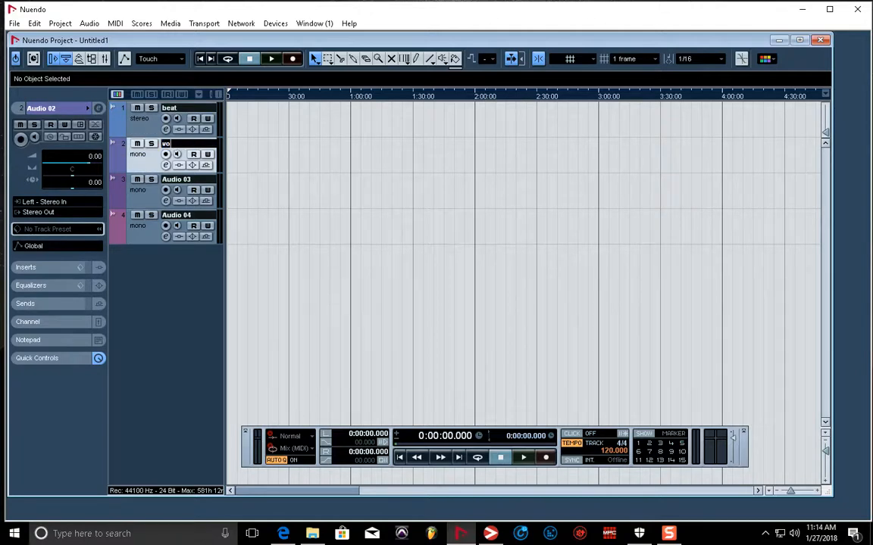
{"action": "type", "text": "voc 1"}
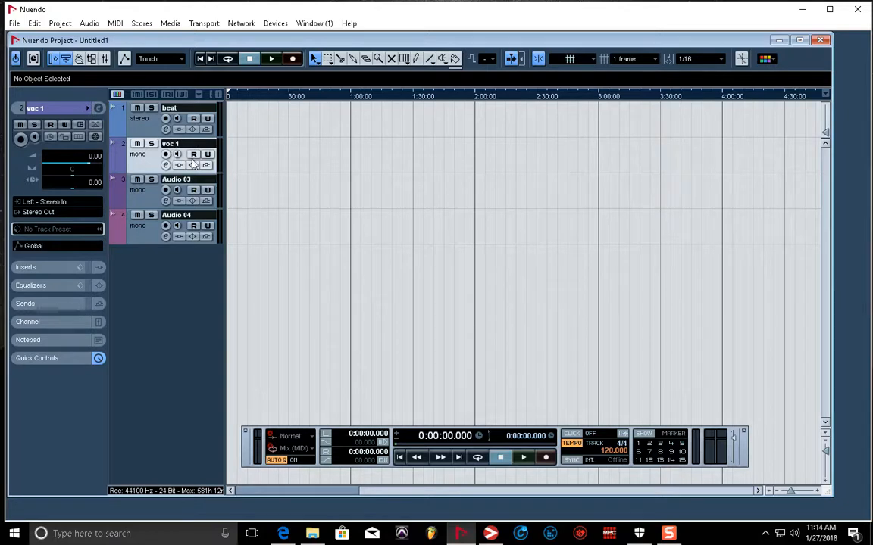
{"action": "mouse_move", "coordinate": [165, 154]}
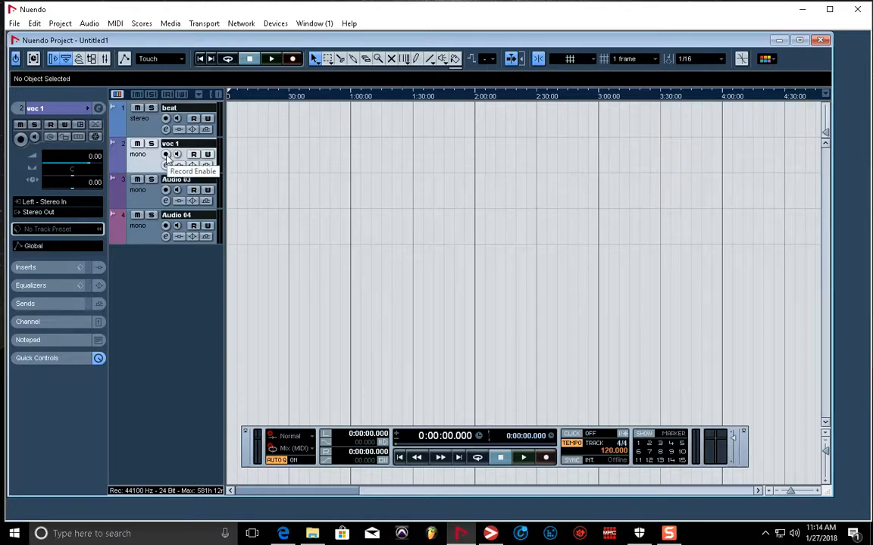
{"action": "mouse_move", "coordinate": [176, 155]}
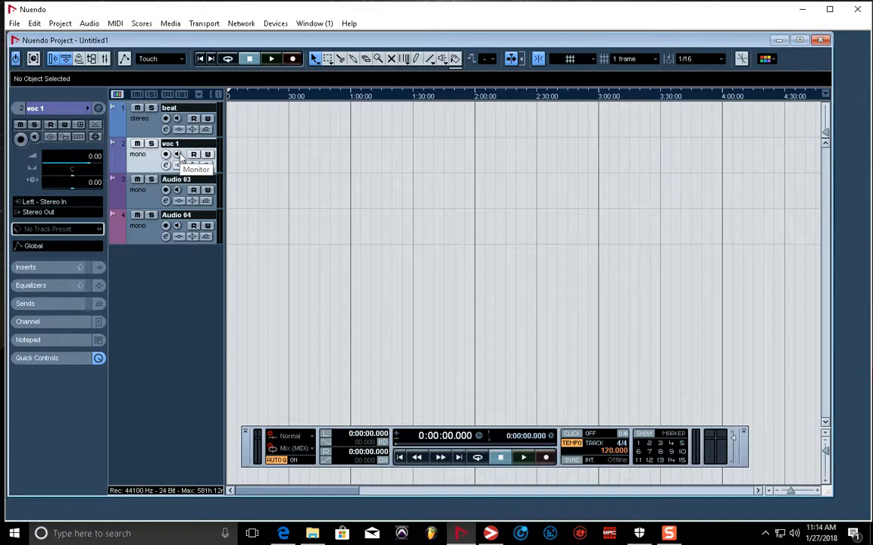
{"action": "mouse_move", "coordinate": [194, 155]}
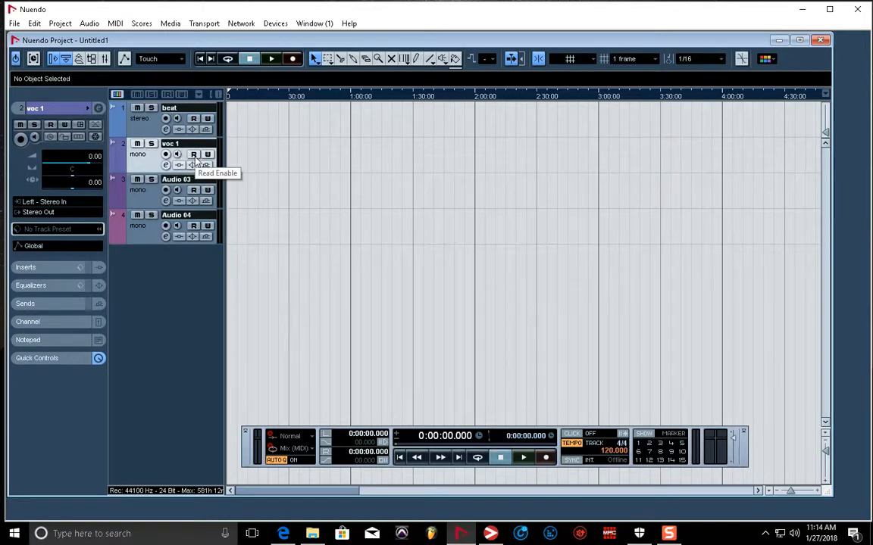
{"action": "mouse_move", "coordinate": [207, 155]}
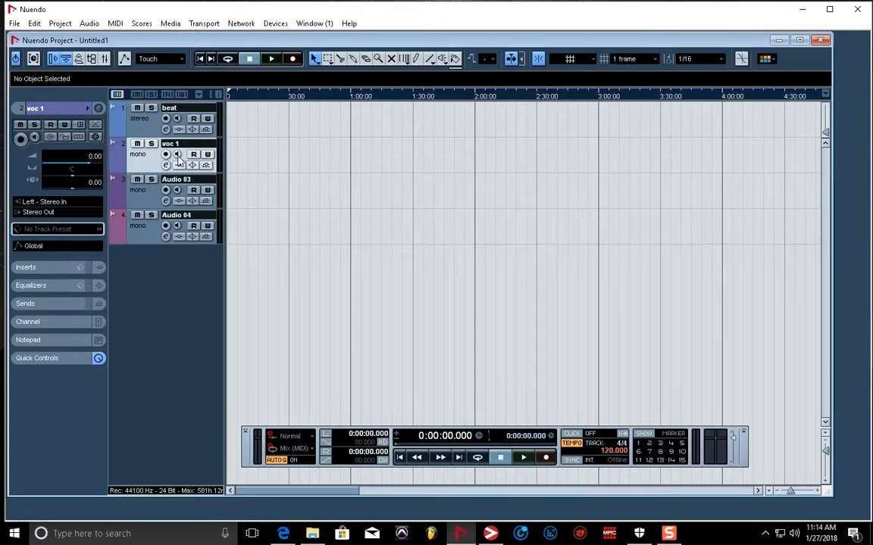
{"action": "mouse_move", "coordinate": [165, 154]}
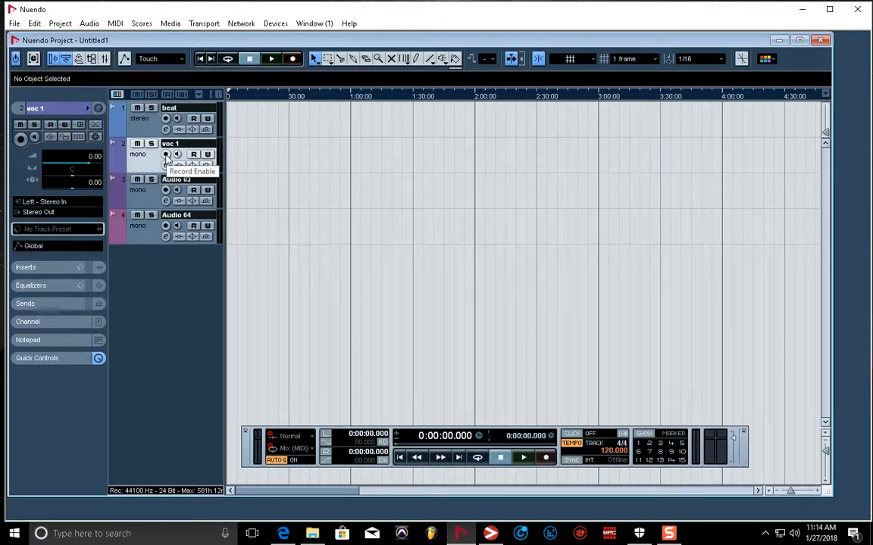
{"action": "left_click", "coordinate": [167, 154]}
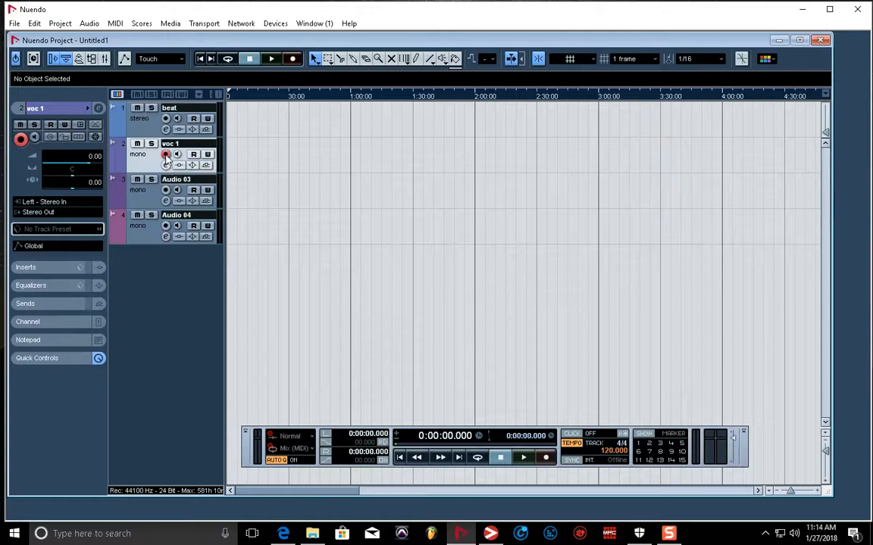
{"action": "left_click", "coordinate": [165, 154]}
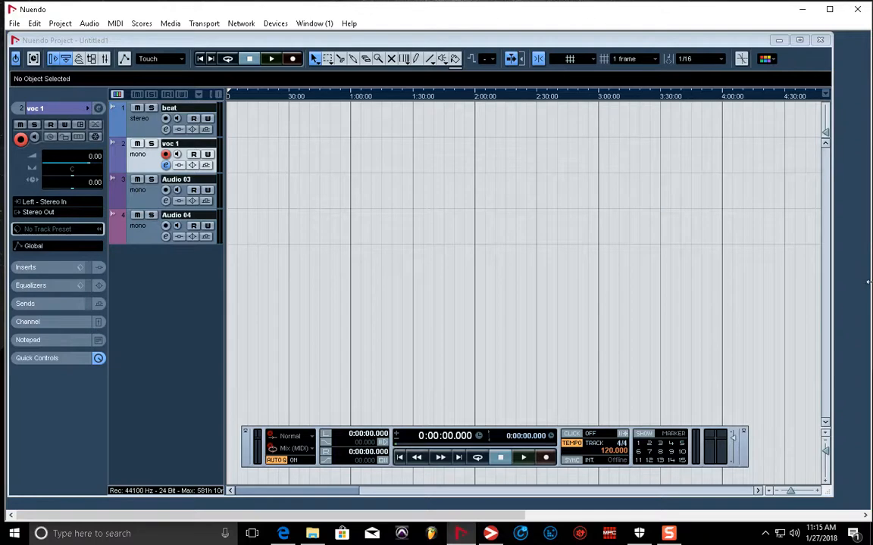
{"action": "mouse_move", "coordinate": [412, 234]}
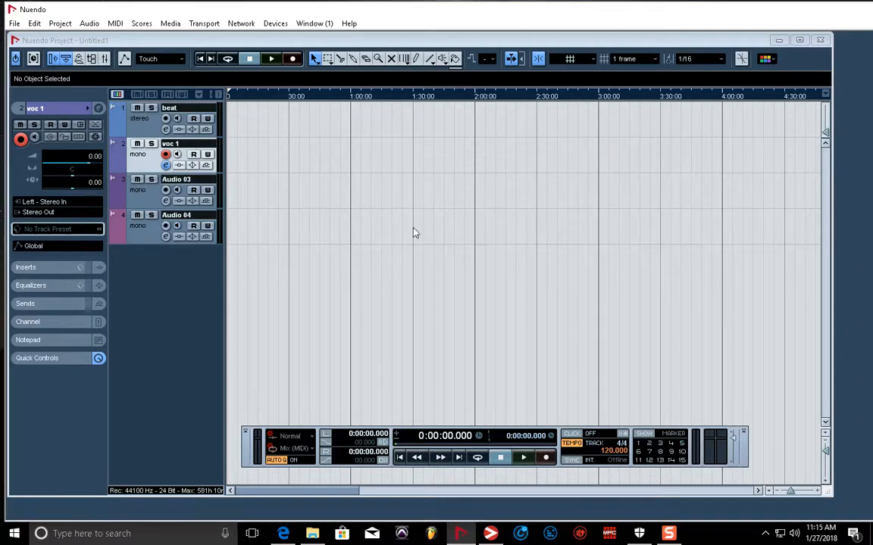
{"action": "mouse_move", "coordinate": [120, 88]}
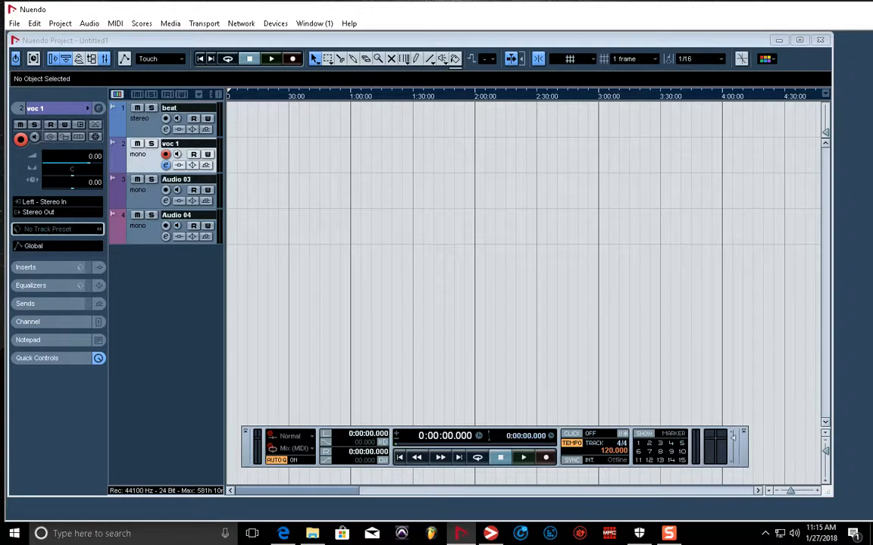
{"action": "mouse_move", "coordinate": [842, 74]}
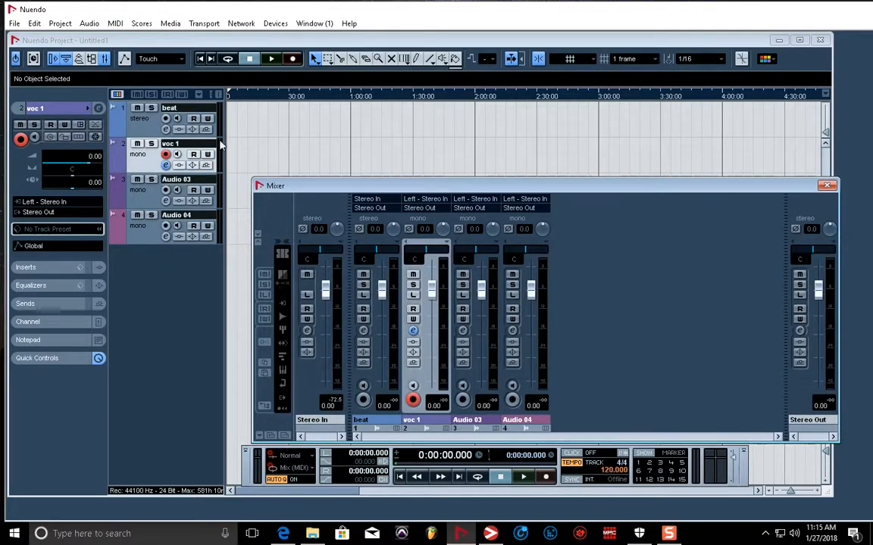
Select Audio 03 and bring up its channel settings window.
{"action": "left_click", "coordinate": [827, 185]}
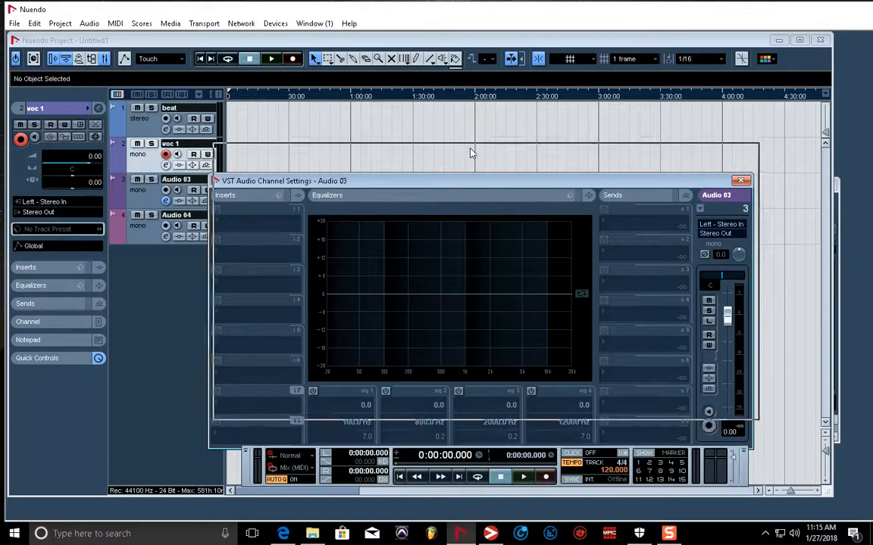
{"action": "left_click", "coordinate": [741, 180]}
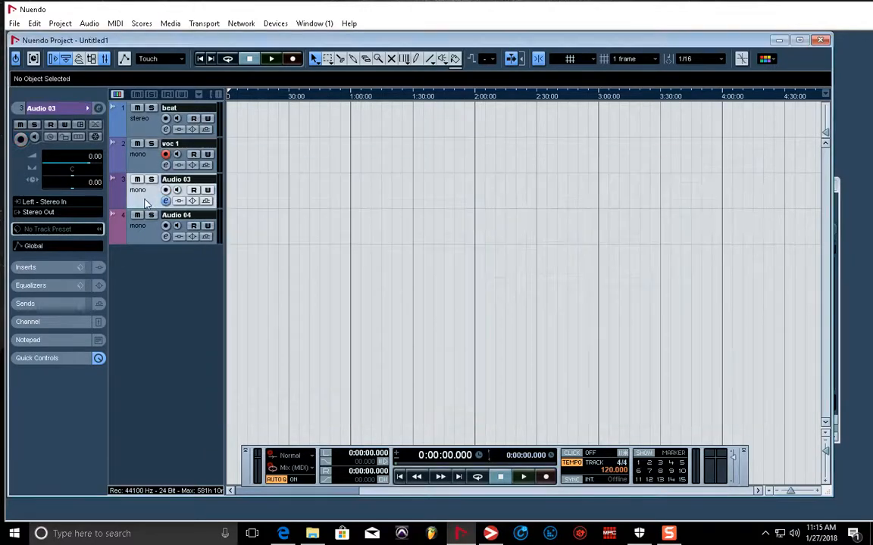
{"action": "left_click", "coordinate": [165, 200]}
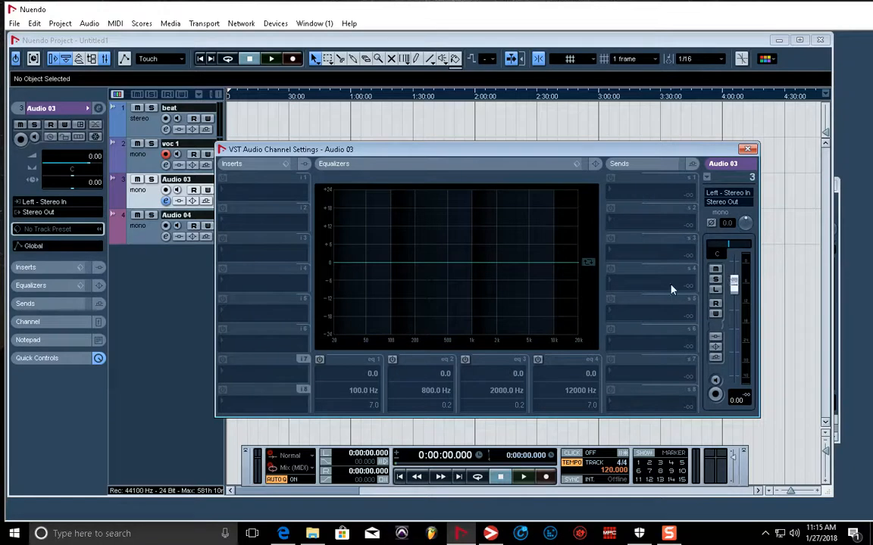
{"action": "mouse_move", "coordinate": [253, 279]}
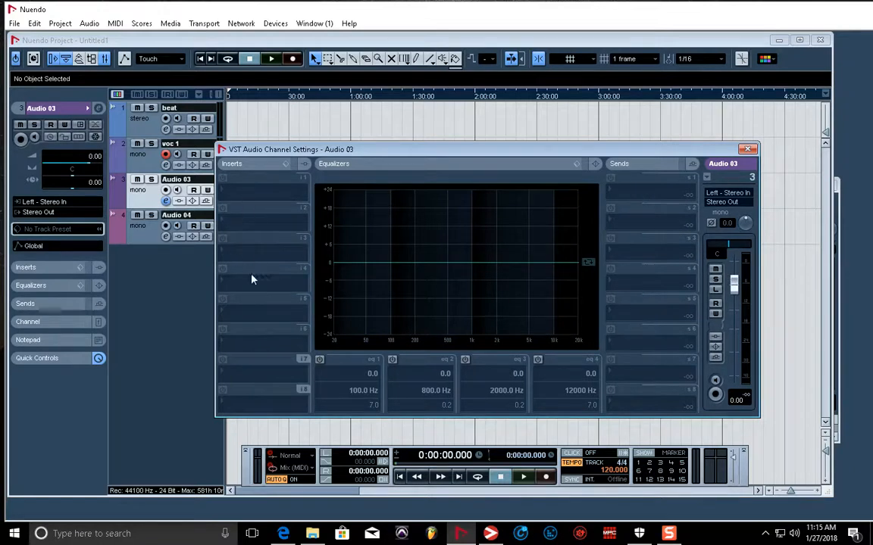
{"action": "mouse_move", "coordinate": [259, 203]}
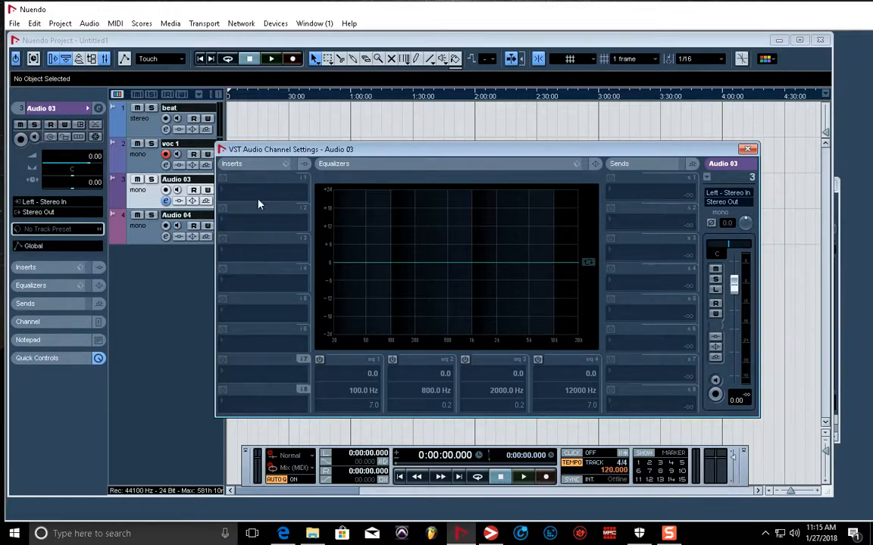
{"action": "mouse_move", "coordinate": [247, 400]}
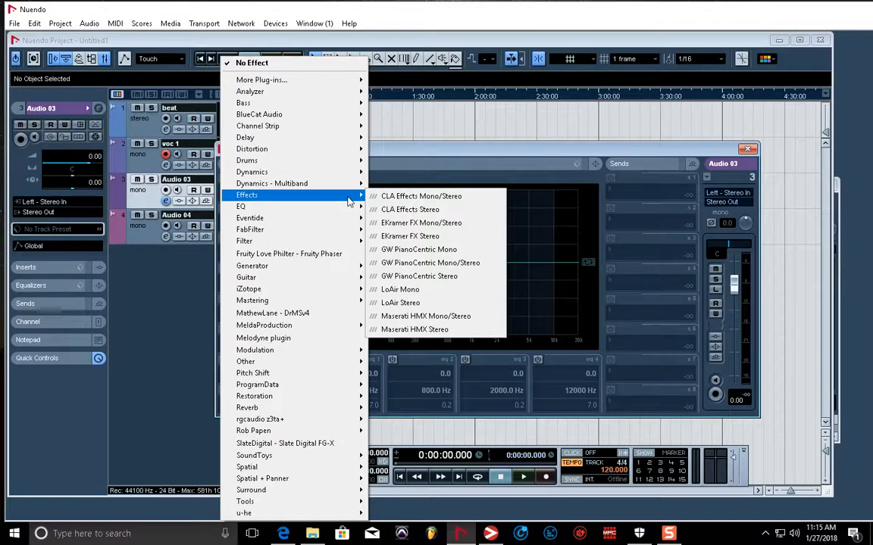
{"action": "mouse_move", "coordinate": [240, 206]}
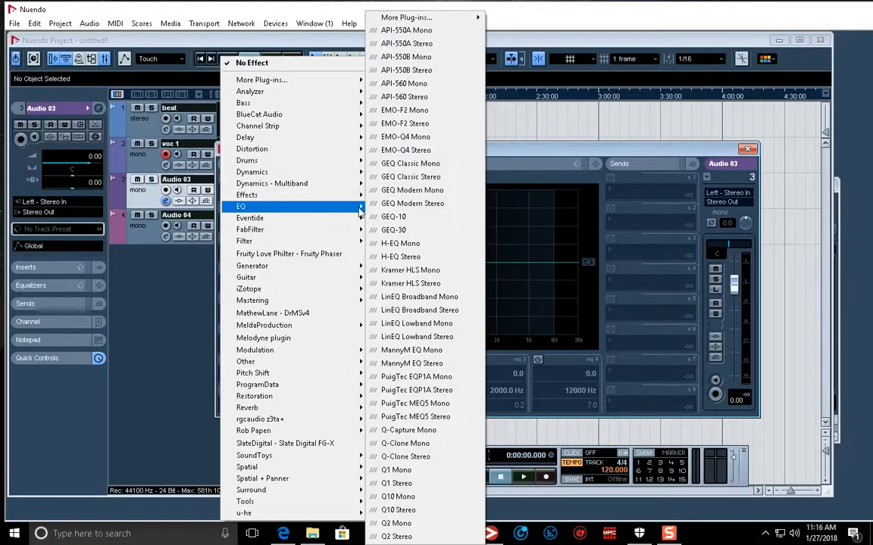
Insert GEQ-30 in slot 1 and JJP Vocals Stereo in slot 2 on Audio 03.
{"action": "left_click", "coordinate": [394, 230]}
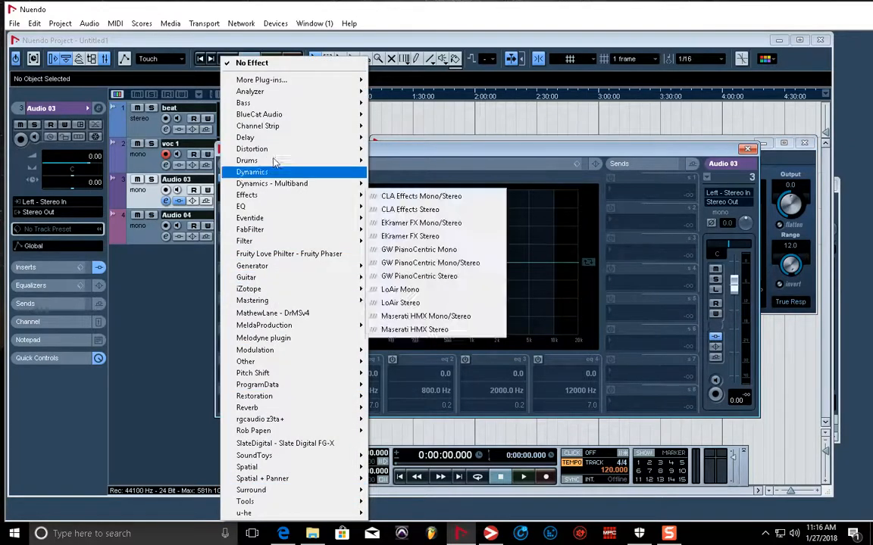
{"action": "left_click", "coordinate": [261, 79]}
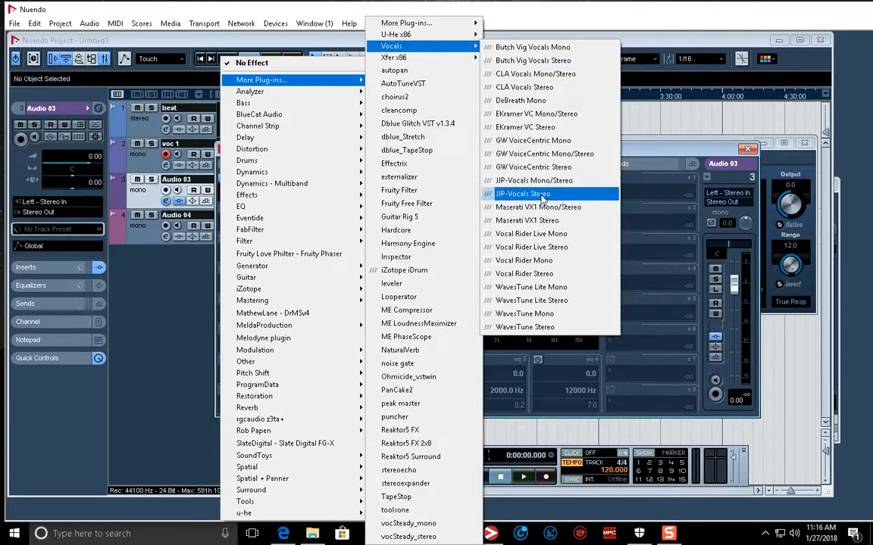
{"action": "left_click", "coordinate": [521, 194]}
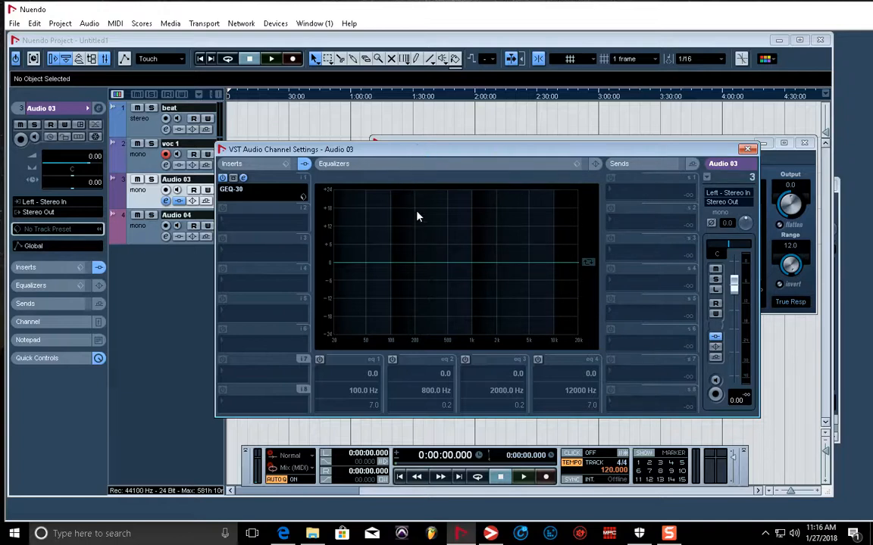
{"action": "mouse_move", "coordinate": [590, 150]}
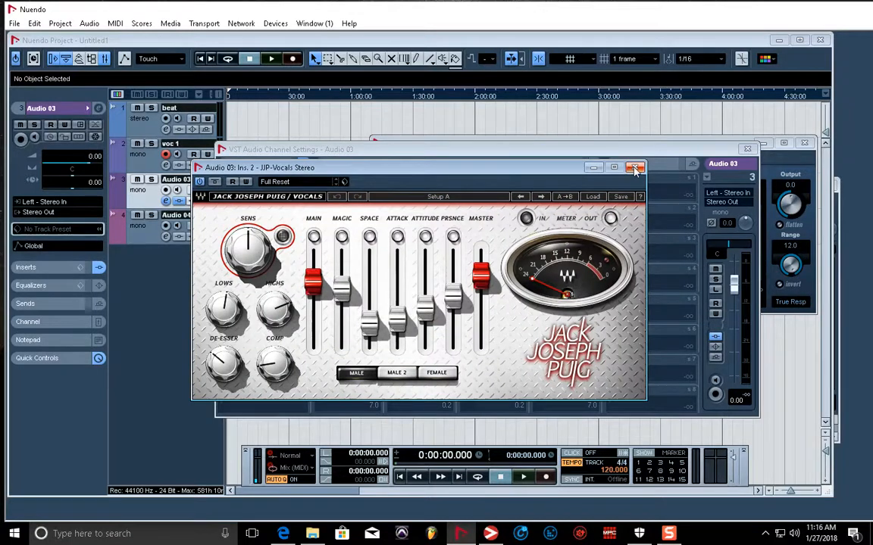
Apply the WARM VOX preset to Audio 03's JJP Vocals insert and close the JJP and GEQ-30 editors.
{"action": "left_click", "coordinate": [300, 182]}
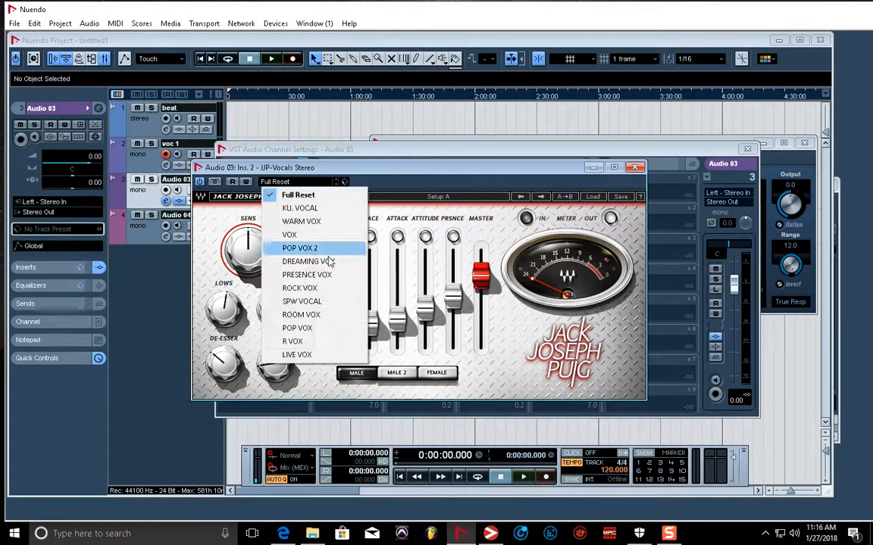
{"action": "mouse_move", "coordinate": [455, 169]}
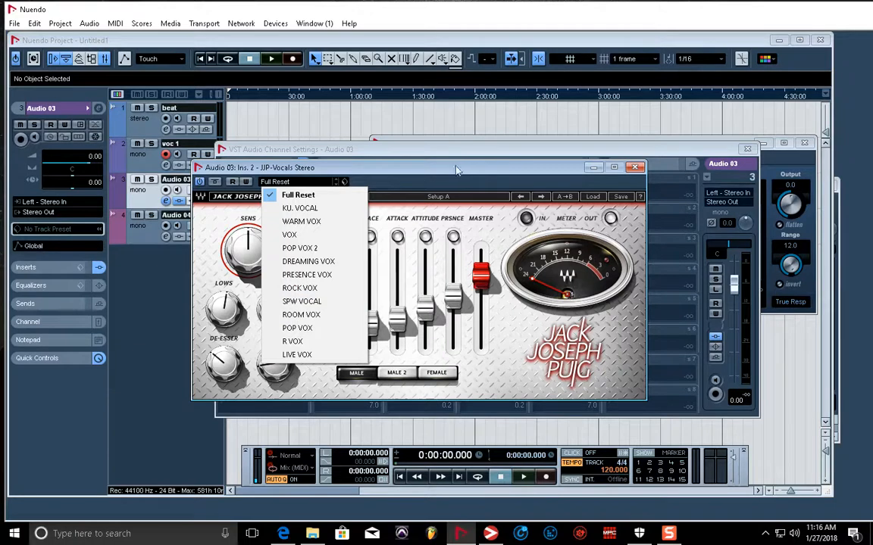
{"action": "left_click", "coordinate": [301, 222]}
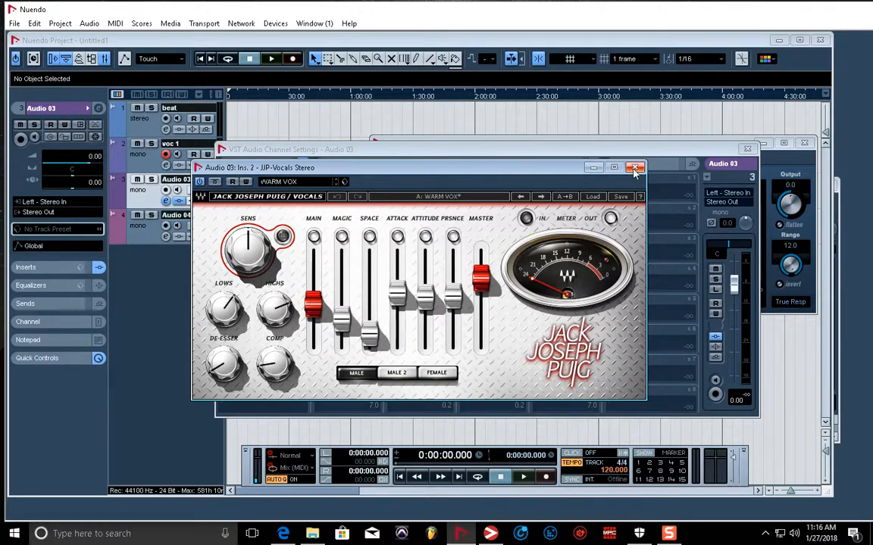
{"action": "left_click", "coordinate": [634, 166]}
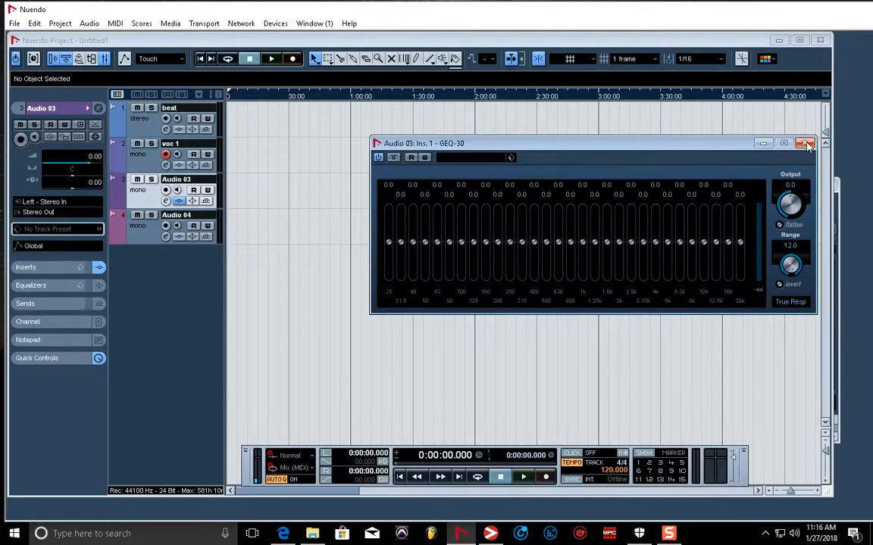
{"action": "mouse_move", "coordinate": [800, 150]}
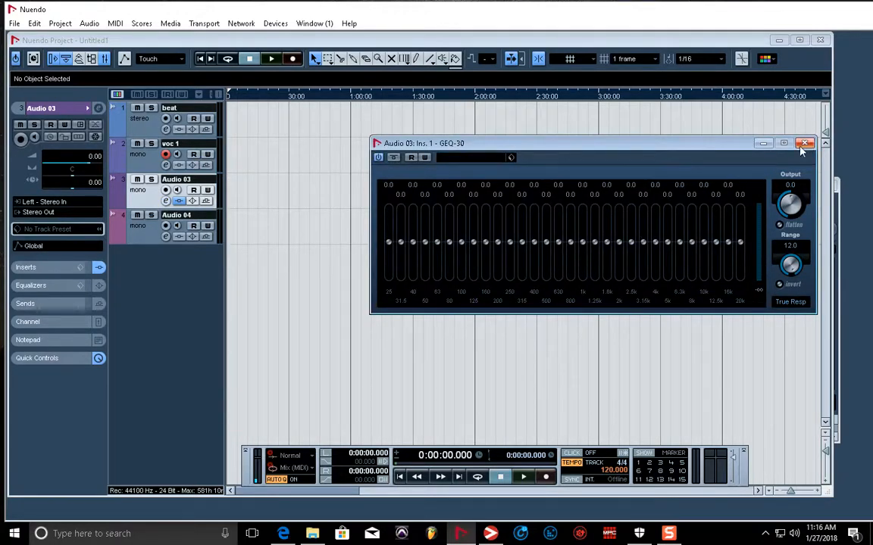
{"action": "left_click", "coordinate": [806, 142]}
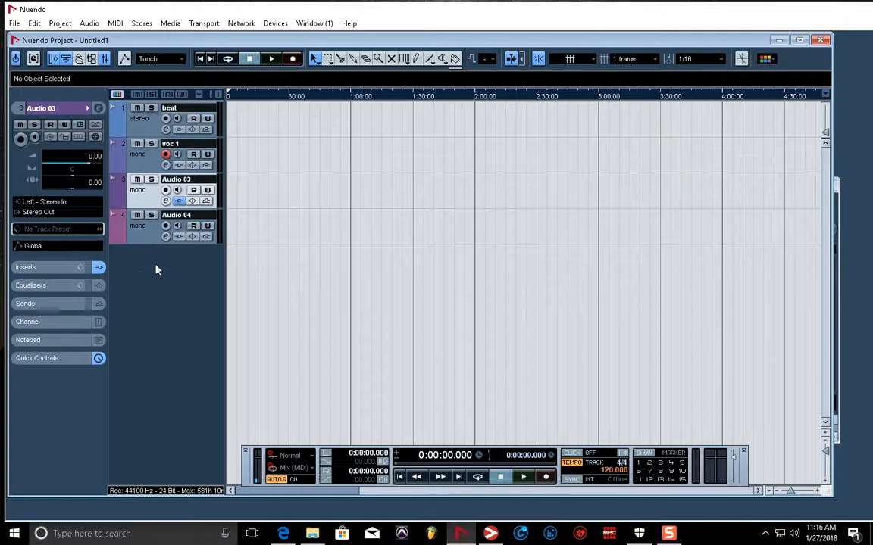
{"action": "mouse_move", "coordinate": [140, 276]}
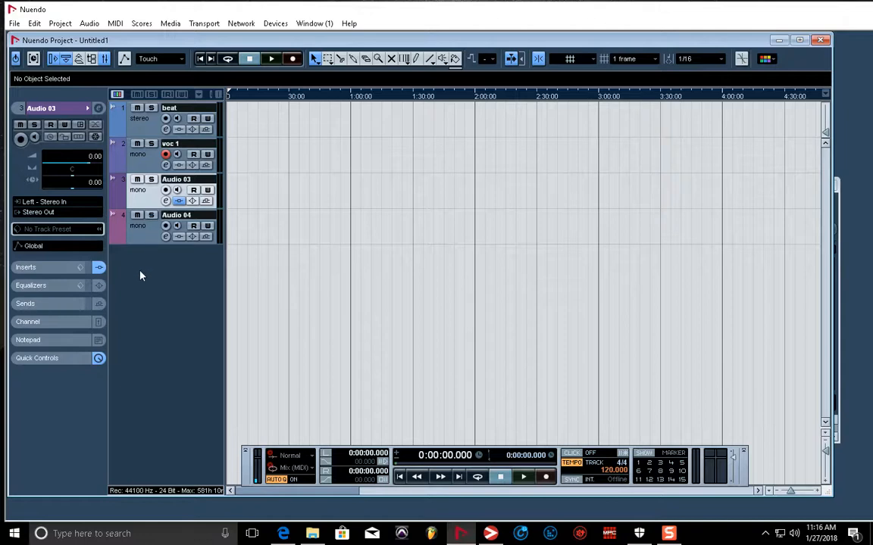
Add two Group Channel tracks configured as Stereo, giving Group 1 and Group 2 below the audio tracks.
{"action": "right_click", "coordinate": [140, 272]}
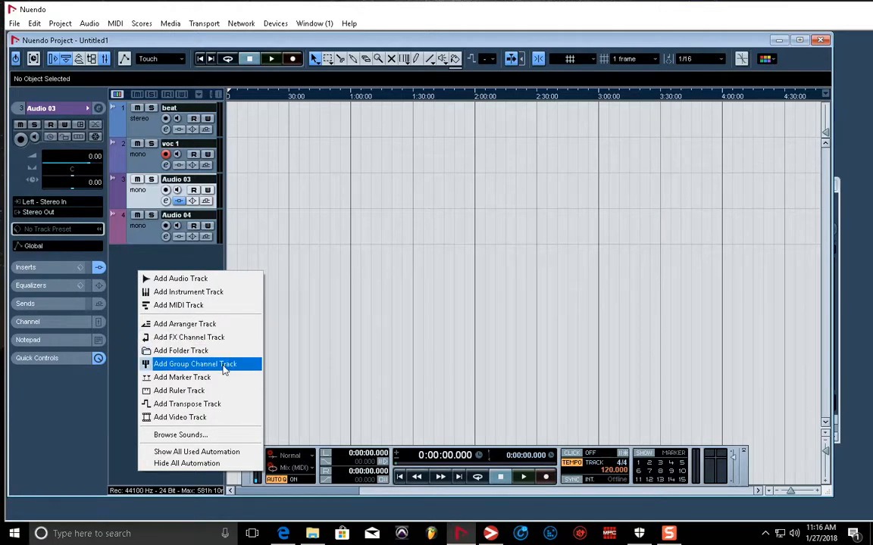
{"action": "left_click", "coordinate": [194, 364]}
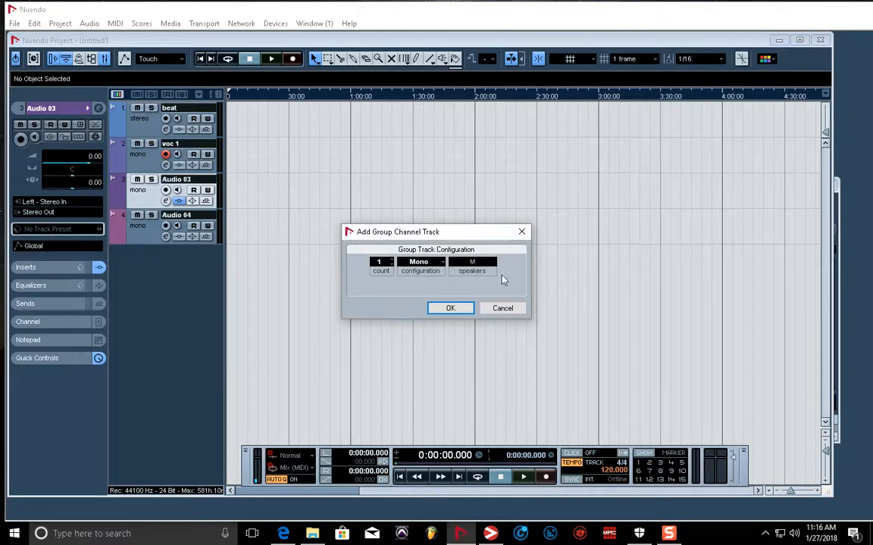
{"action": "mouse_move", "coordinate": [395, 312]}
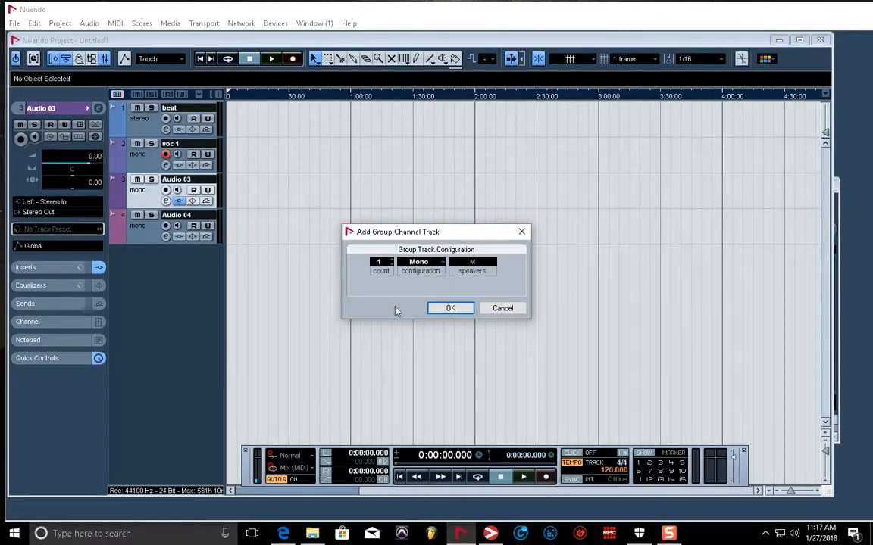
{"action": "mouse_move", "coordinate": [315, 332]}
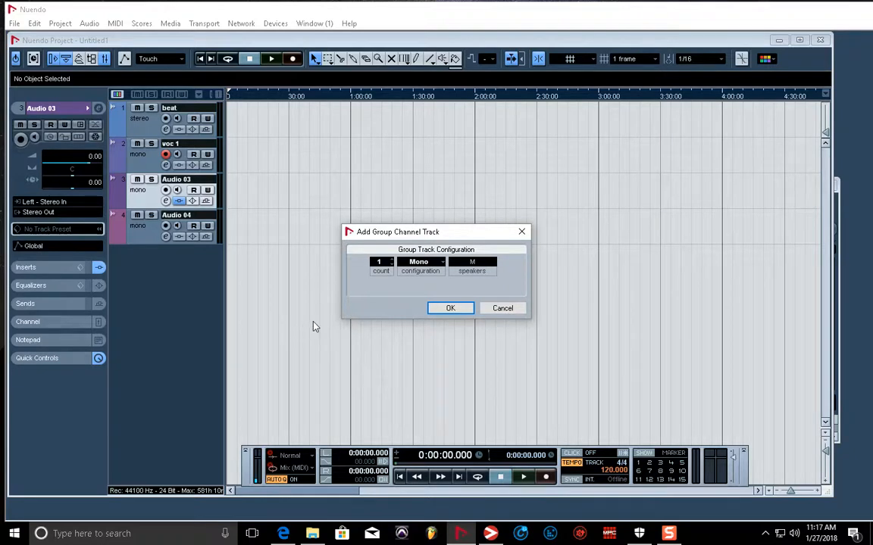
{"action": "mouse_move", "coordinate": [318, 317]}
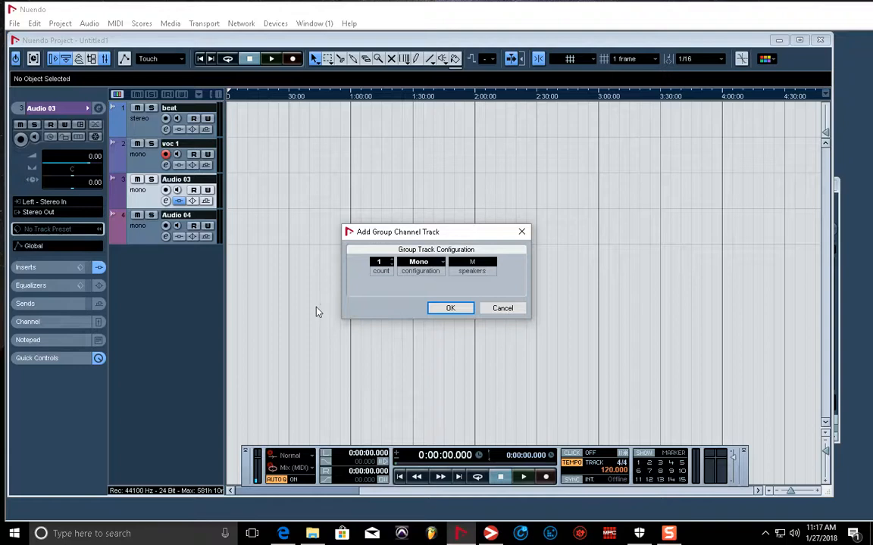
{"action": "mouse_move", "coordinate": [321, 297]}
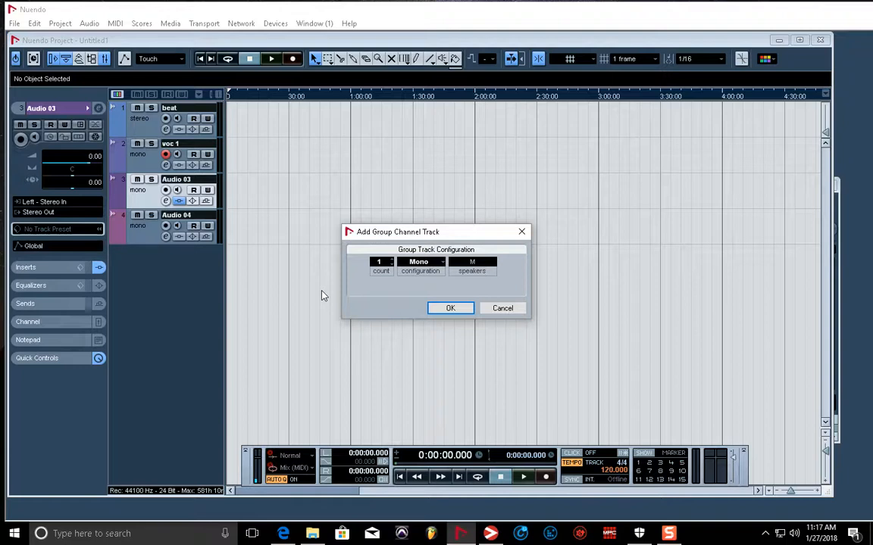
{"action": "mouse_move", "coordinate": [557, 263]}
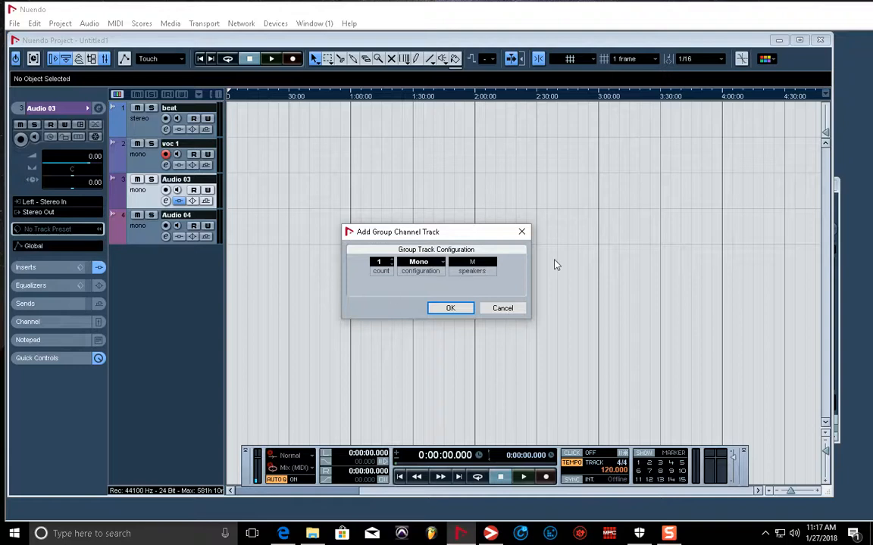
{"action": "mouse_move", "coordinate": [282, 279]}
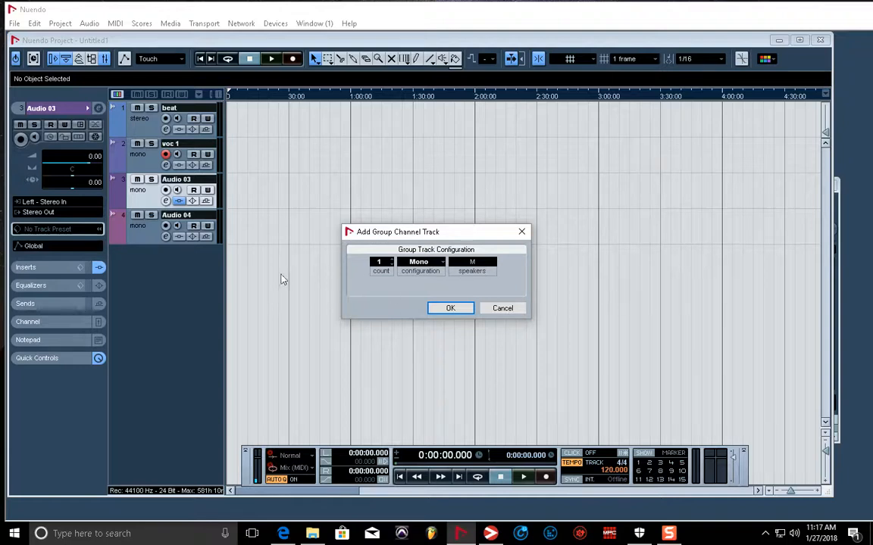
{"action": "mouse_move", "coordinate": [394, 260]}
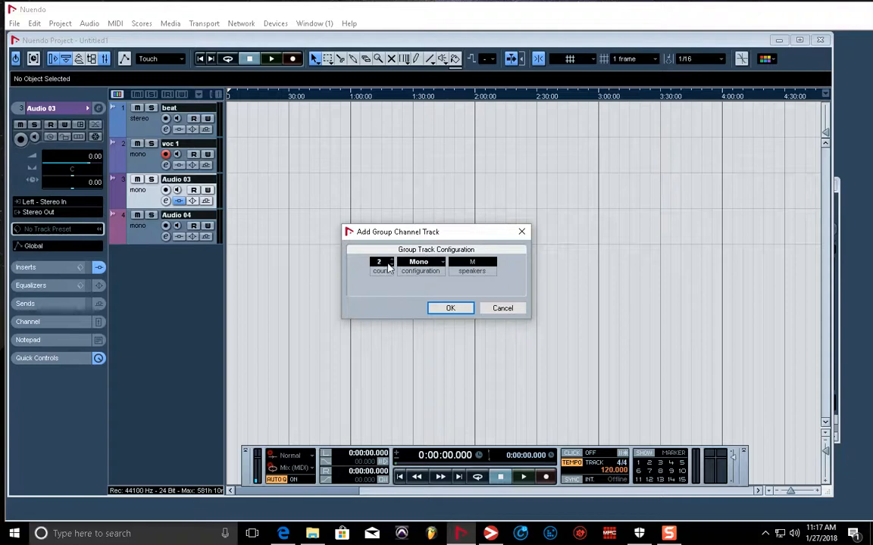
{"action": "mouse_move", "coordinate": [442, 266]}
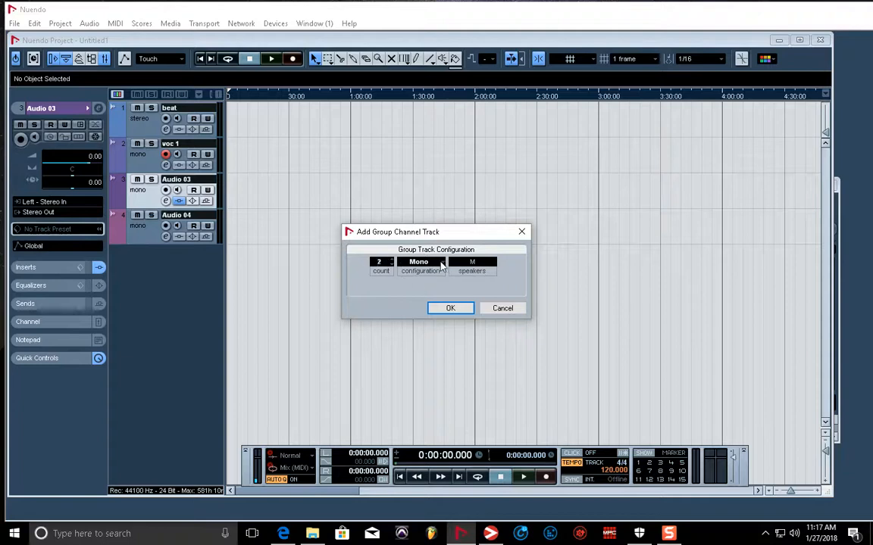
{"action": "left_click", "coordinate": [421, 261]}
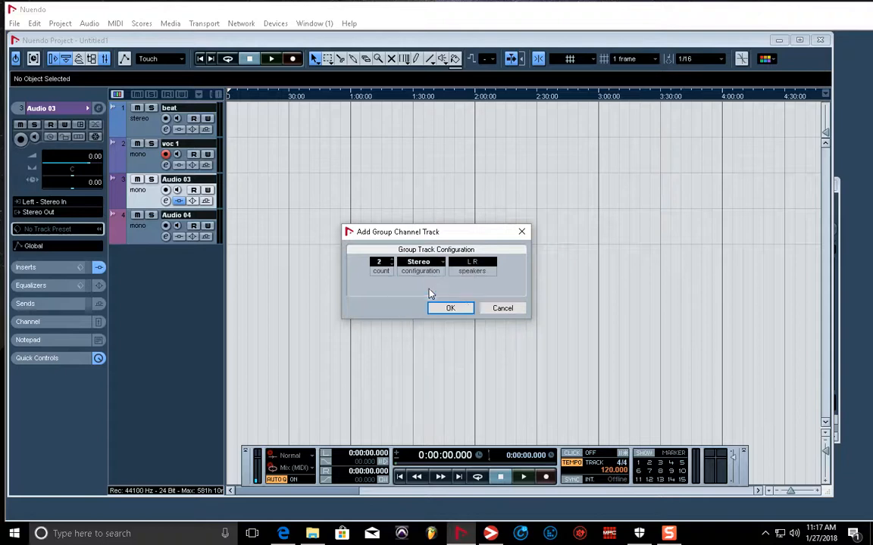
{"action": "left_click", "coordinate": [450, 309]}
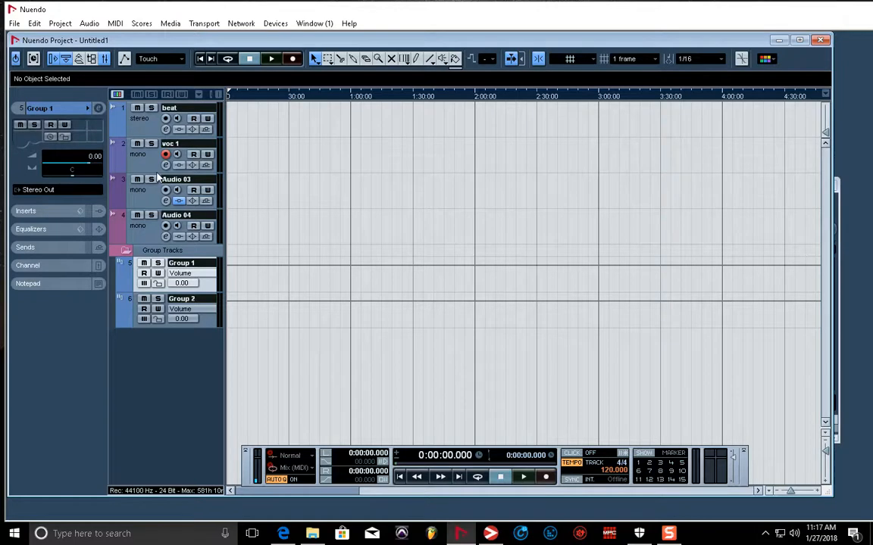
{"action": "mouse_move", "coordinate": [145, 160]}
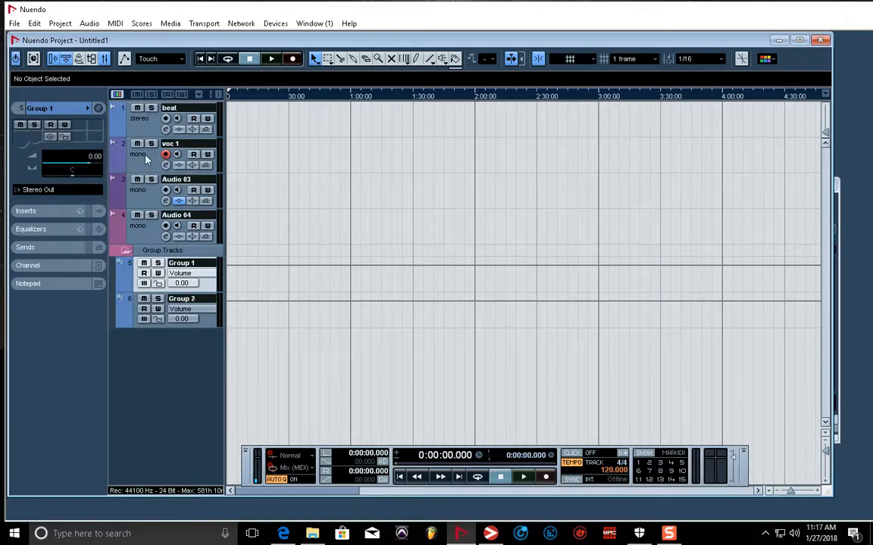
{"action": "mouse_move", "coordinate": [166, 188]}
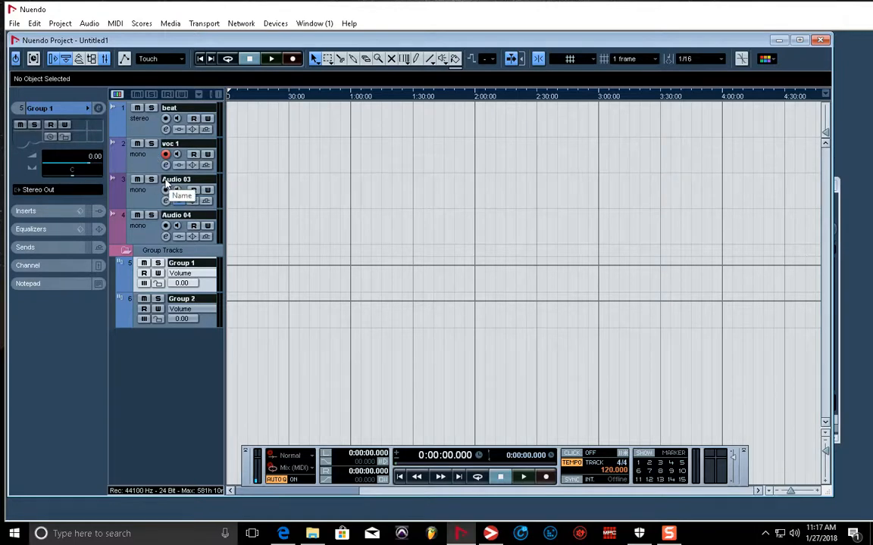
Rename Audio 03 to 'hook', Group 1 to 'main voc' and Group 2 to 'hook'.
{"action": "left_click", "coordinate": [176, 178]}
{"action": "type", "text": "hook"}
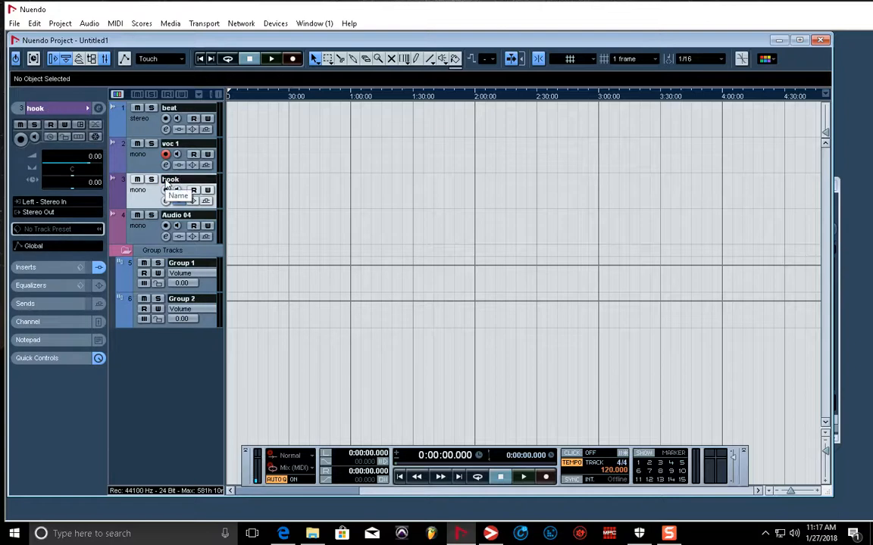
{"action": "left_click", "coordinate": [152, 155]}
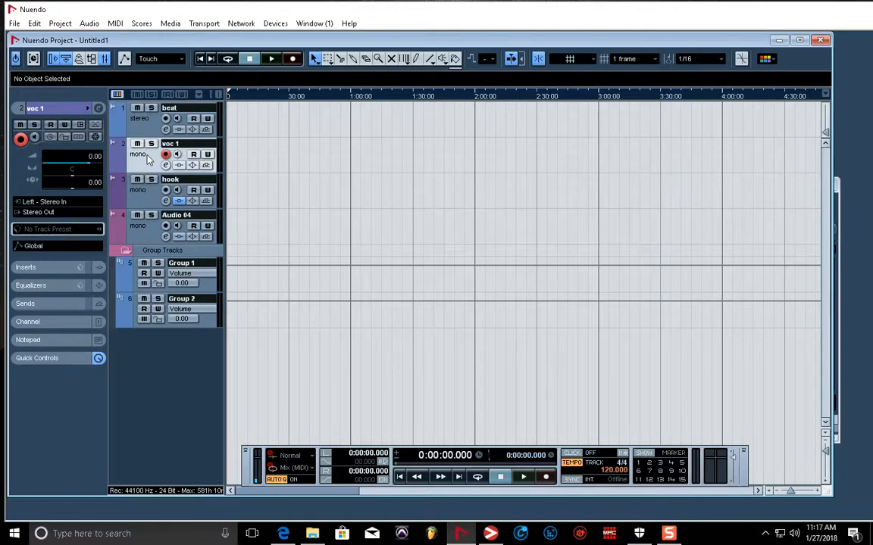
{"action": "mouse_move", "coordinate": [188, 272]}
{"action": "type", "text": "main"}
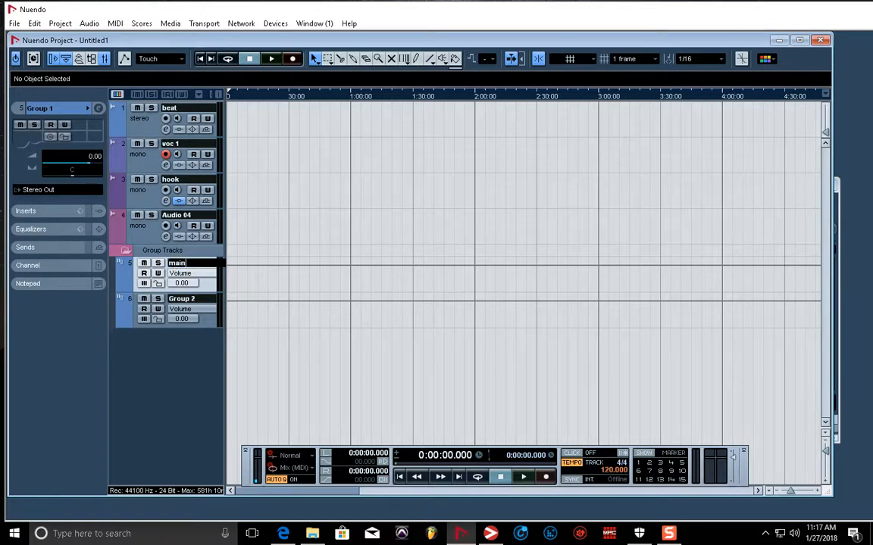
{"action": "type", "text": "vo"}
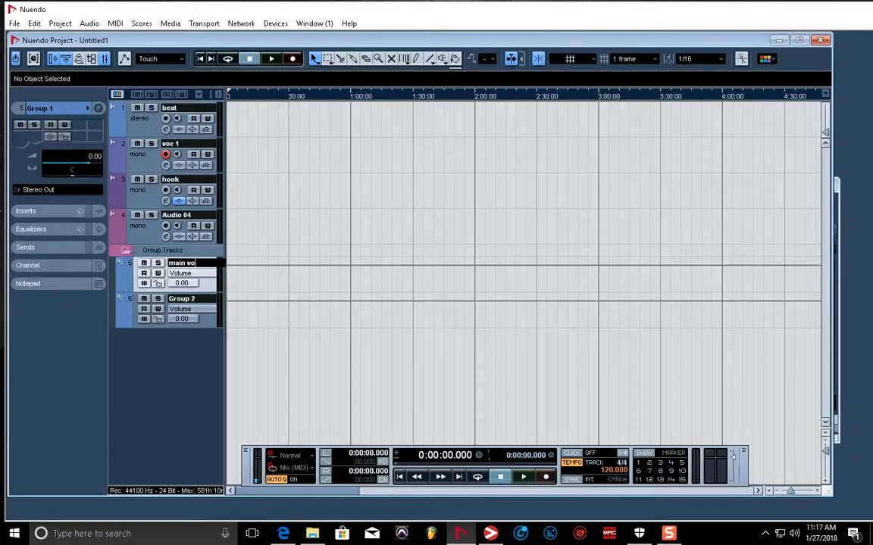
{"action": "left_click", "coordinate": [182, 264]}
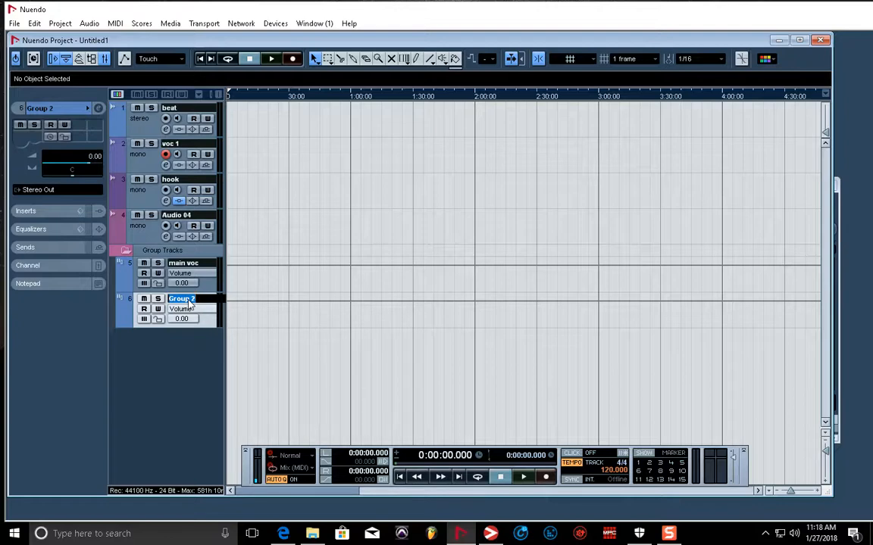
{"action": "type", "text": "hook"}
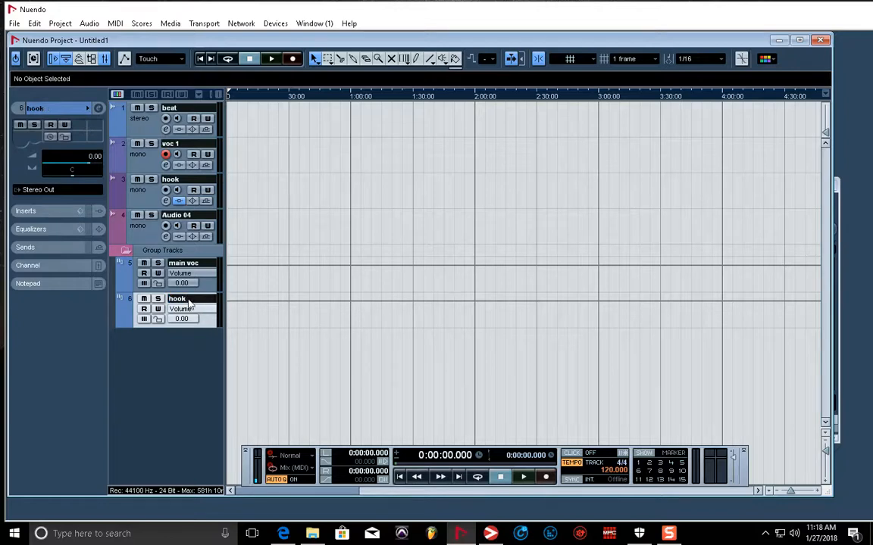
{"action": "mouse_move", "coordinate": [144, 146]}
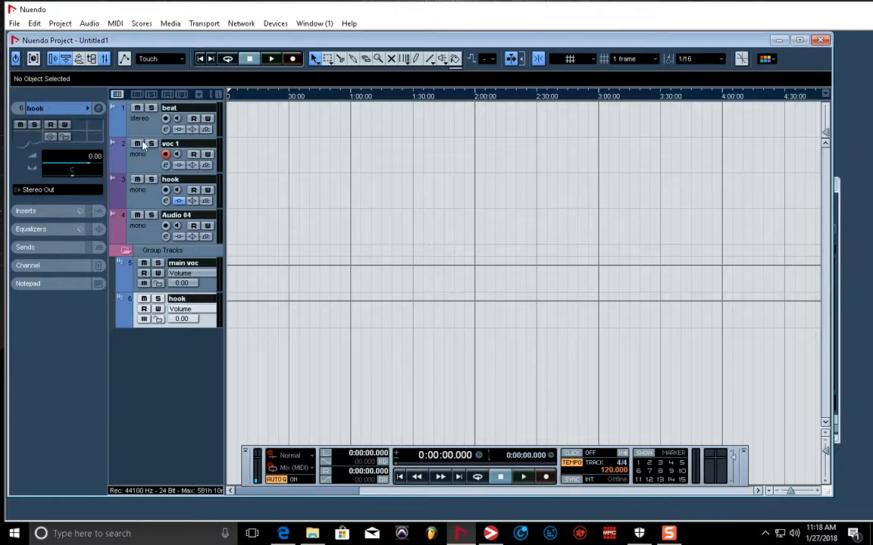
{"action": "left_click", "coordinate": [139, 149]}
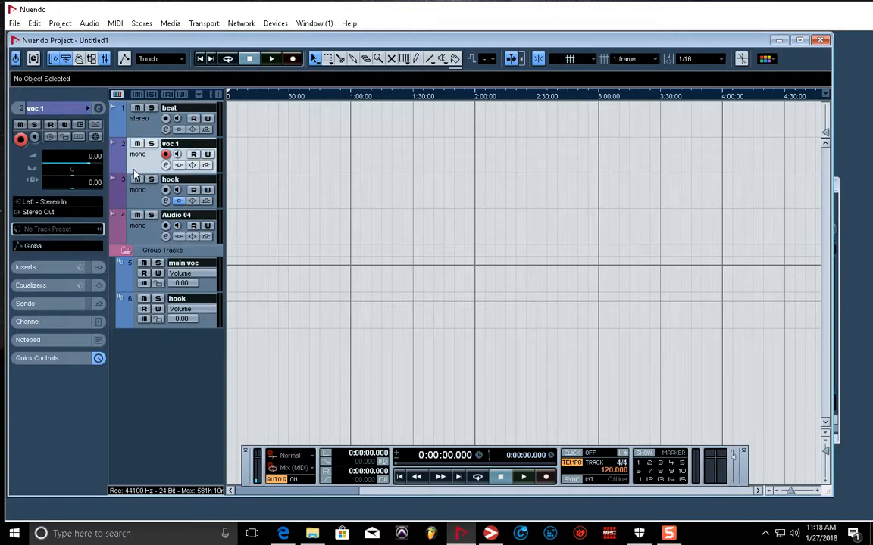
{"action": "mouse_move", "coordinate": [53, 220]}
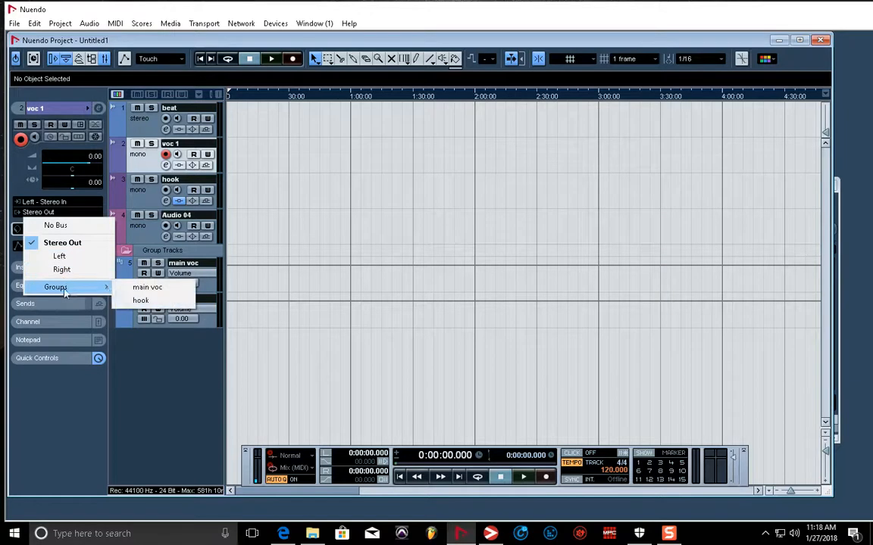
Route voc 1's output to the main voc group and the hook track's output to the hook group.
{"action": "left_click", "coordinate": [147, 287]}
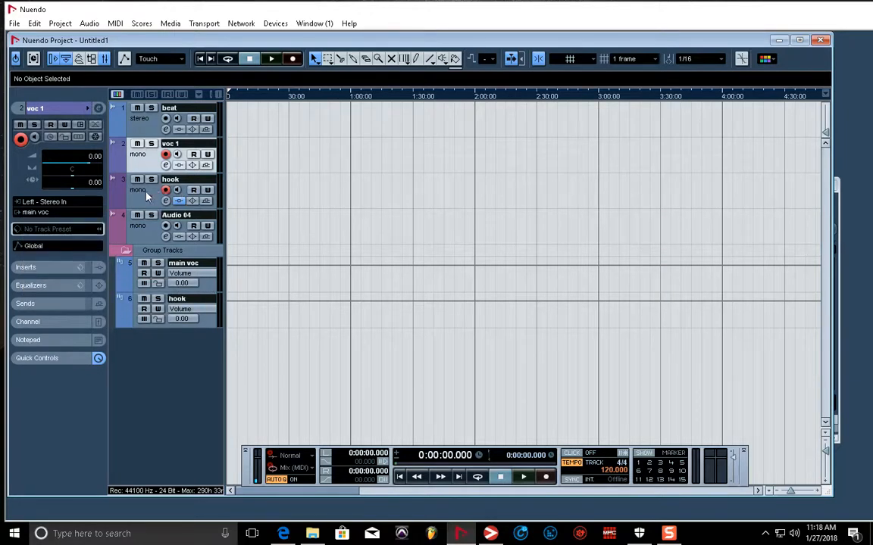
{"action": "left_click", "coordinate": [166, 191]}
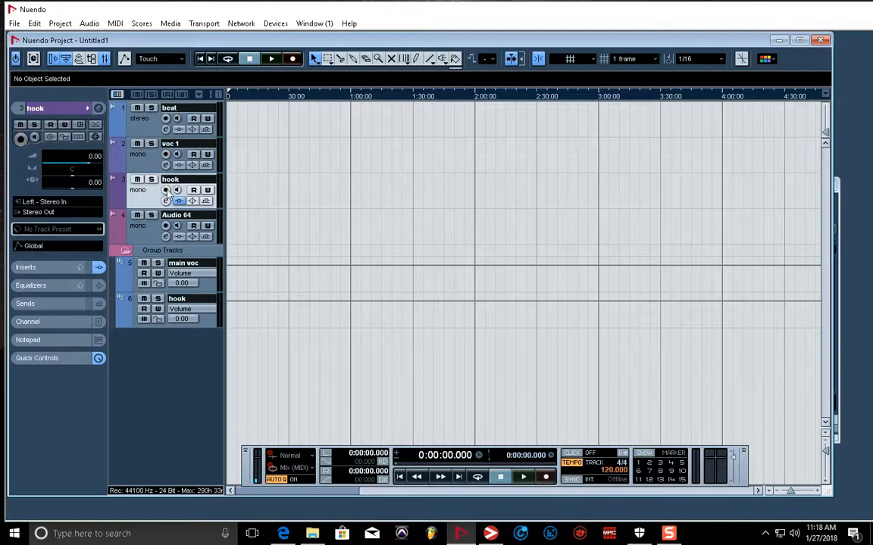
{"action": "mouse_move", "coordinate": [142, 203]}
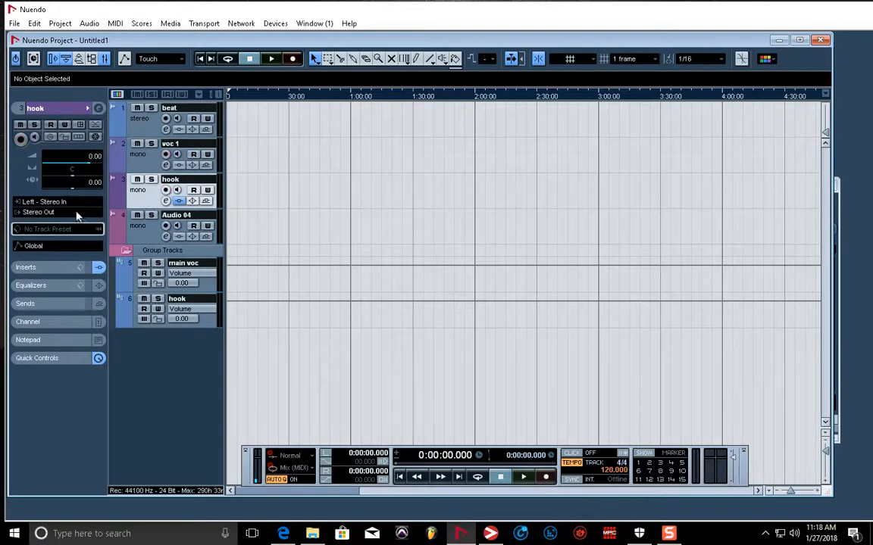
{"action": "left_click", "coordinate": [47, 212]}
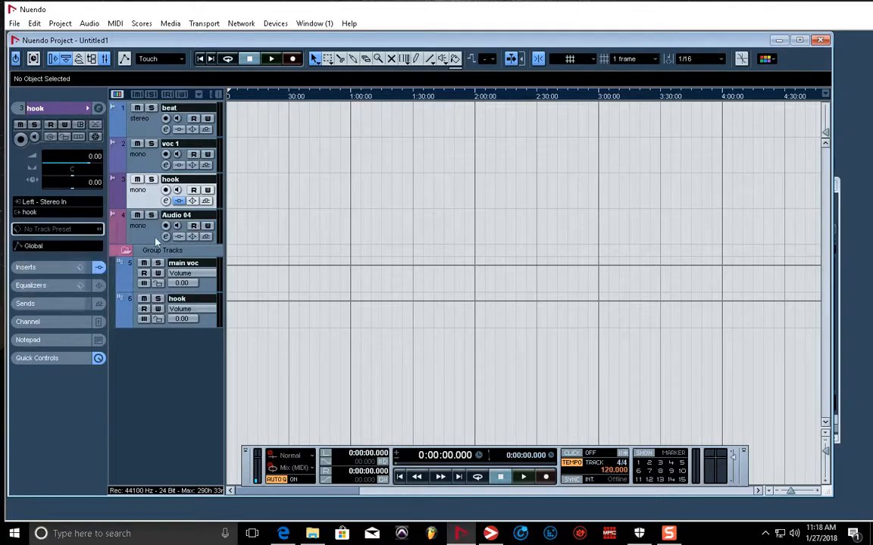
Route Audio 04's output to the hook group as well.
{"action": "left_click", "coordinate": [176, 215]}
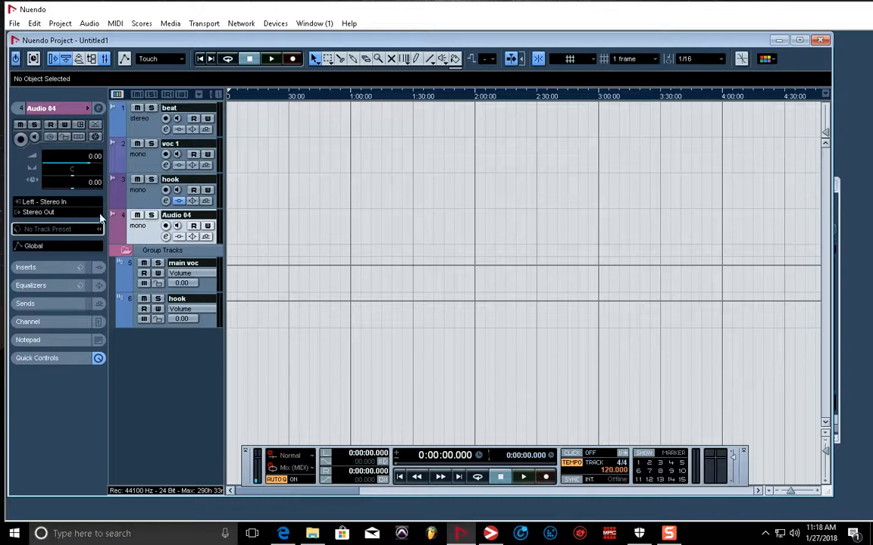
{"action": "left_click", "coordinate": [58, 212]}
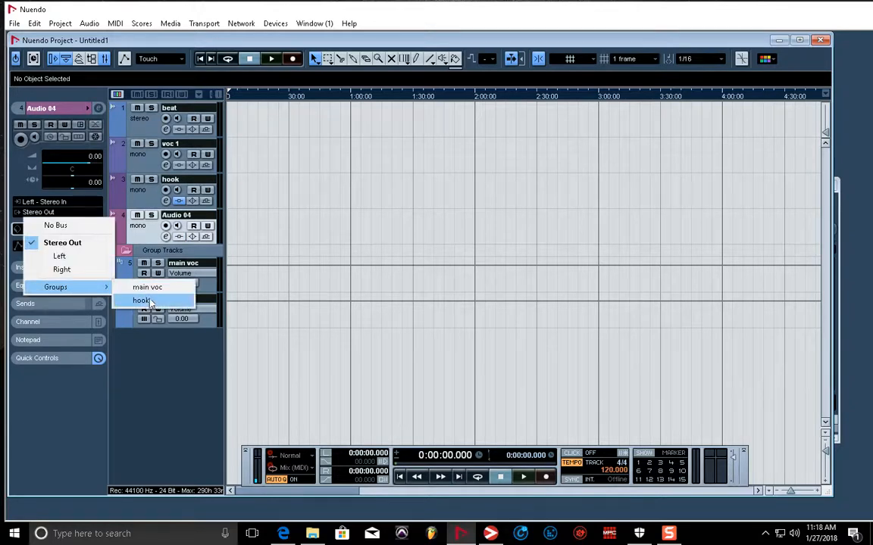
{"action": "left_click", "coordinate": [141, 300]}
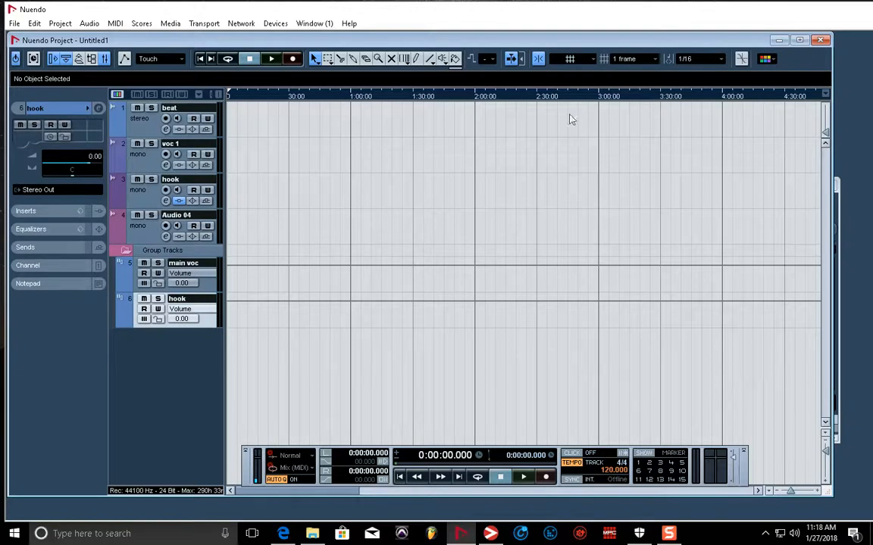
{"action": "mouse_move", "coordinate": [301, 197]}
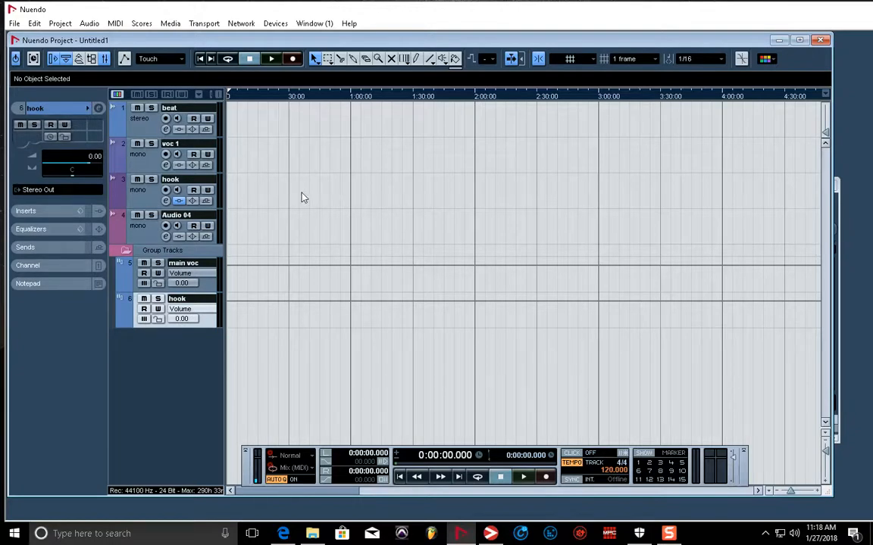
{"action": "mouse_move", "coordinate": [452, 306]}
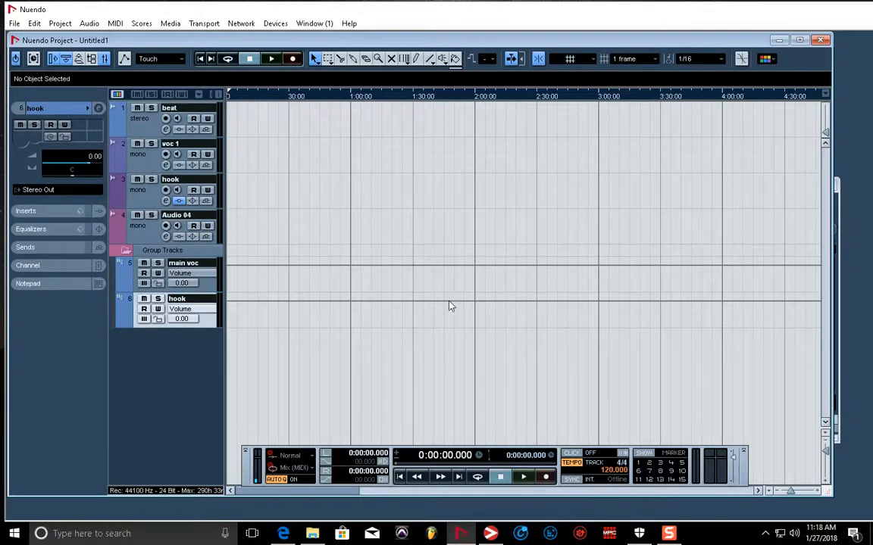
{"action": "mouse_move", "coordinate": [361, 190]}
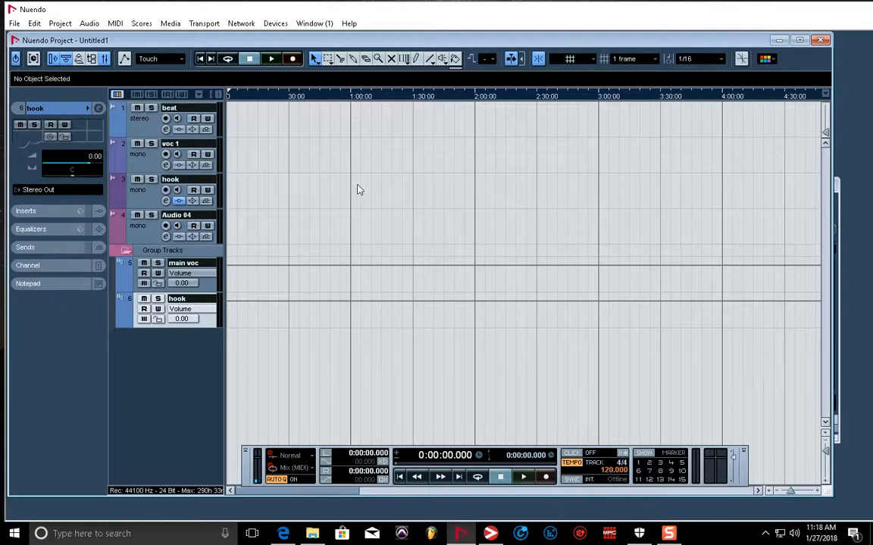
{"action": "mouse_move", "coordinate": [363, 179]}
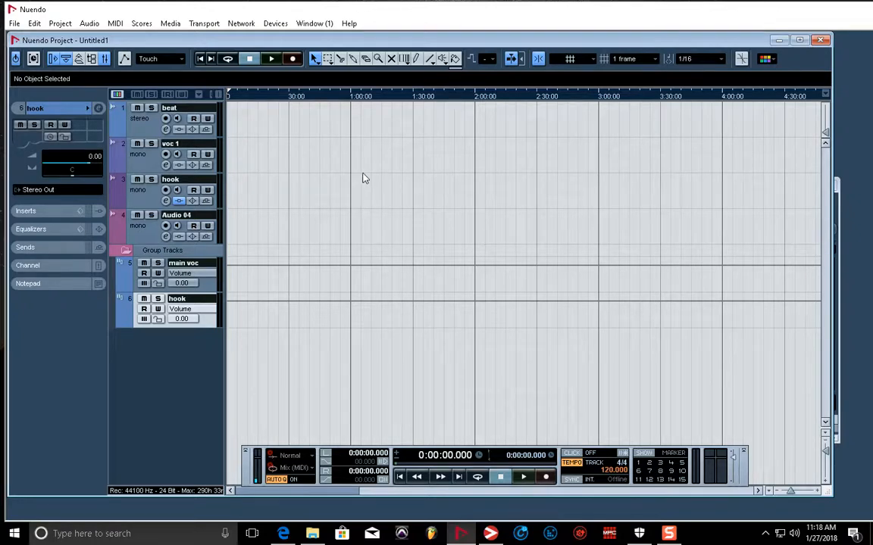
{"action": "mouse_move", "coordinate": [357, 188]}
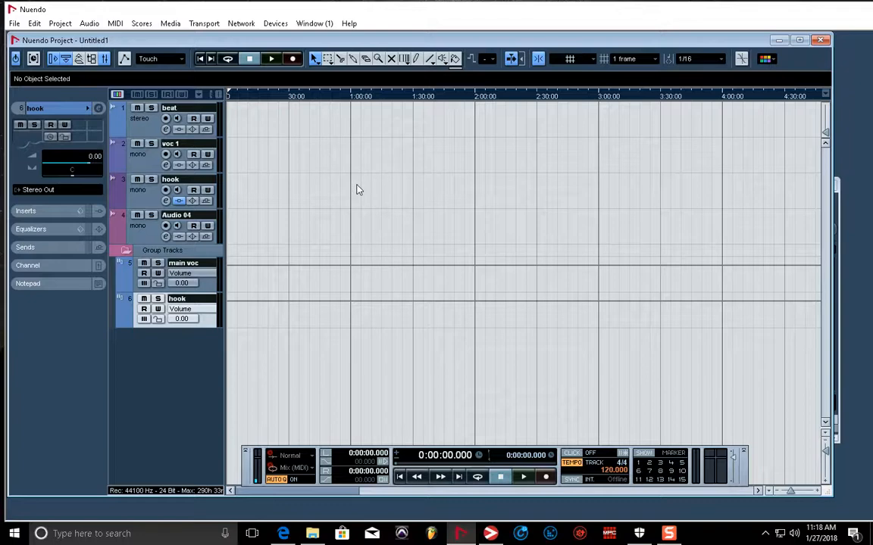
{"action": "mouse_move", "coordinate": [276, 130]}
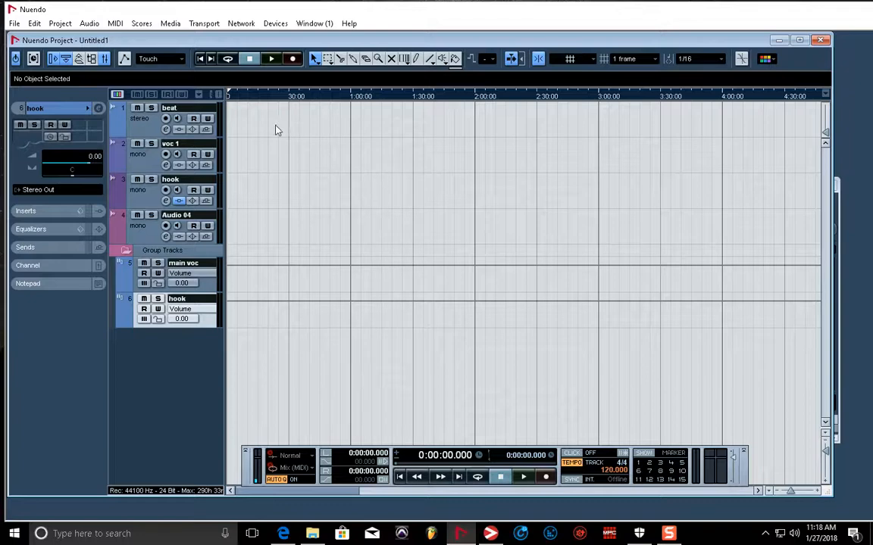
{"action": "mouse_move", "coordinate": [330, 154]}
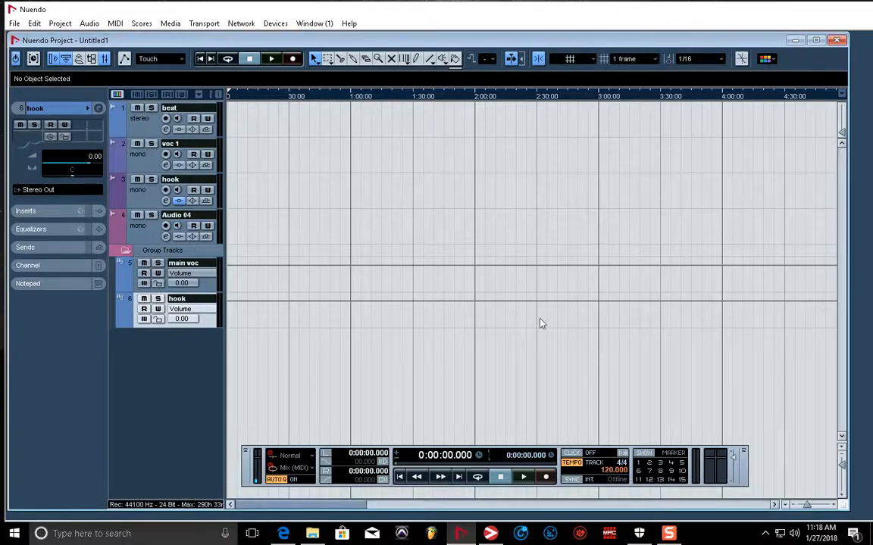
{"action": "mouse_move", "coordinate": [590, 356]}
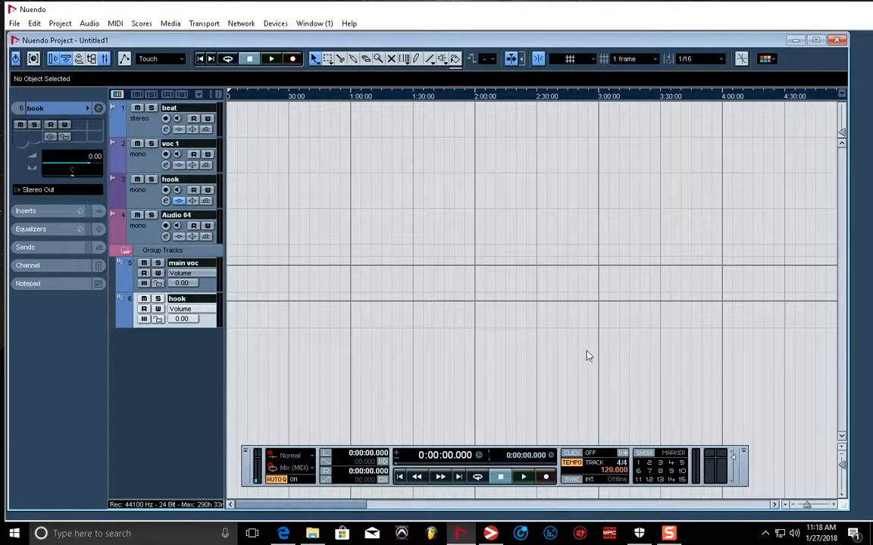